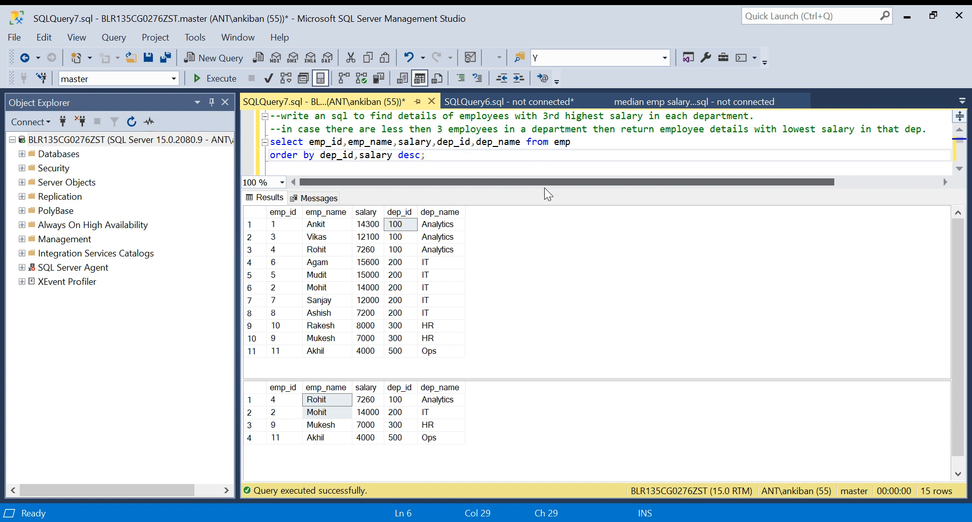
# Review the task requirements in the comment and enlarge the results pane
pyautogui.click(468, 168)
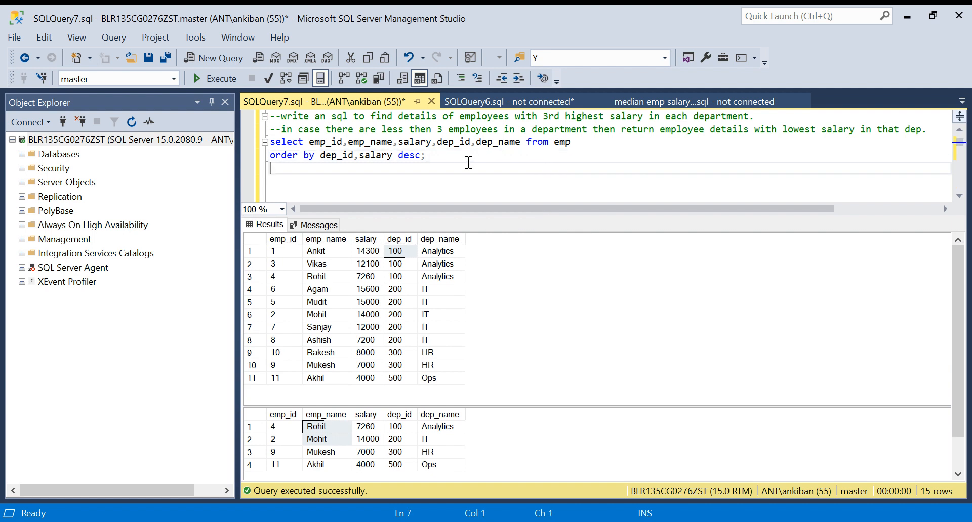
pyautogui.click(371, 116)
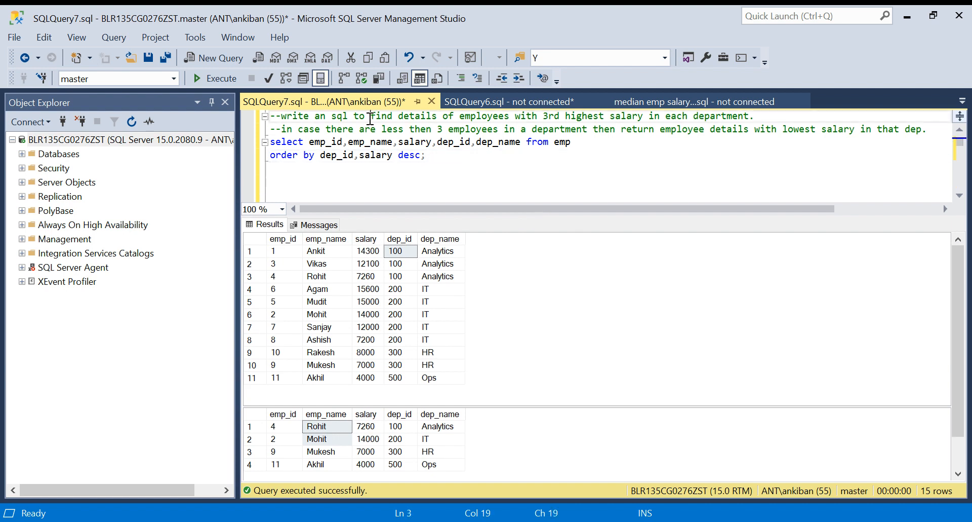
pyautogui.moveTo(445, 124)
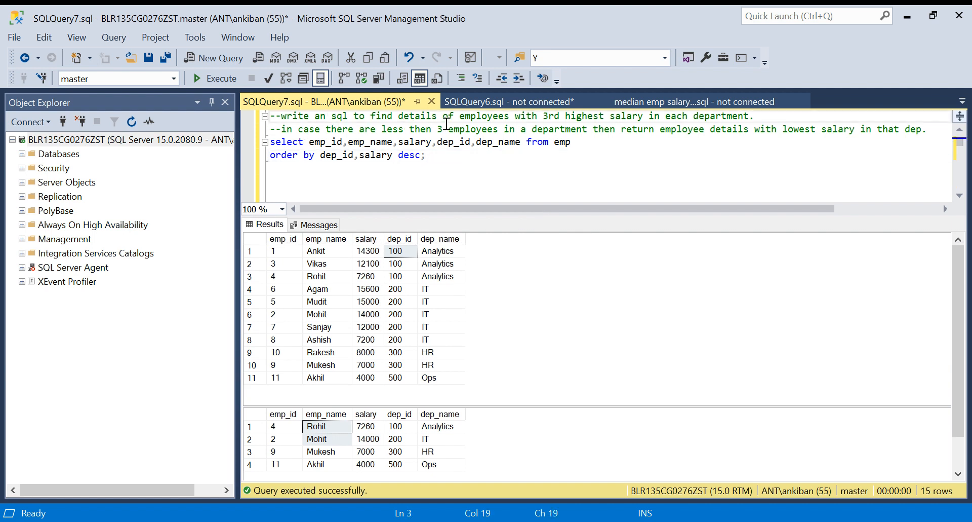
pyautogui.moveTo(704, 118)
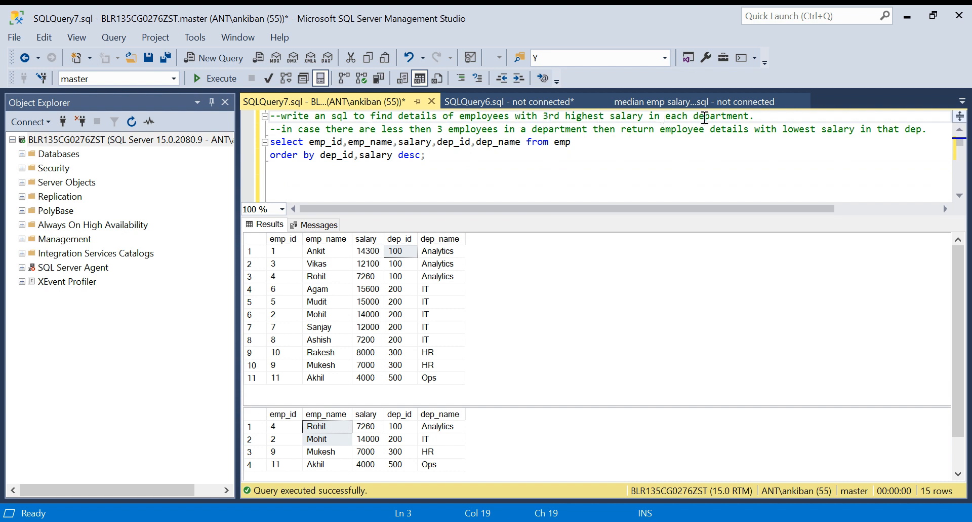
pyautogui.moveTo(693, 195)
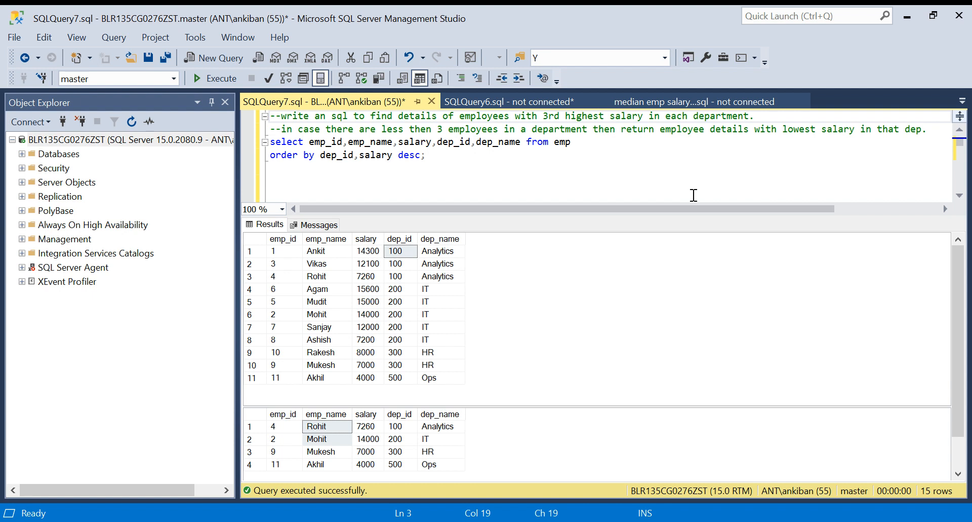
pyautogui.moveTo(560, 159)
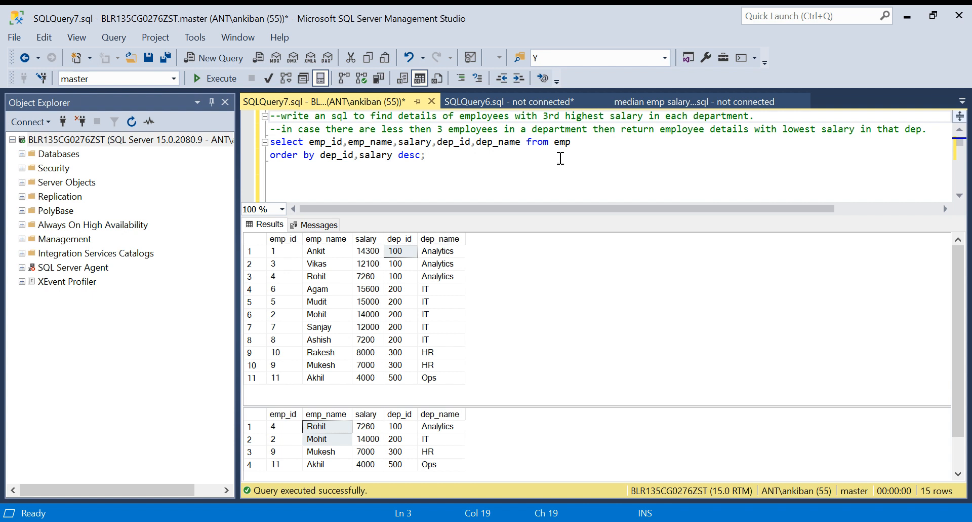
pyautogui.click(298, 129)
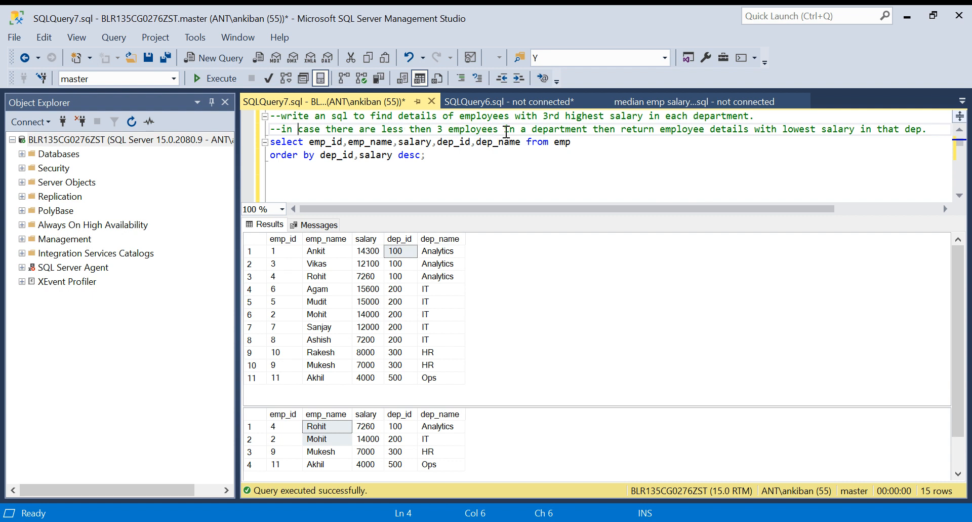
pyautogui.moveTo(700, 129)
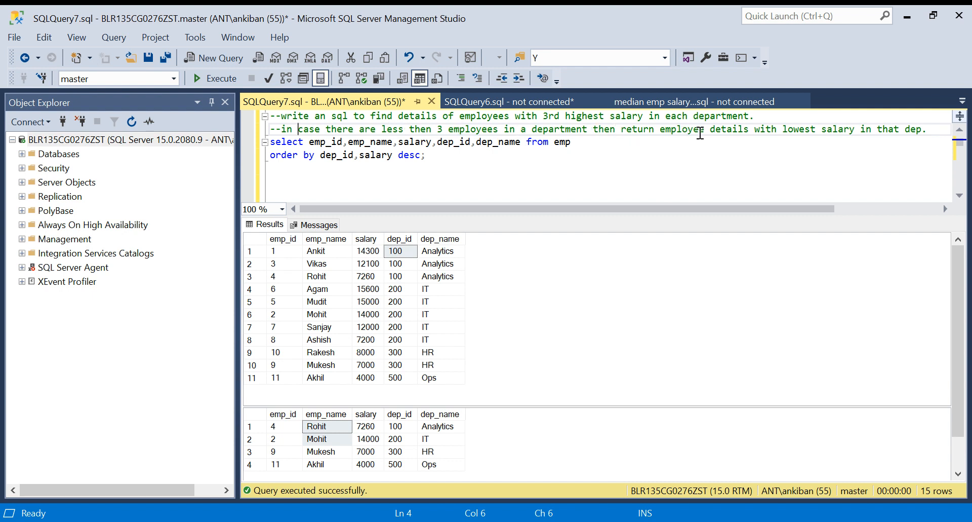
pyautogui.moveTo(629, 216)
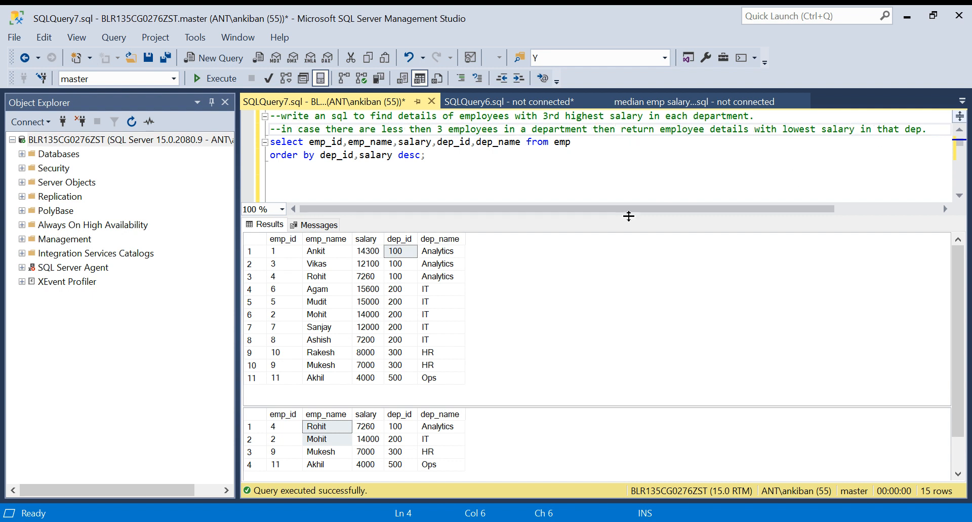
pyautogui.moveTo(628, 216); pyautogui.dragTo(622, 187)
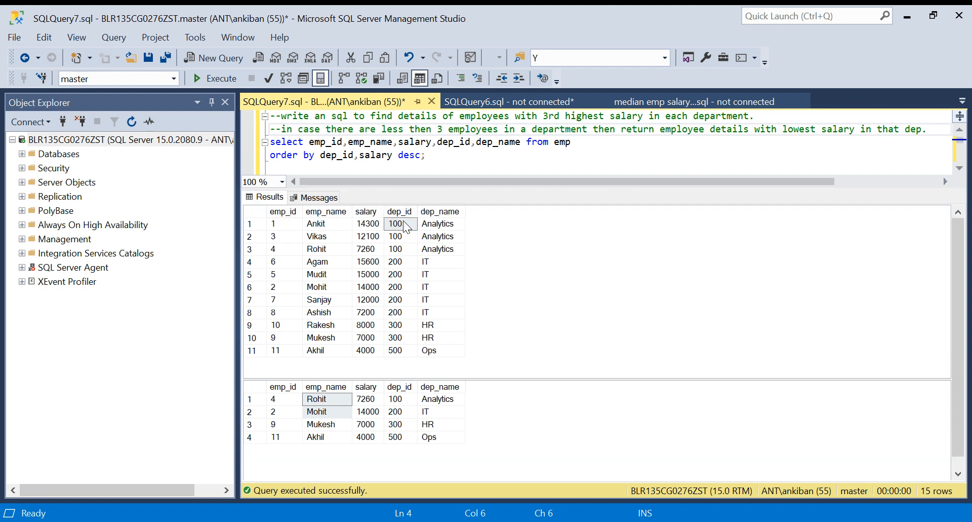
pyautogui.moveTo(308, 436)
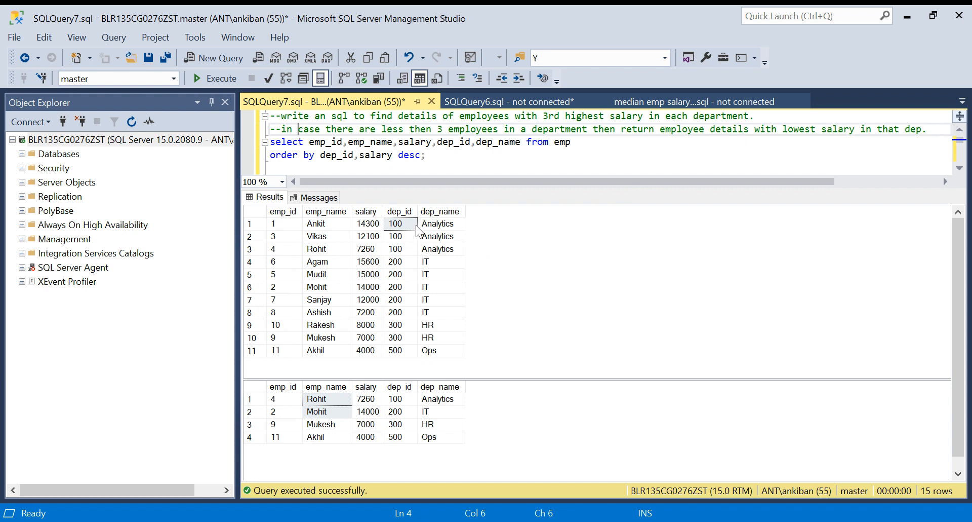
pyautogui.moveTo(381, 256)
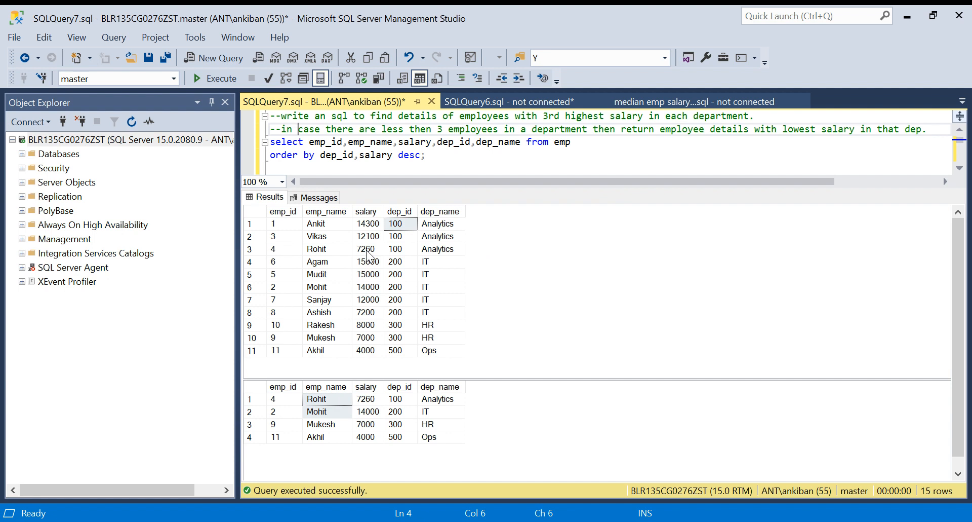
pyautogui.moveTo(370, 400)
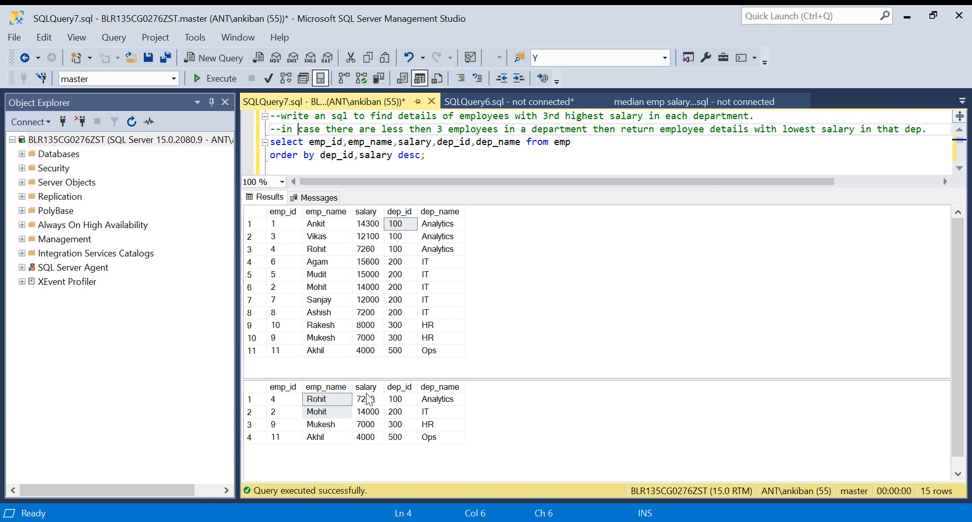
pyautogui.moveTo(334, 392)
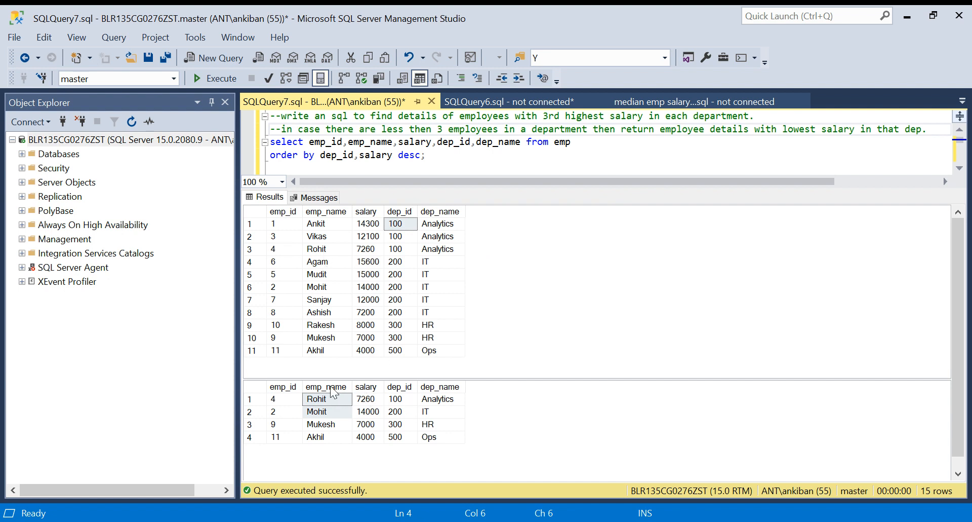
pyautogui.moveTo(349, 408)
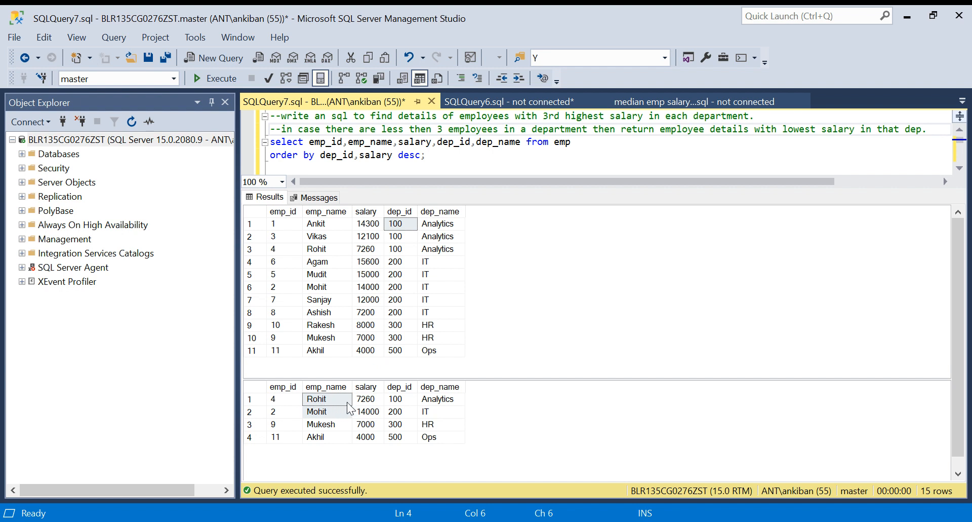
pyautogui.moveTo(310, 403)
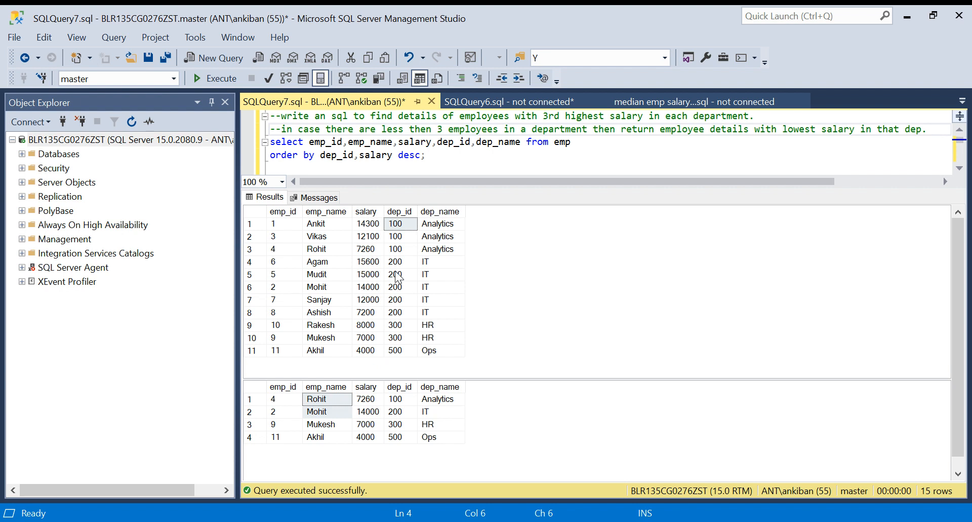
pyautogui.moveTo(401, 285)
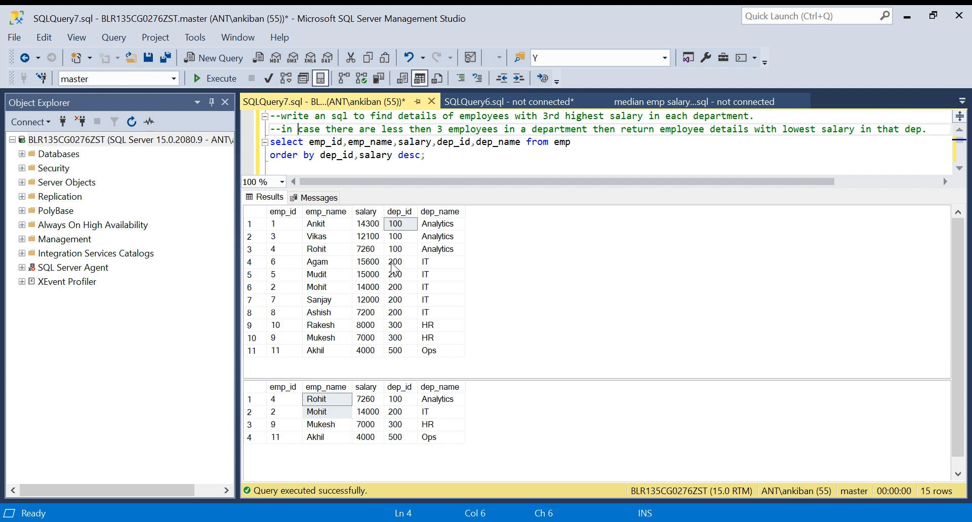
pyautogui.moveTo(326, 408)
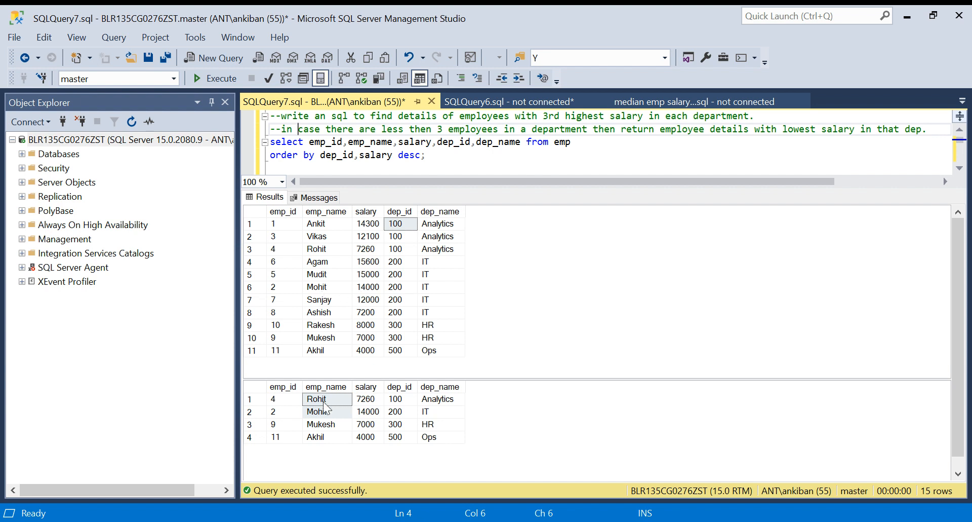
pyautogui.moveTo(418, 310)
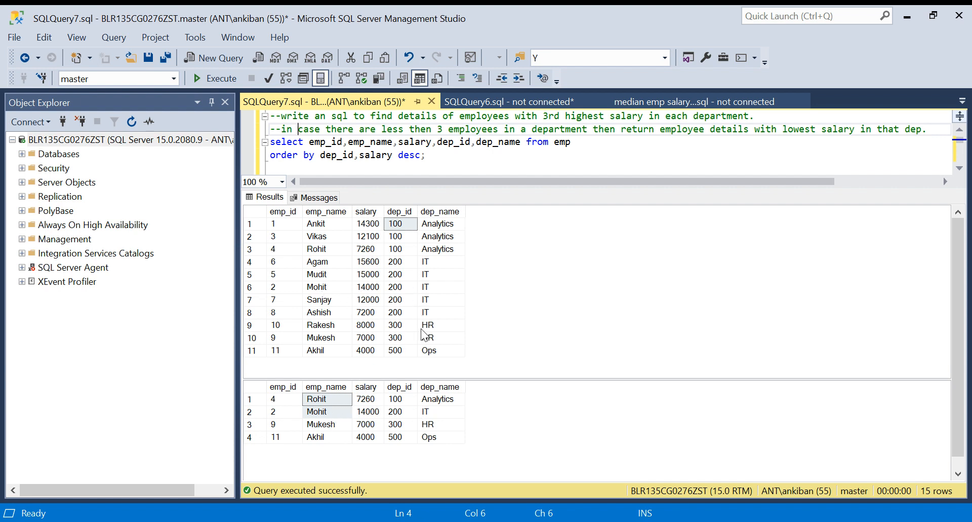
pyautogui.moveTo(401, 337)
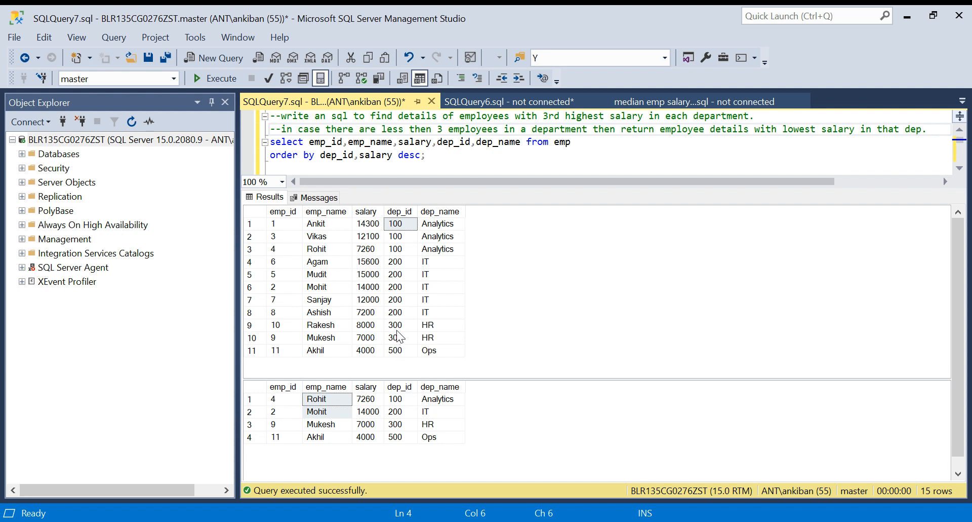
pyautogui.moveTo(365, 344)
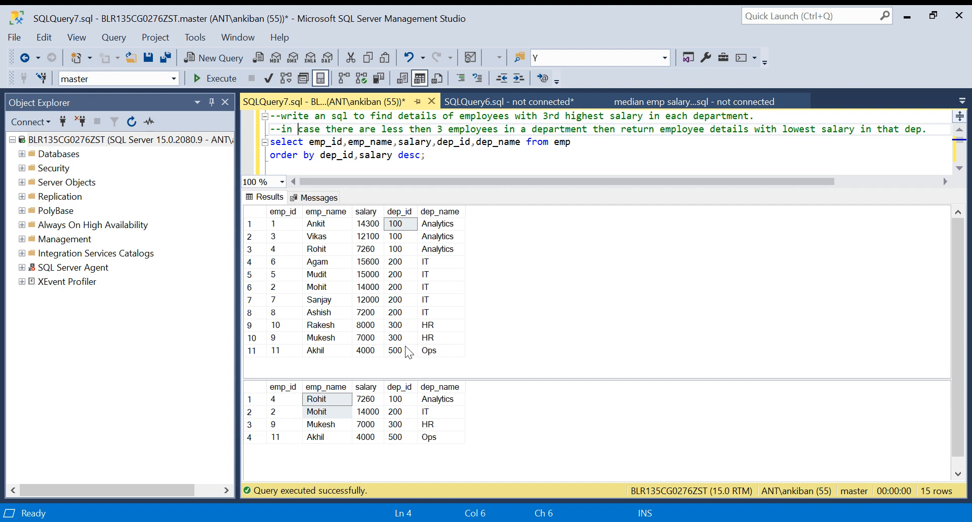
pyautogui.moveTo(339, 354)
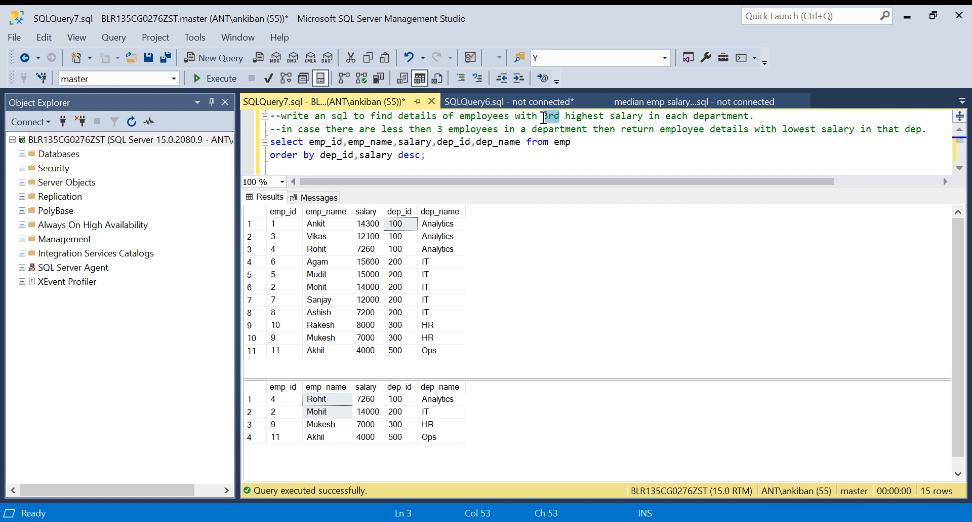
pyautogui.click(550, 116)
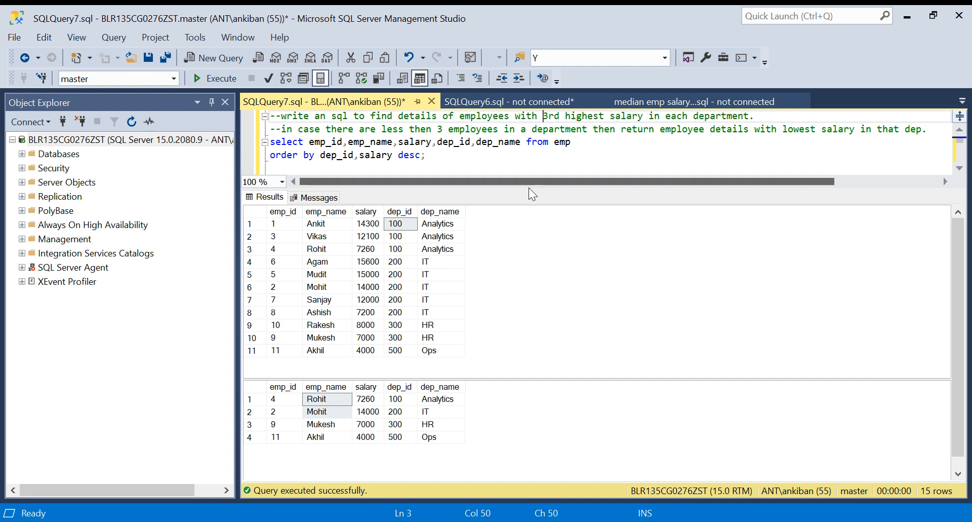
pyautogui.moveTo(528, 189)
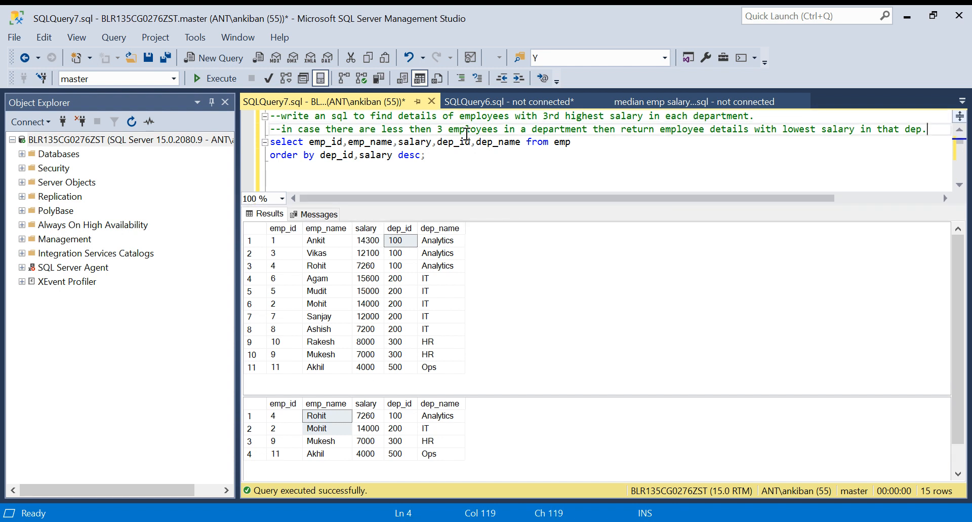
pyautogui.click(447, 116)
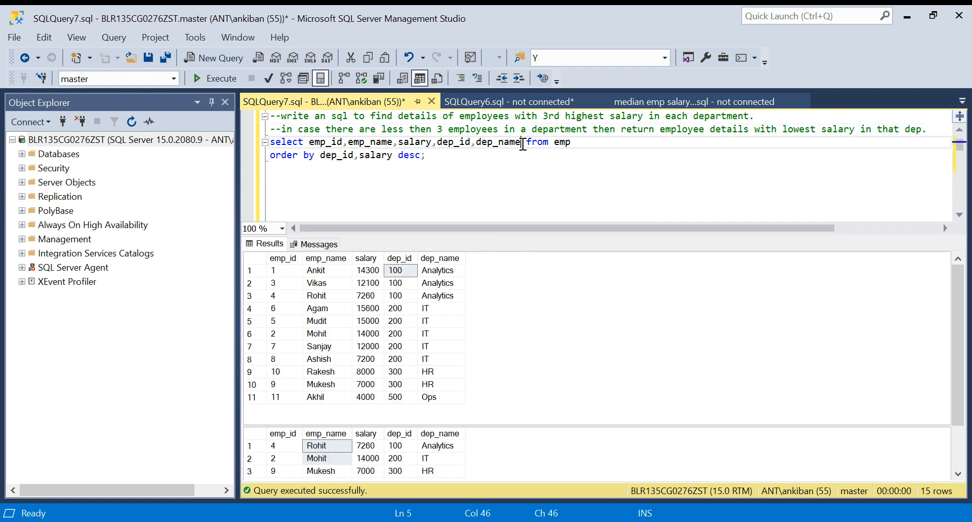
# Add ',rank() over(partition by dep_id order by salary desc) as rn' and highlight the query
pyautogui.press('Enter')
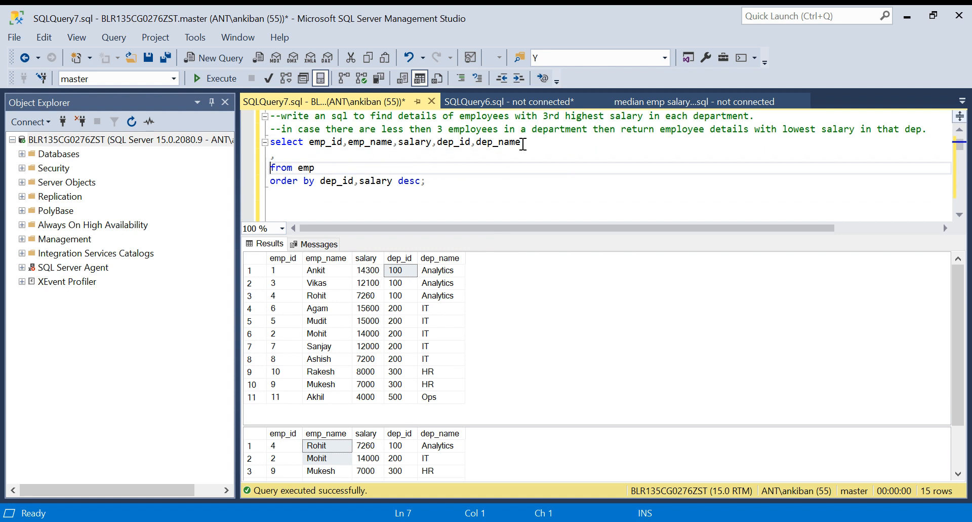
pyautogui.write(',rank() over(partition by')
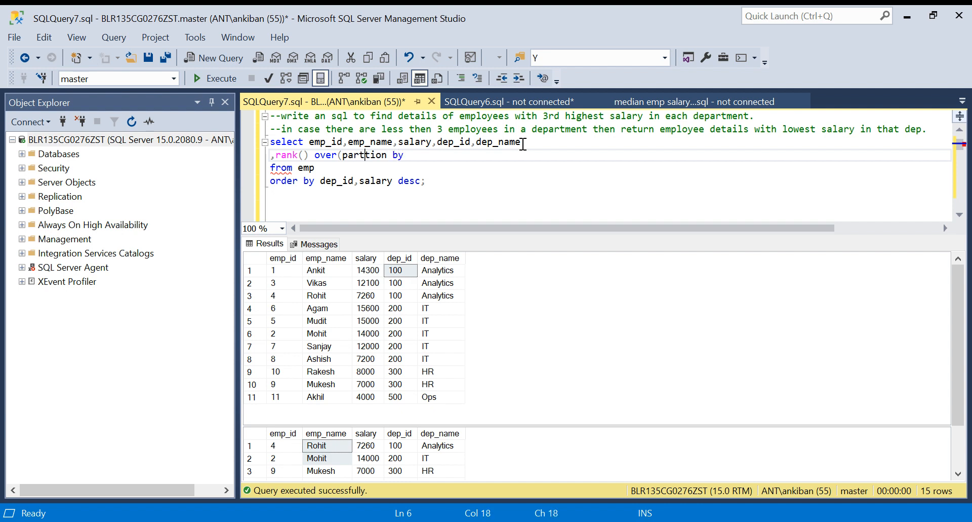
pyautogui.write('d')
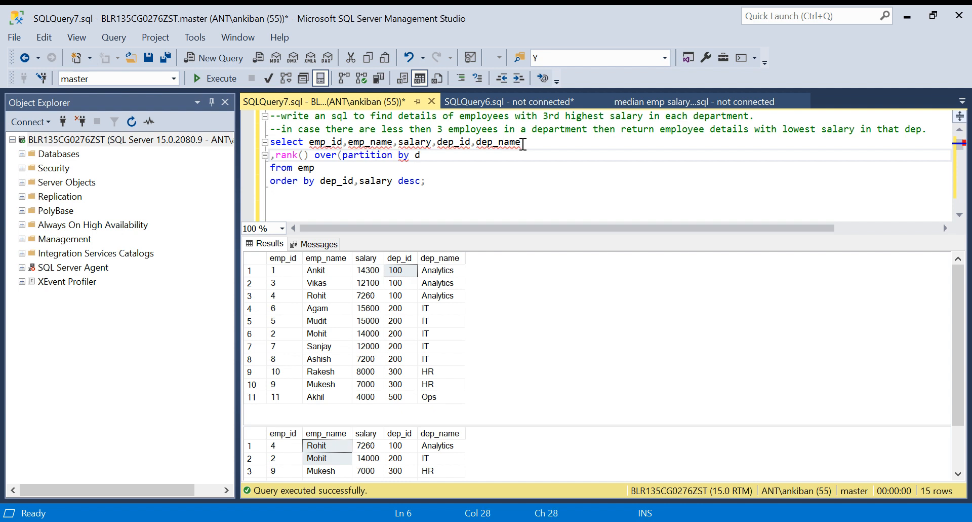
pyautogui.write('ep_id')
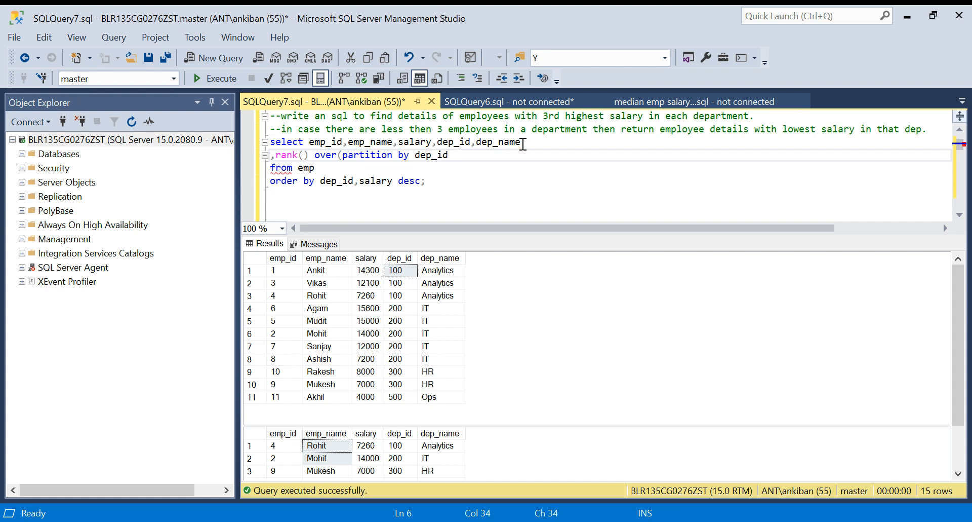
pyautogui.write('order')
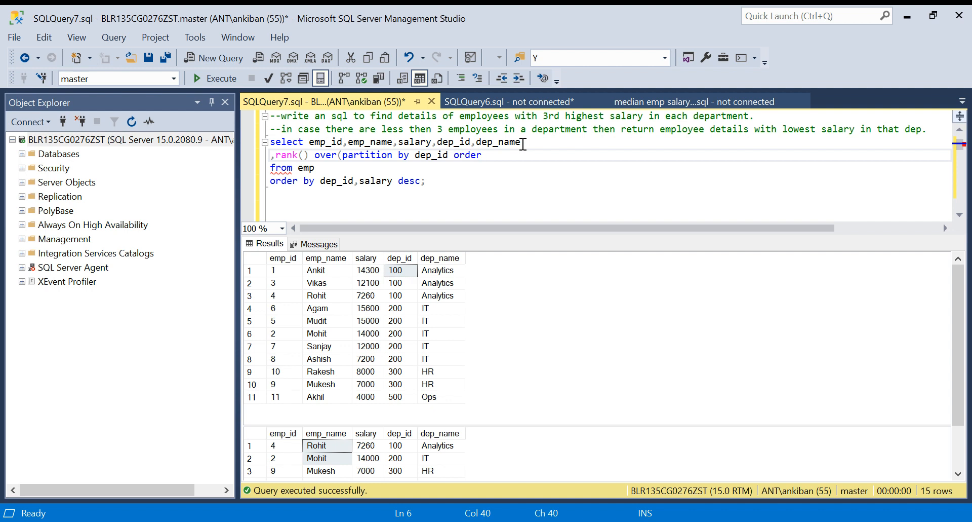
pyautogui.write('by salary')
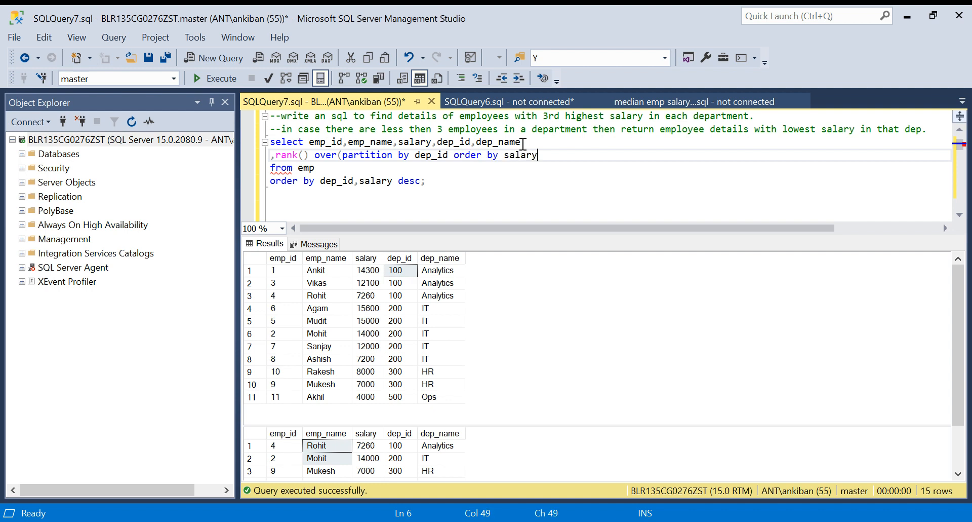
pyautogui.write('desc) a')
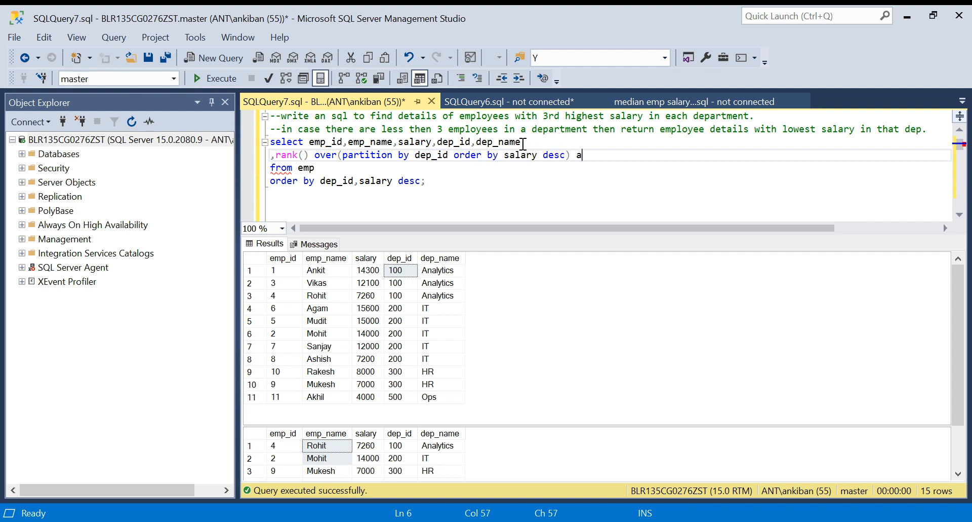
pyautogui.write('s rn')
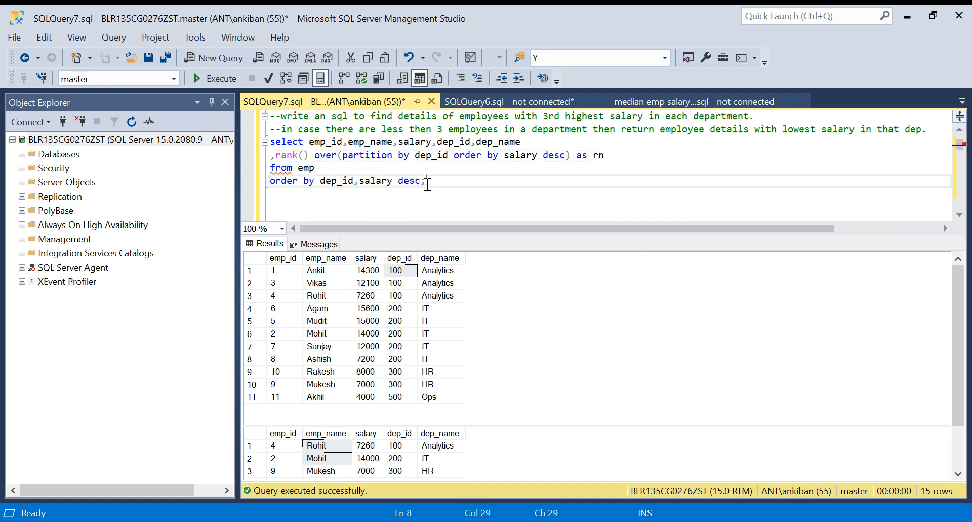
pyautogui.moveTo(428, 181); pyautogui.dragTo(270, 142)
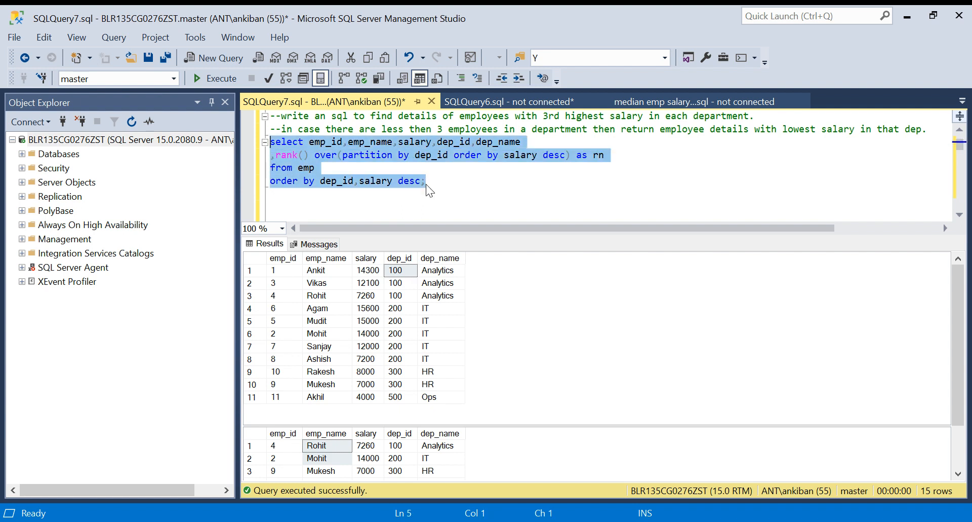
pyautogui.moveTo(224, 152)
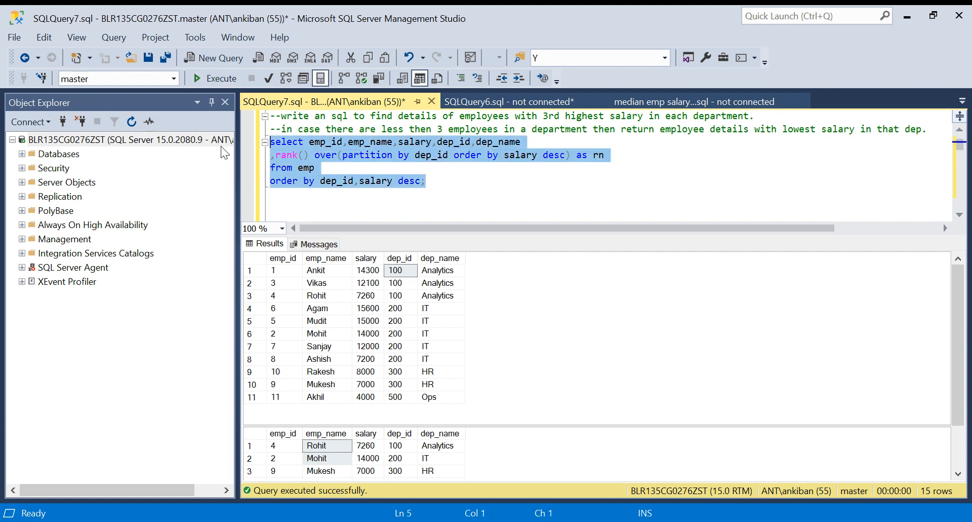
# Run the ranking query and check the rn values for Analytics, IT and HR rows
pyautogui.click(220, 77)
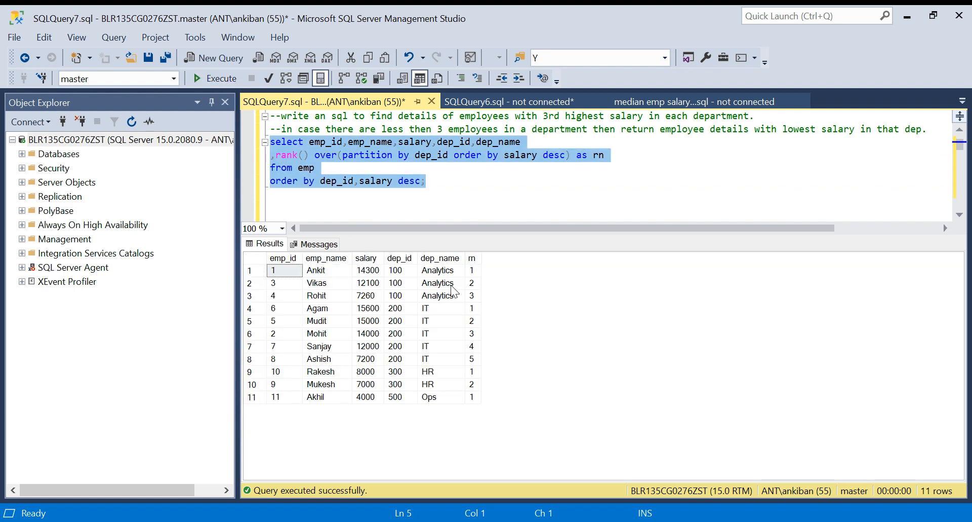
pyautogui.moveTo(403, 296)
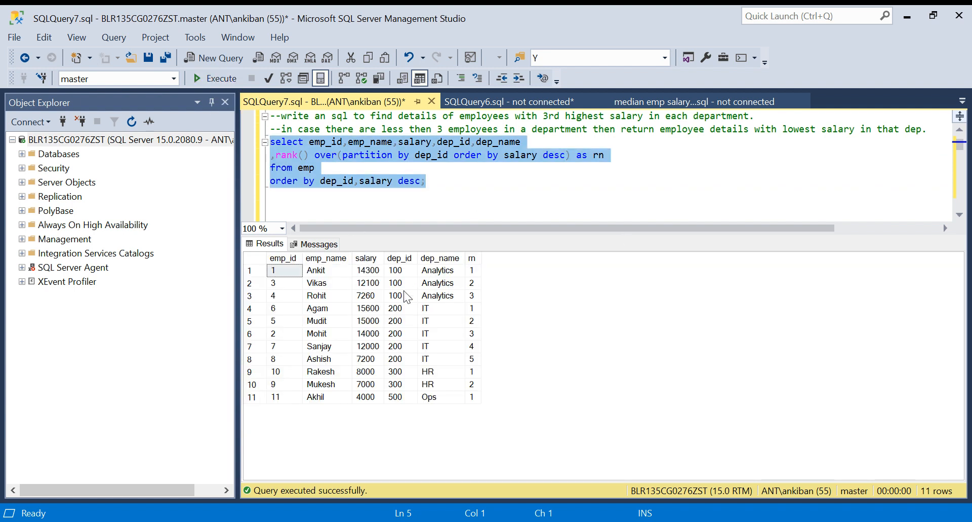
pyautogui.click(366, 295)
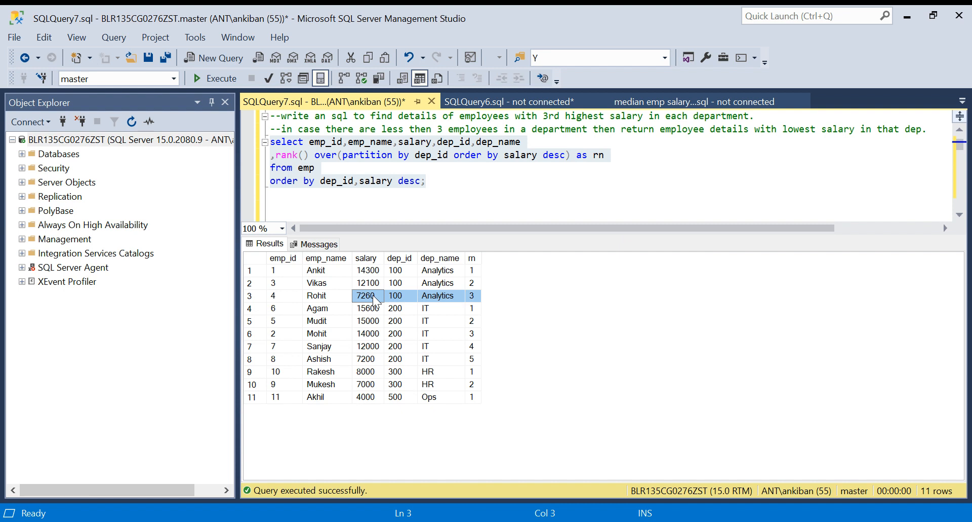
pyautogui.moveTo(403, 274)
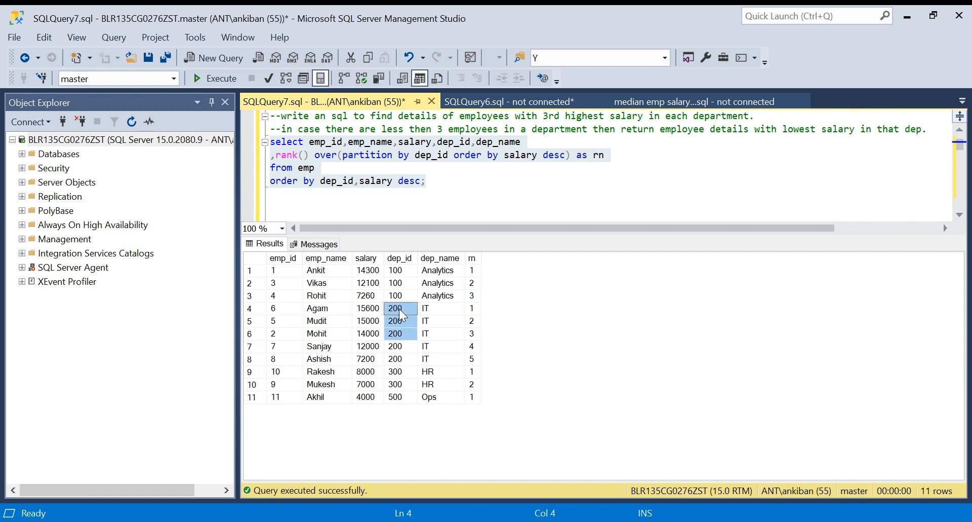
pyautogui.click(316, 333)
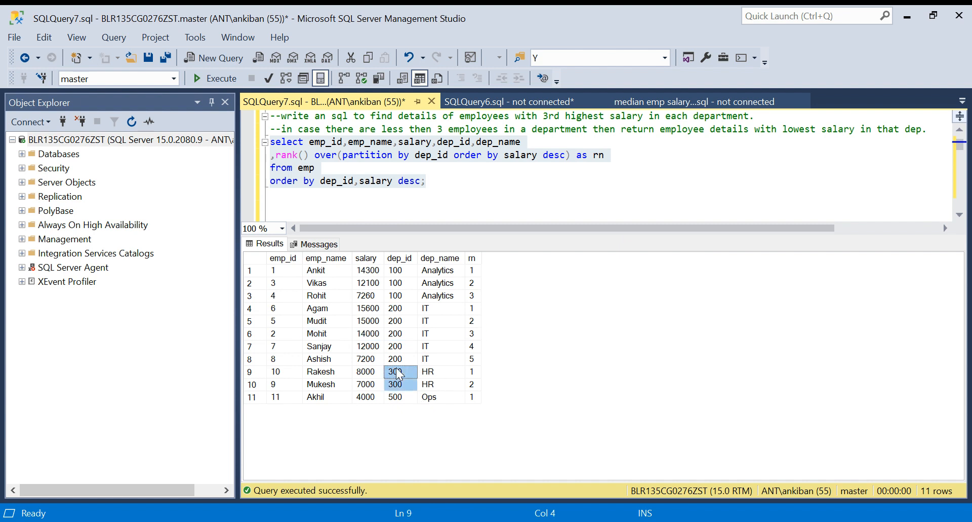
pyautogui.click(400, 396)
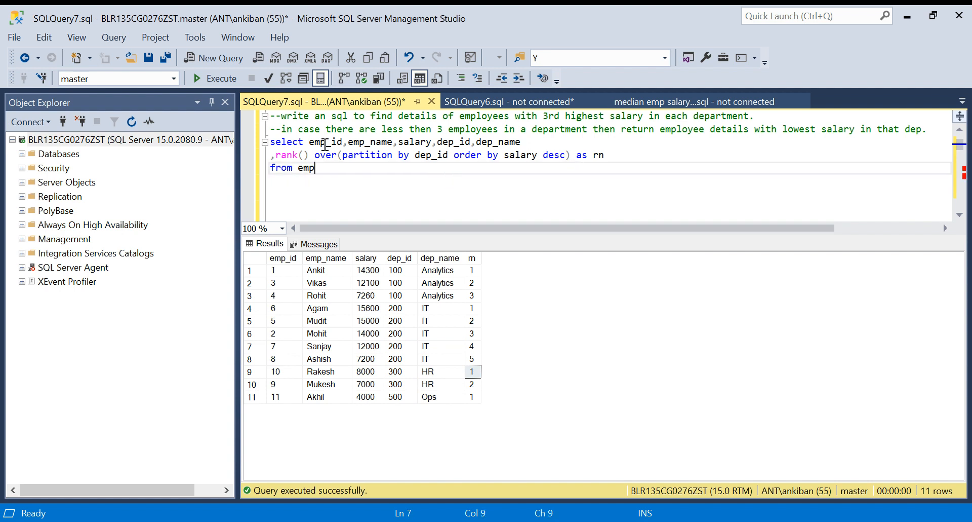
# Wrap the ranking query in CTE 'with xxx as (...)' and add 'select * from xxx where rn=3'
pyautogui.write('with xxx')
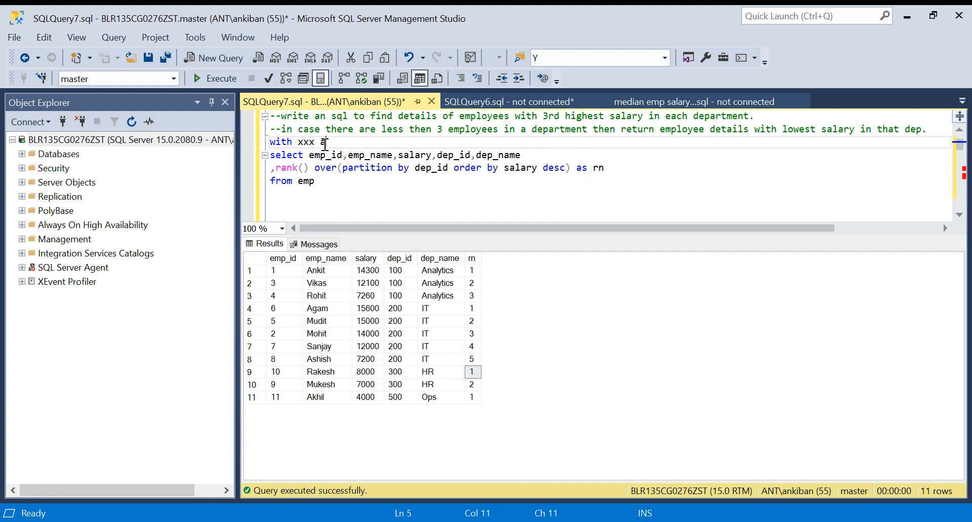
pyautogui.write('as (')
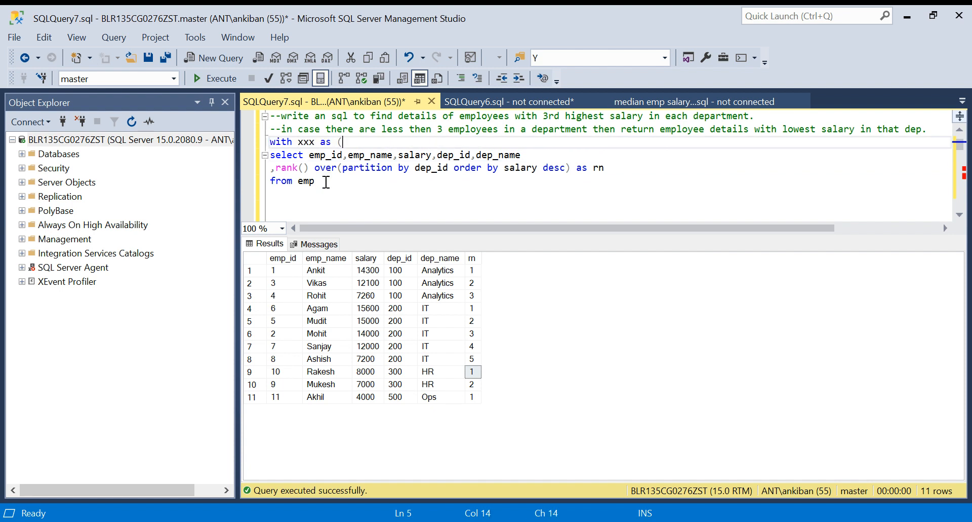
pyautogui.write(')')
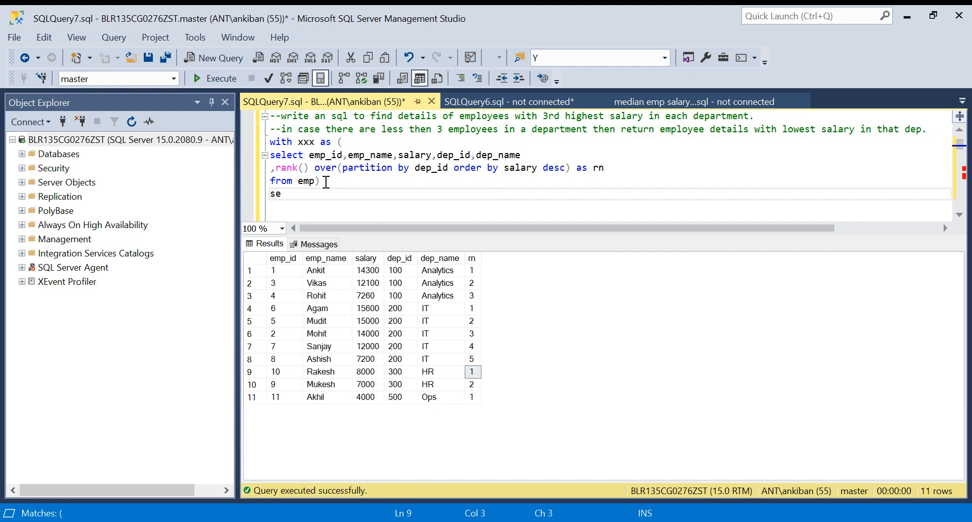
pyautogui.write('lect * from')
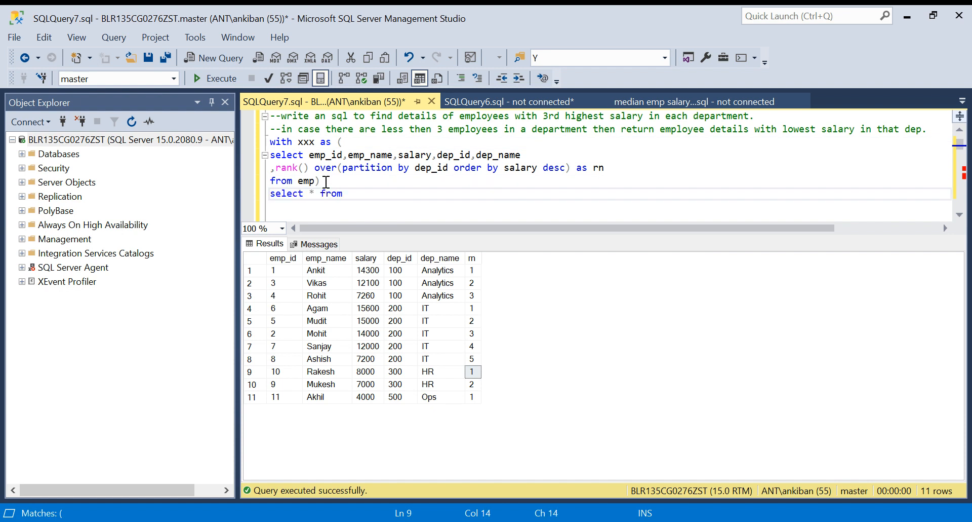
pyautogui.write('xxx where')
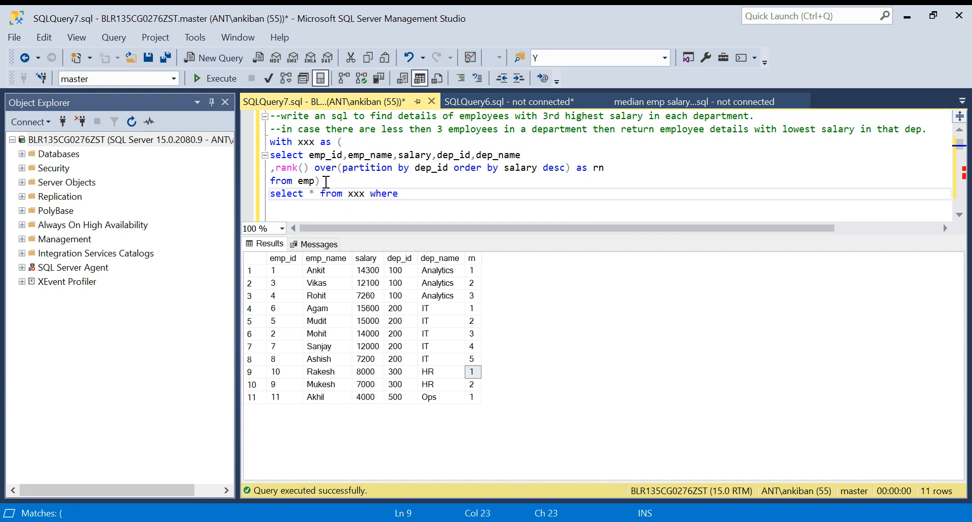
pyautogui.write('rn')
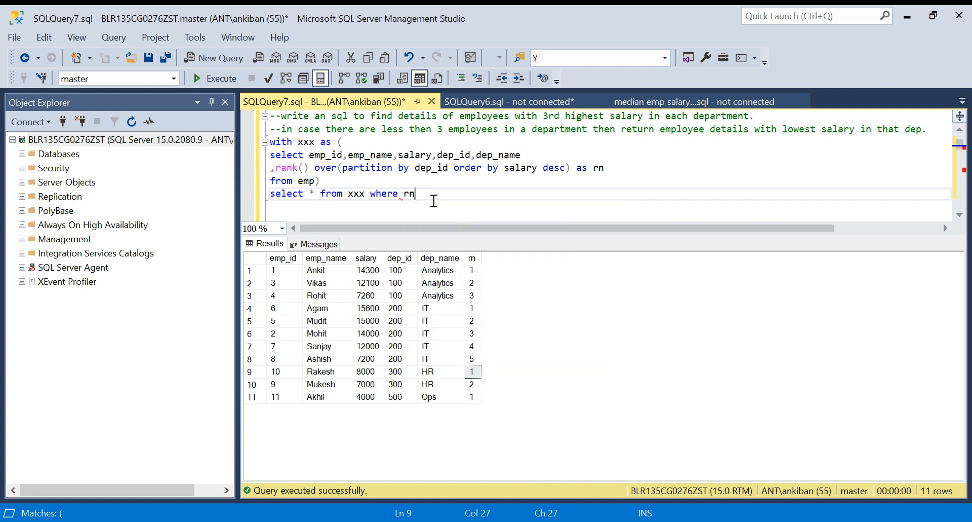
pyautogui.write('=3')
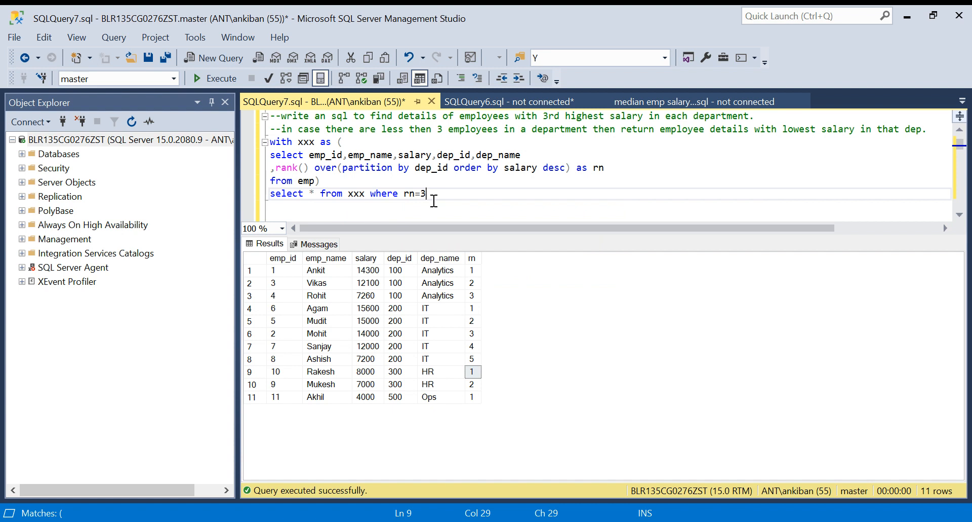
pyautogui.moveTo(468, 193)
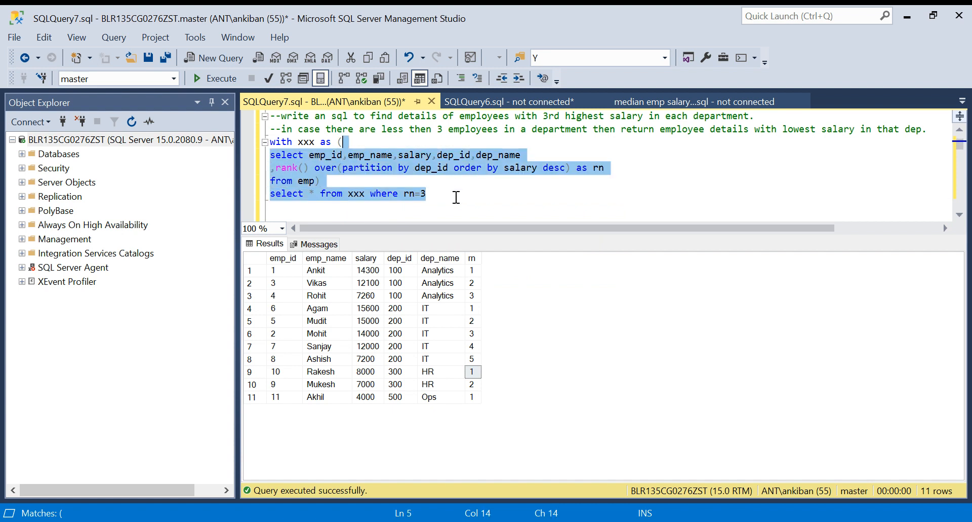
pyautogui.click(216, 78)
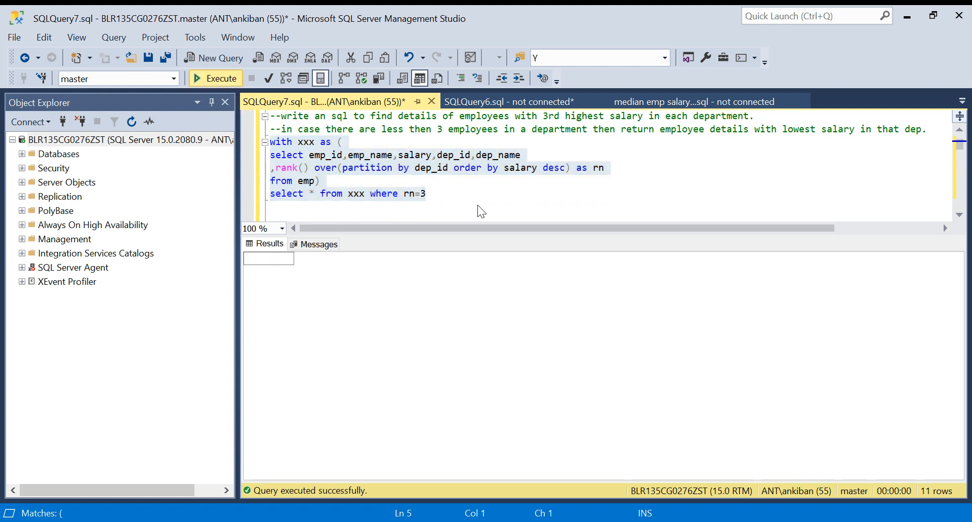
pyautogui.click(215, 78)
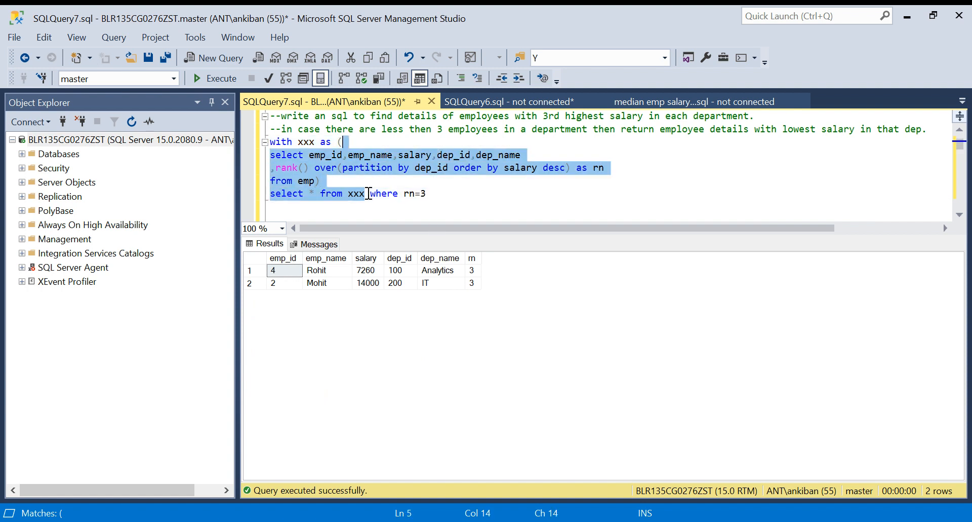
pyautogui.click(215, 78)
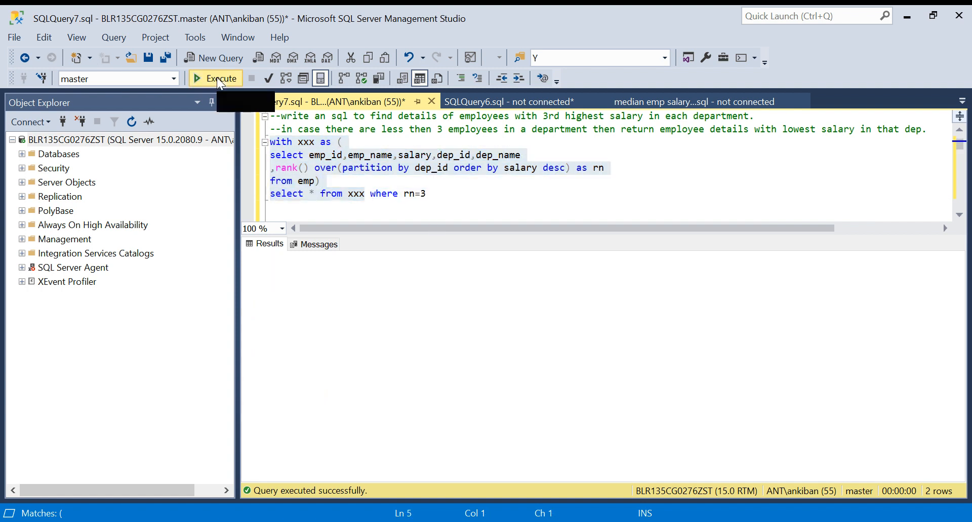
pyautogui.click(216, 78)
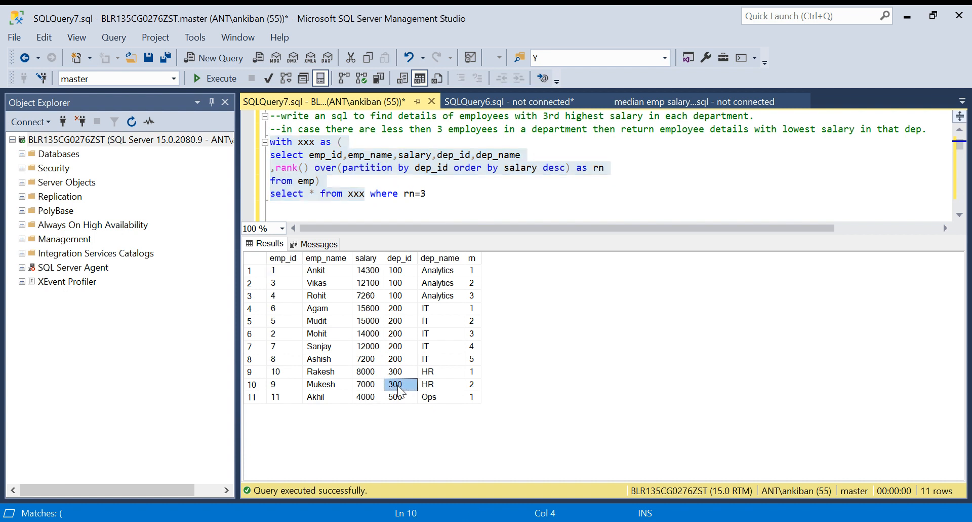
pyautogui.click(365, 370)
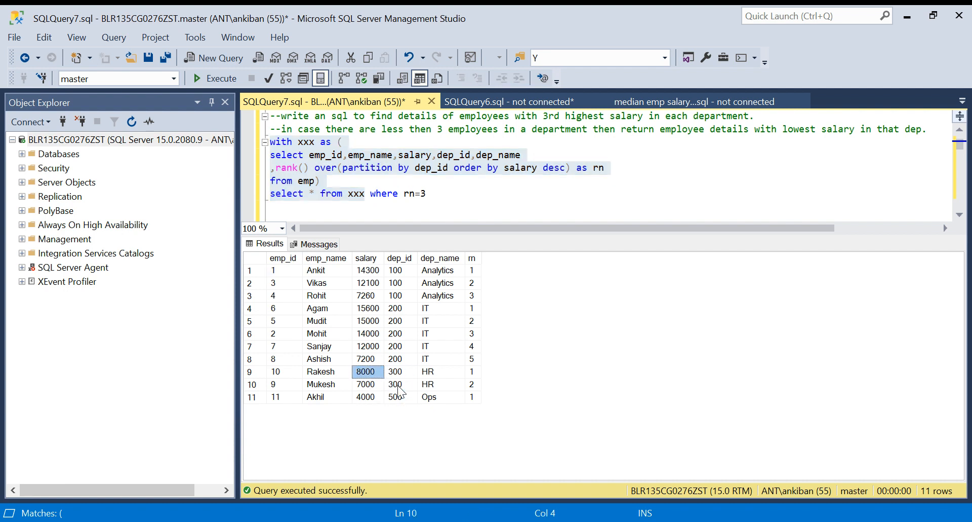
pyautogui.click(325, 371)
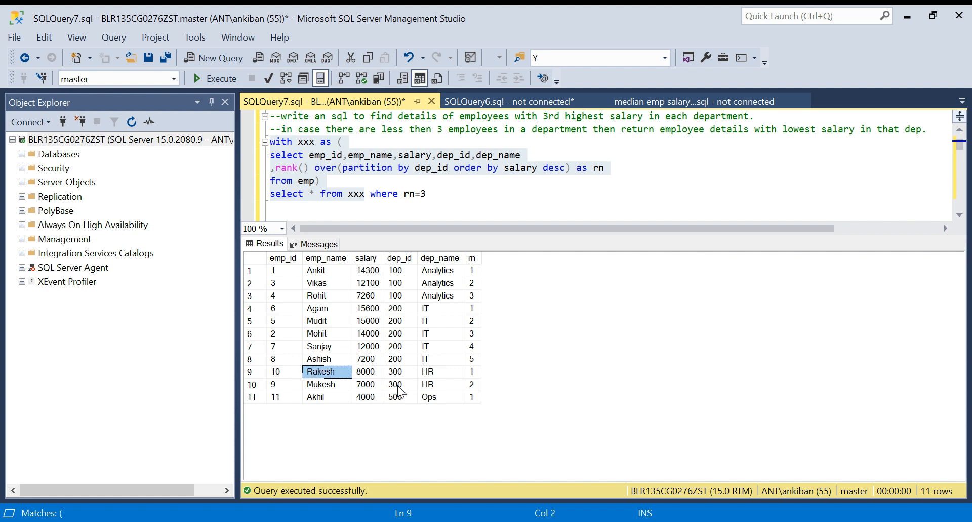
pyautogui.click(366, 371)
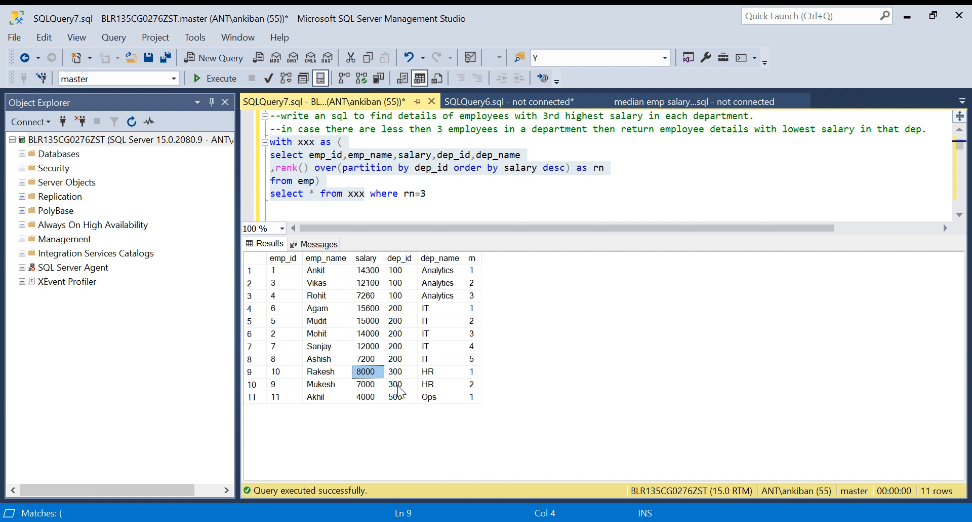
pyautogui.click(439, 371)
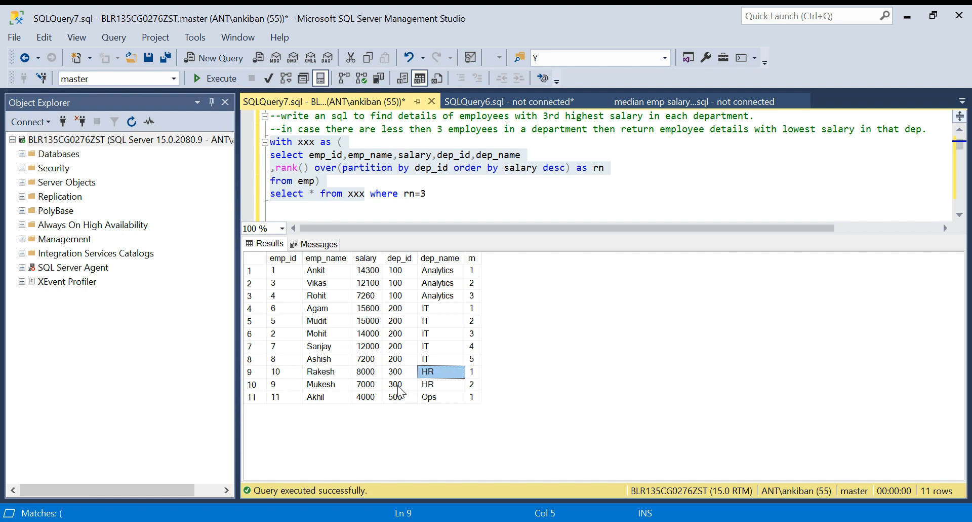
pyautogui.moveTo(616, 168)
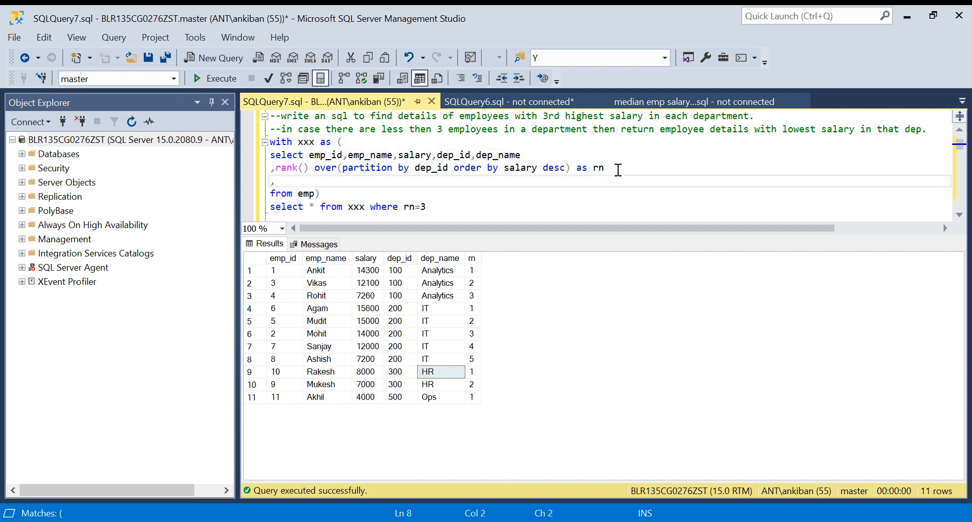
# Add ',count(1) over(partition by dep_id) as cnt' after the rank expression, fixing typos
pyautogui.write(',count()')
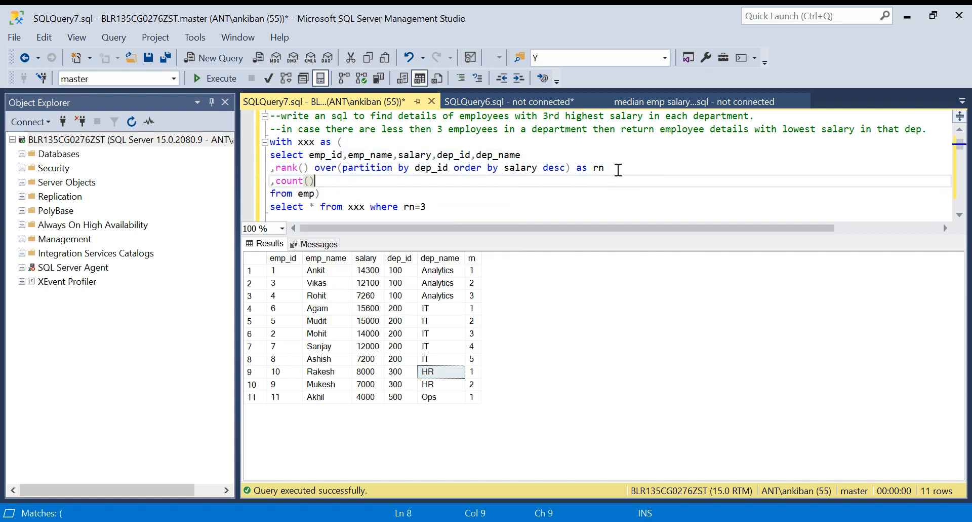
pyautogui.write('over(')
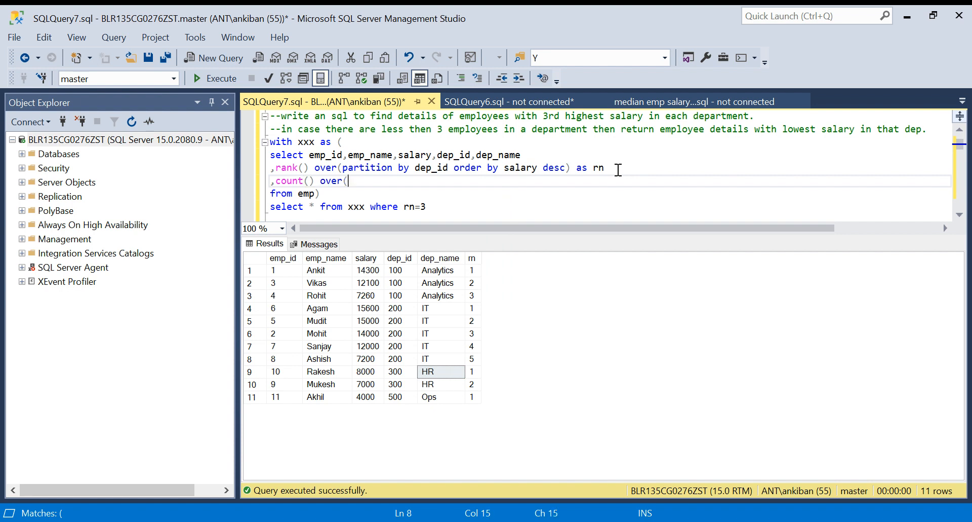
pyautogui.write('parttio')
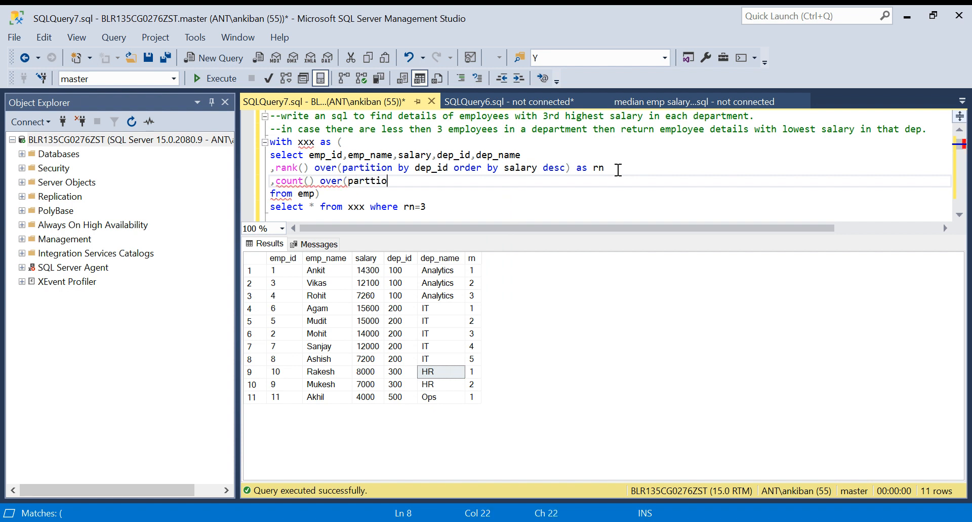
pyautogui.write('n dep_i')
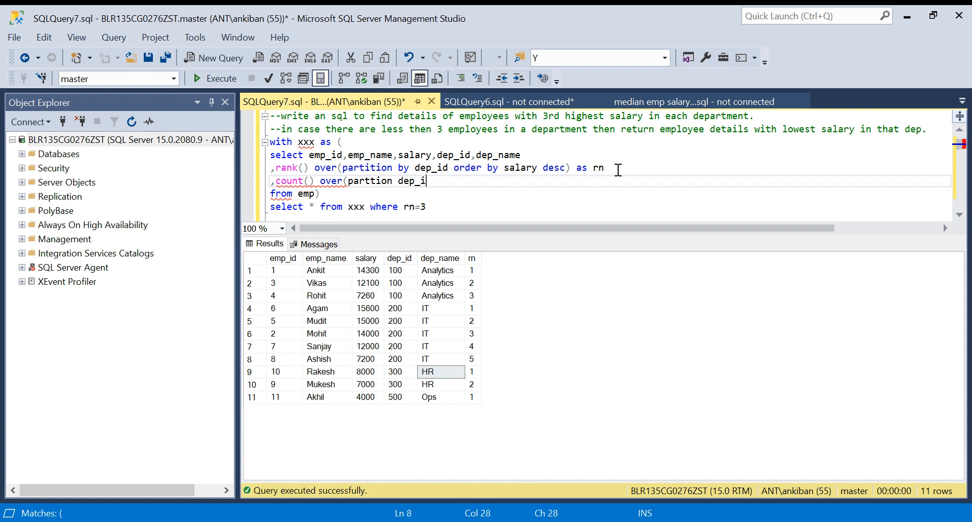
pyautogui.write('d)')
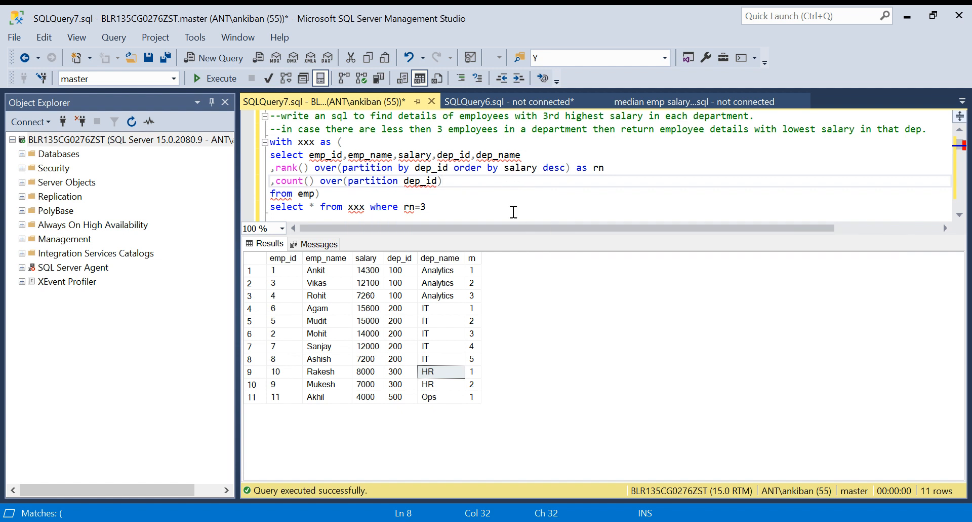
pyautogui.moveTo(464, 181)
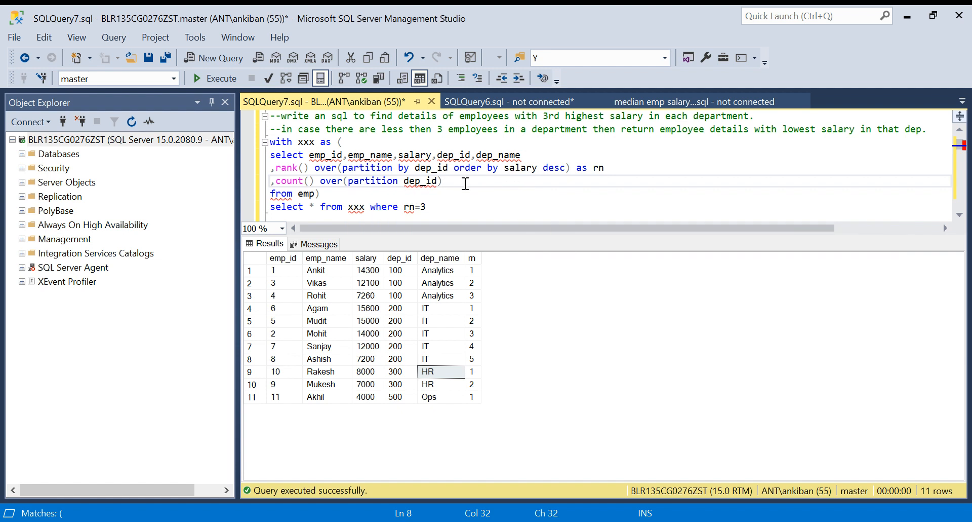
pyautogui.write('as')
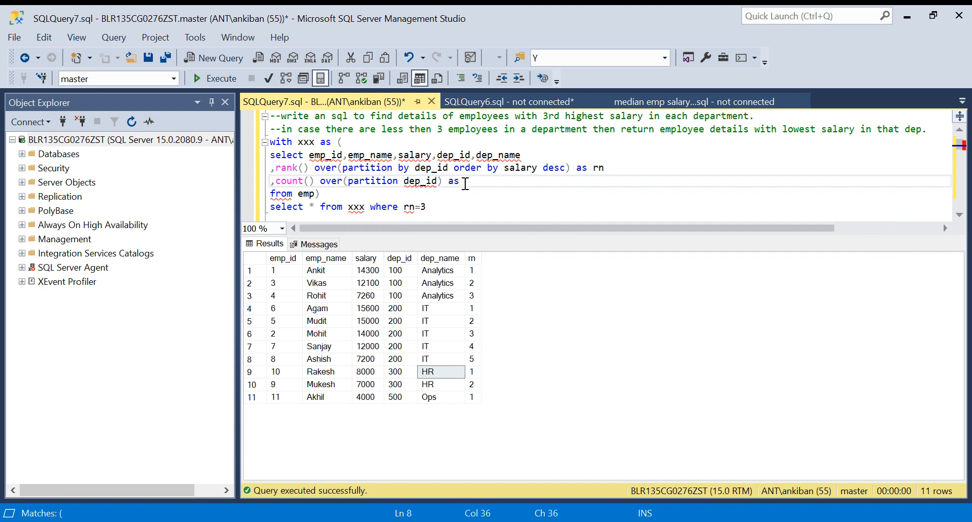
pyautogui.write('cnt')
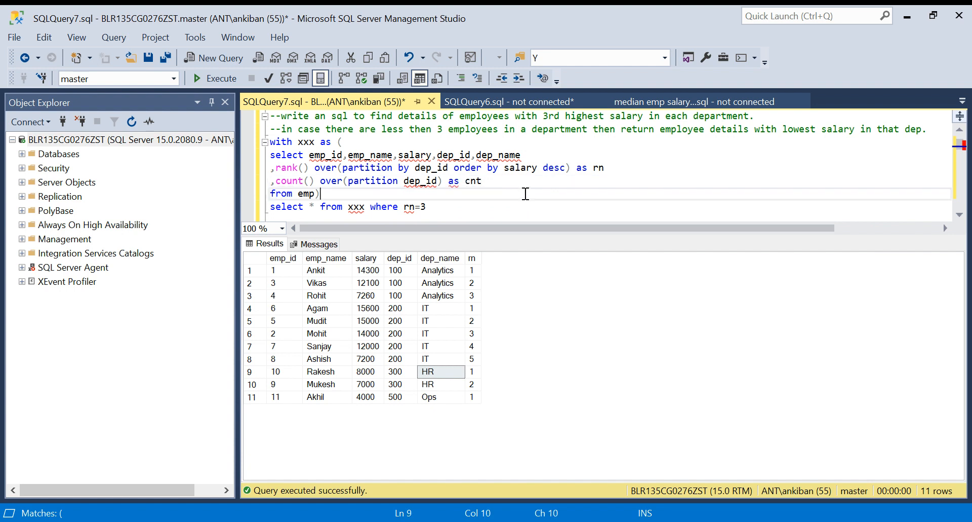
pyautogui.moveTo(438, 191)
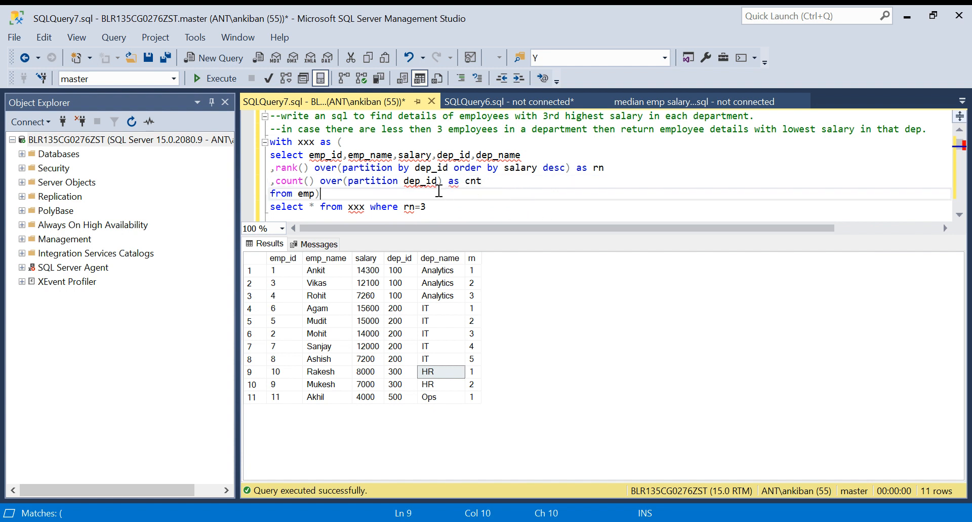
pyautogui.moveTo(470, 186)
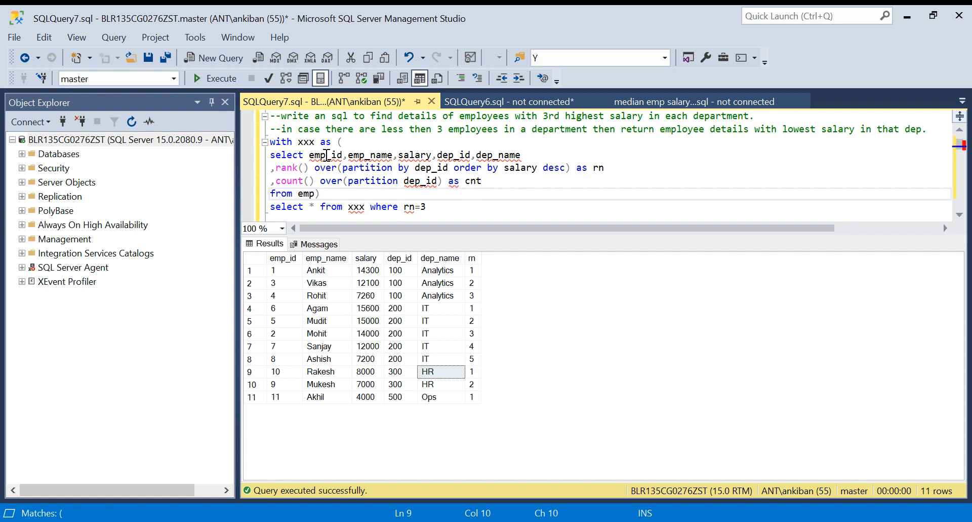
pyautogui.moveTo(304, 181)
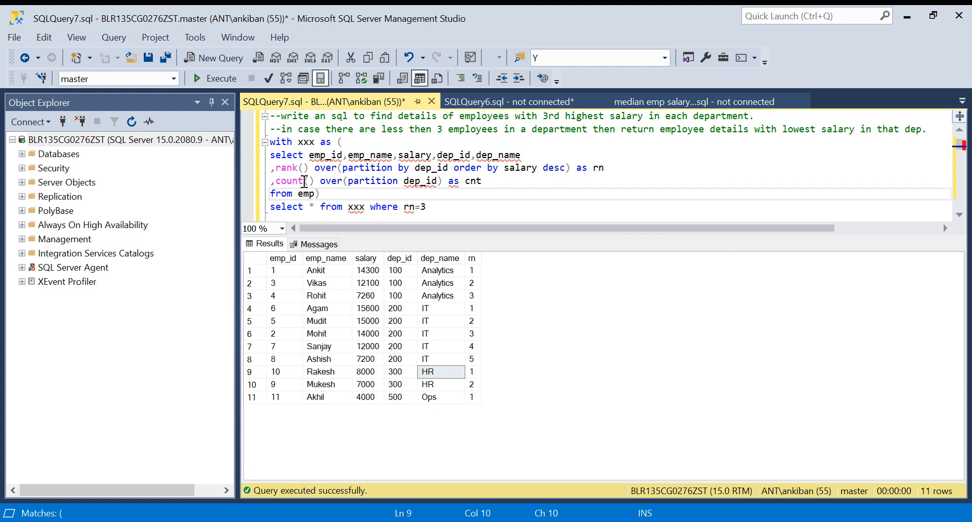
pyautogui.click(402, 180)
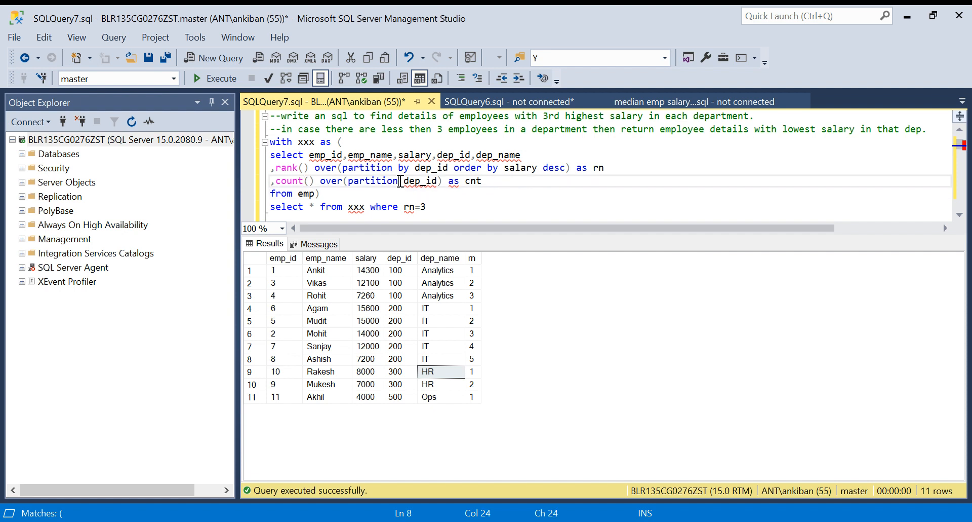
pyautogui.click(426, 207)
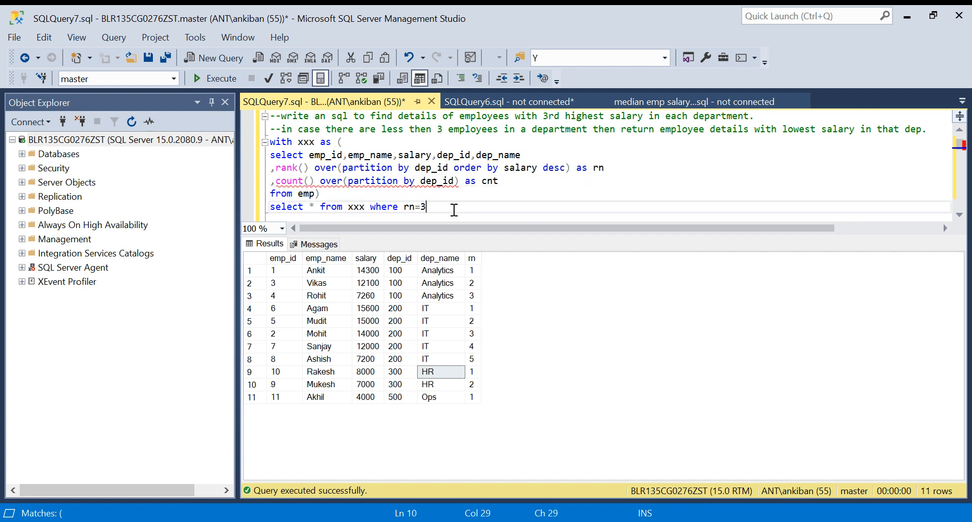
pyautogui.click(366, 207)
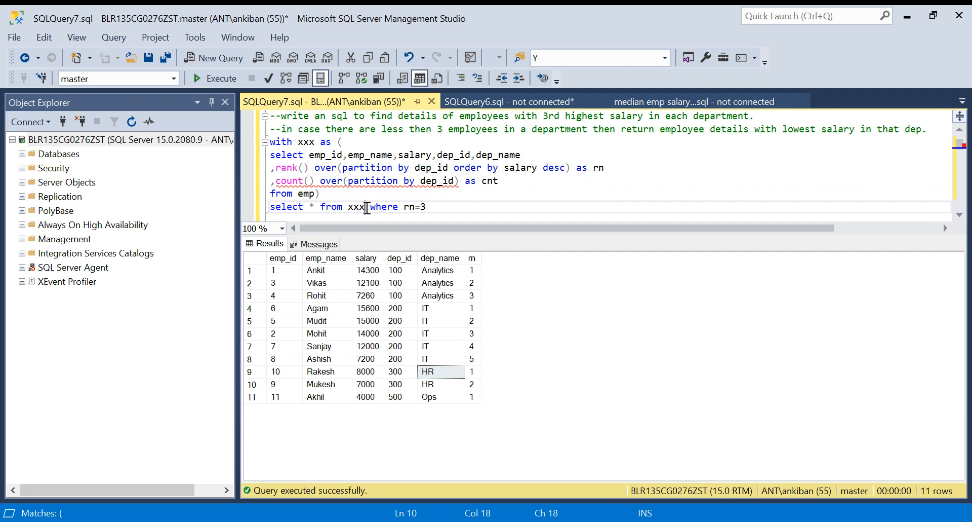
pyautogui.moveTo(310, 176)
pyautogui.write('1')
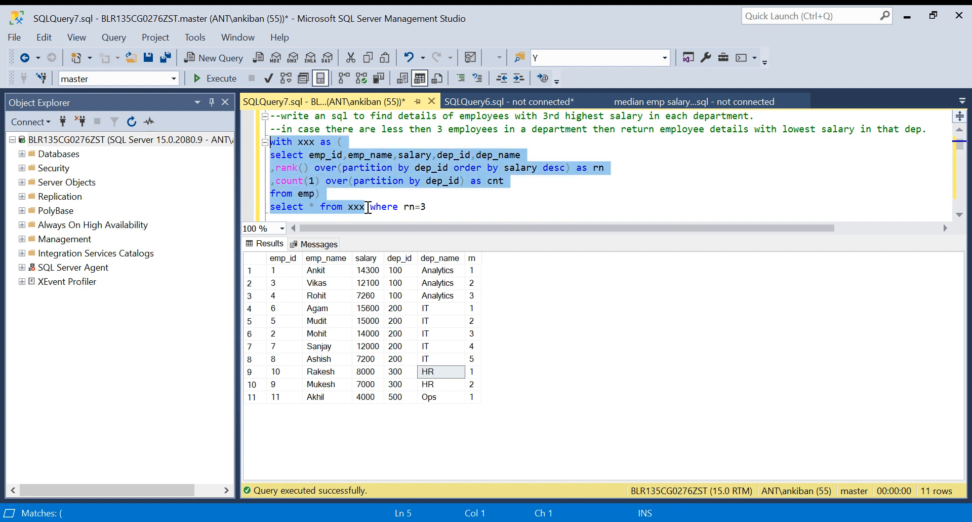
# Run the query to see cnt counts 3, 5, 2, 1, then put the where clause on its own line
pyautogui.click(213, 78)
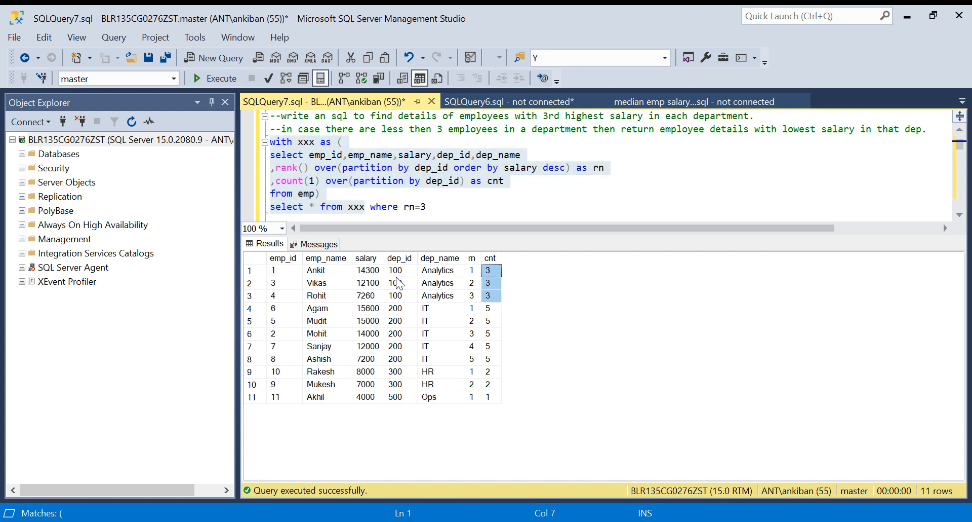
pyautogui.moveTo(492, 312)
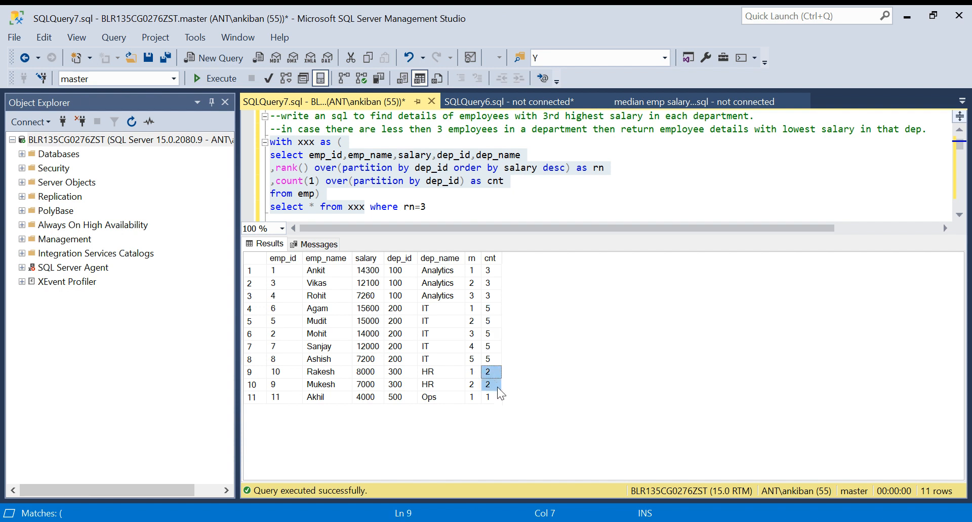
pyautogui.click(490, 397)
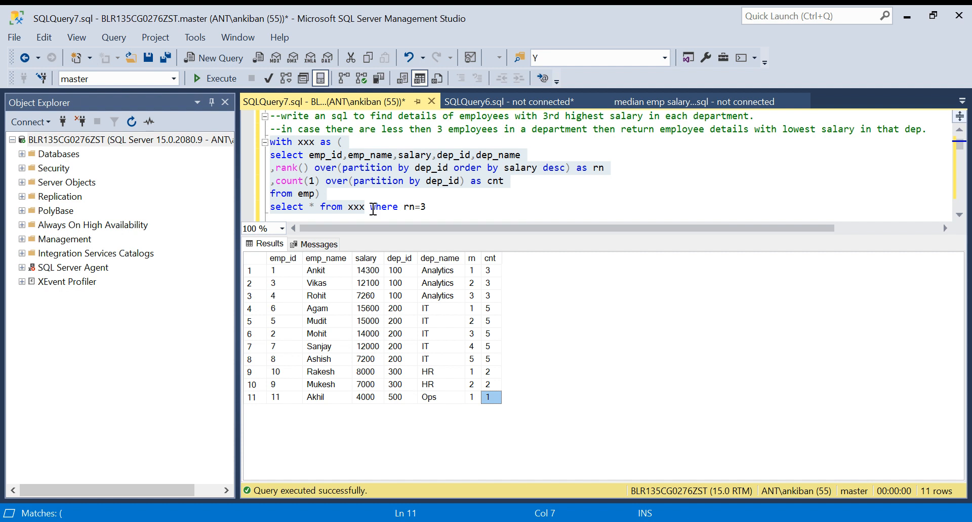
pyautogui.press('Enter')
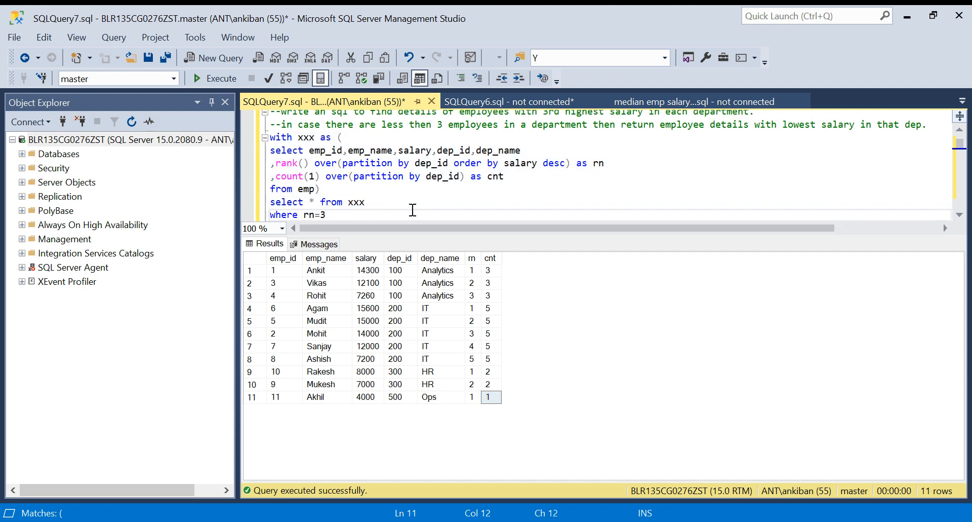
pyautogui.moveTo(406, 267)
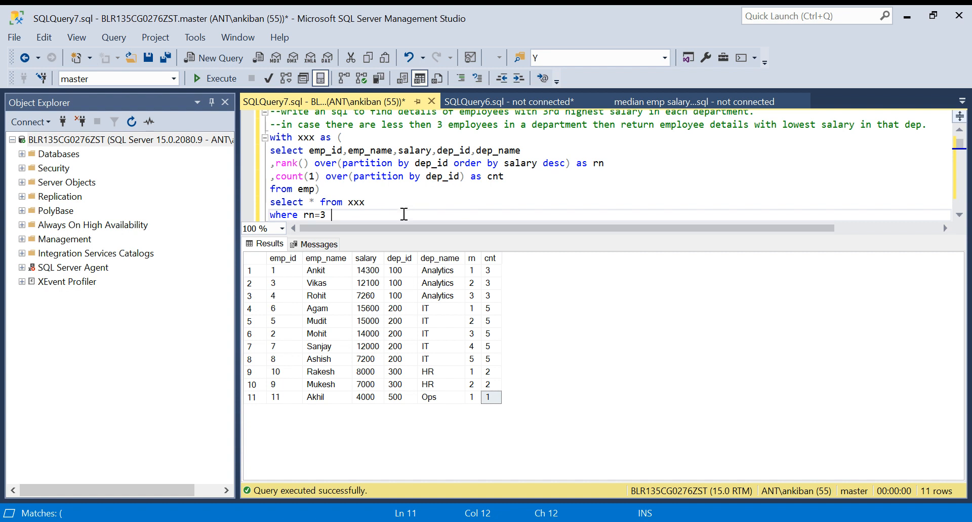
# Extend the filter to 'rn=3 or (cnt<3 and' in the where clause
pyautogui.write('()')
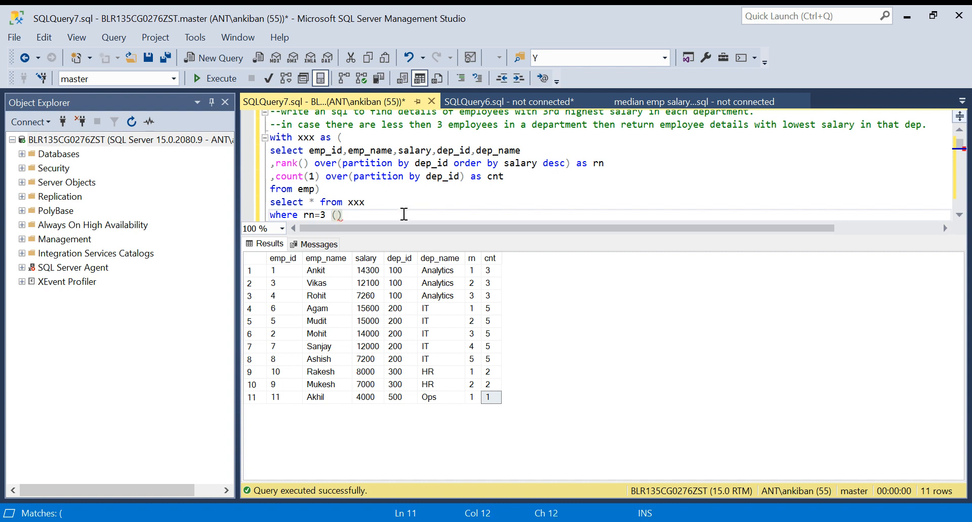
pyautogui.write('or')
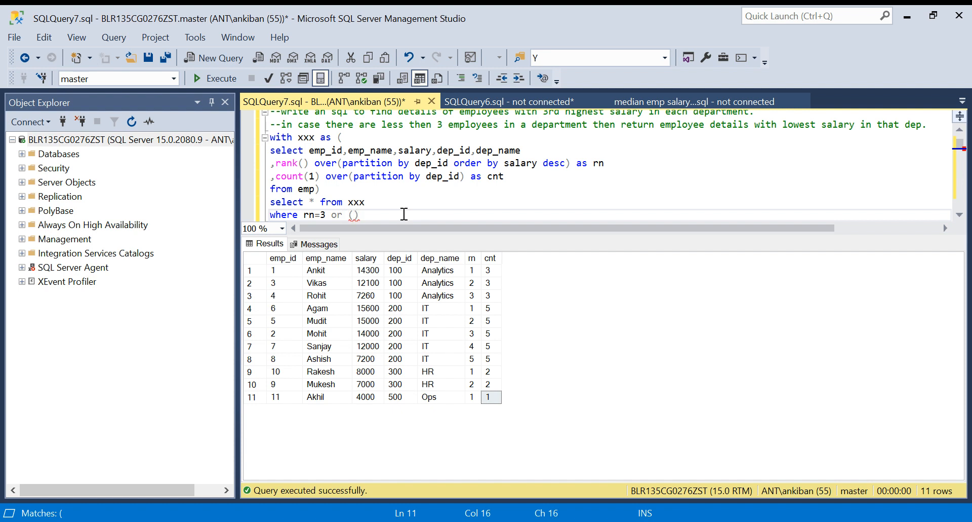
pyautogui.doubleClick(494, 177)
pyautogui.write('cnt')
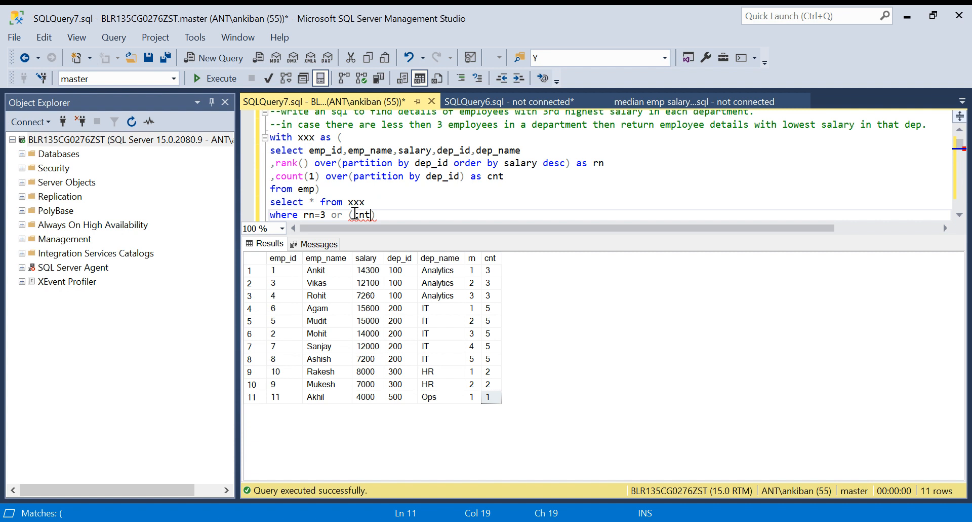
pyautogui.write('<3')
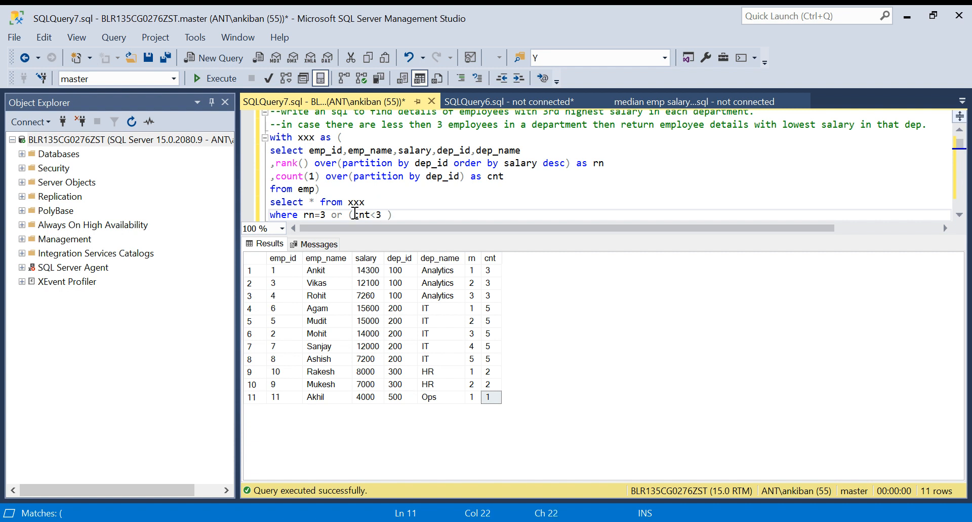
pyautogui.click(328, 215)
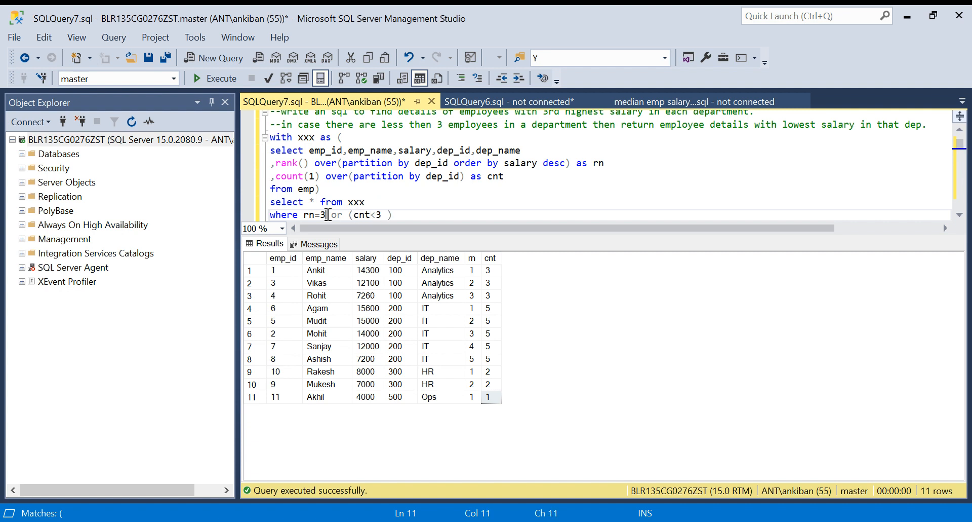
pyautogui.doubleClick(312, 214)
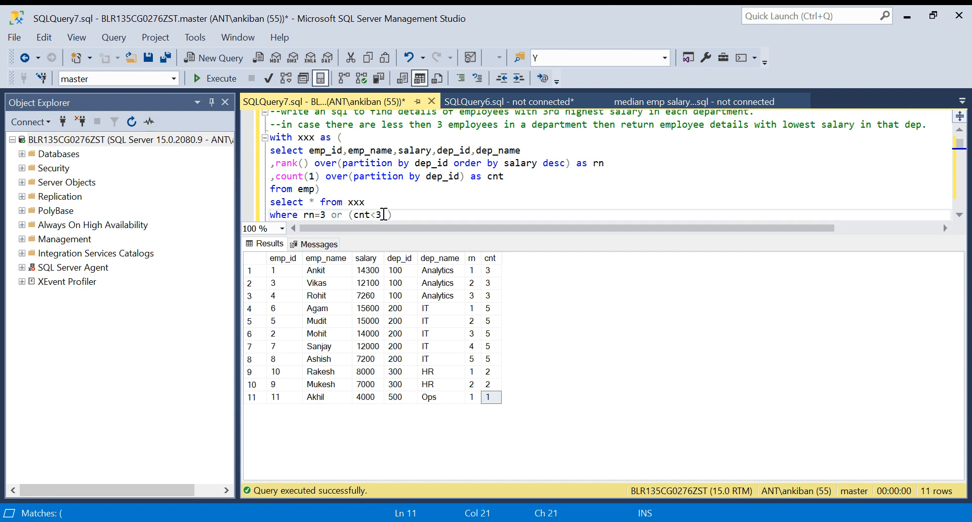
pyautogui.write('and')
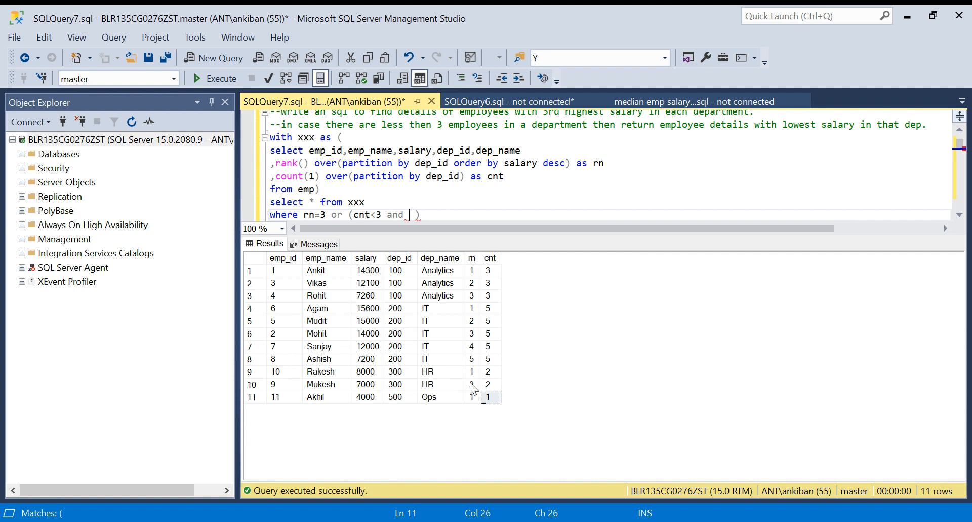
# Check Mukesh's HR rank and the HR, Ops and Analytics counts in the results grid
pyautogui.click(472, 383)
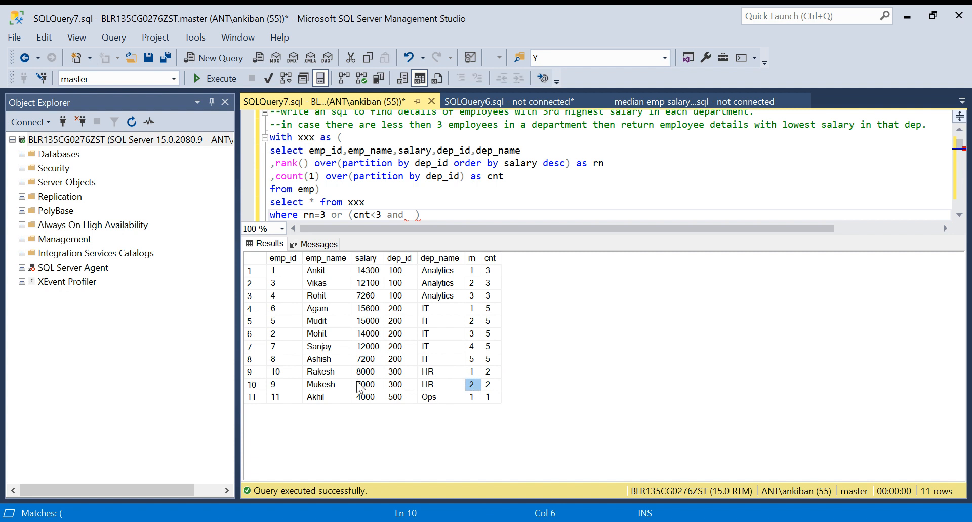
pyautogui.click(366, 384)
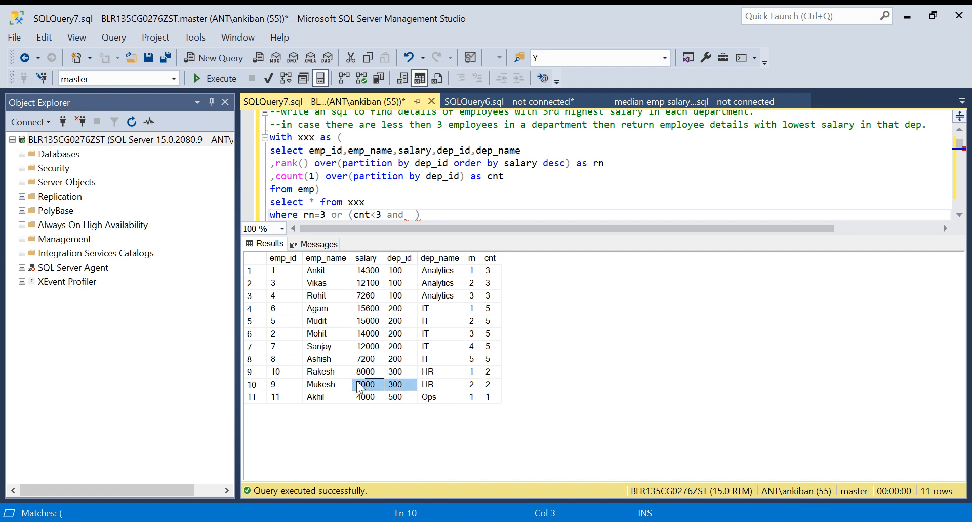
pyautogui.click(395, 371)
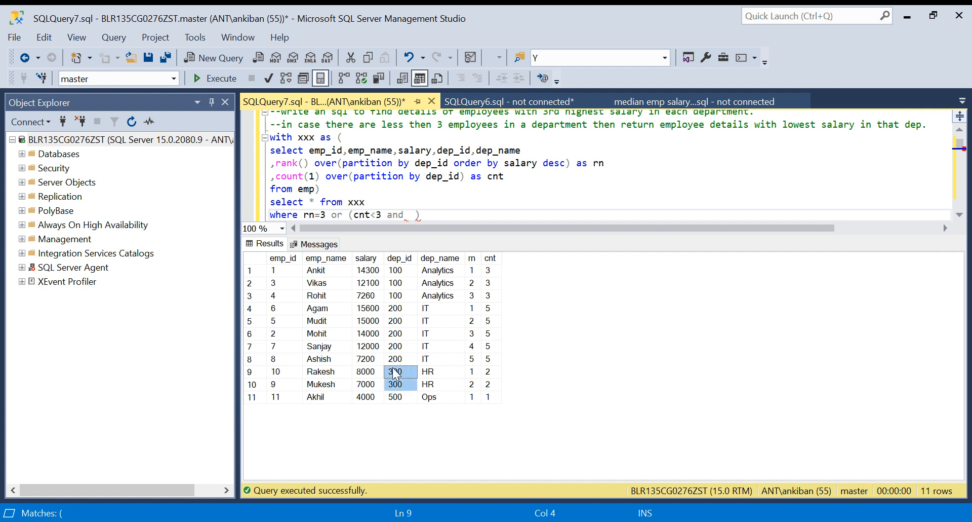
pyautogui.click(490, 383)
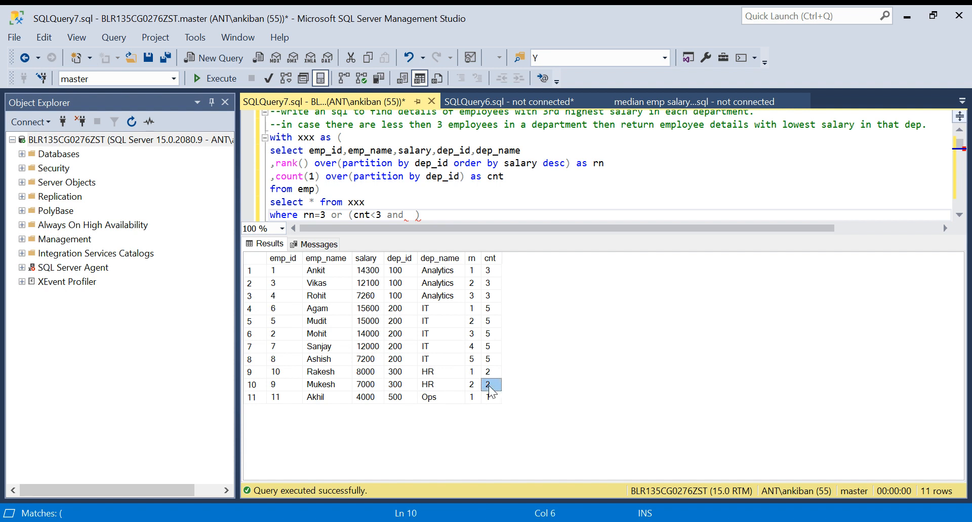
pyautogui.moveTo(499, 282)
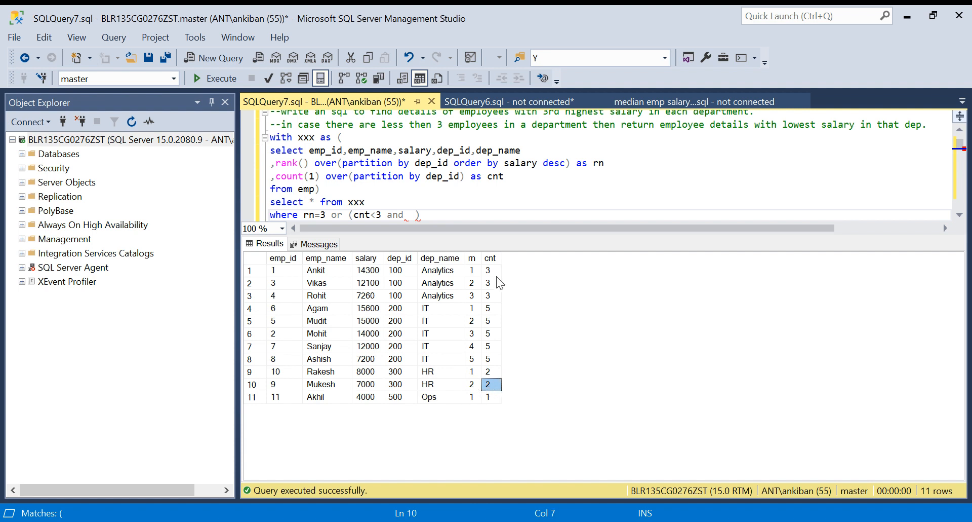
pyautogui.click(472, 384)
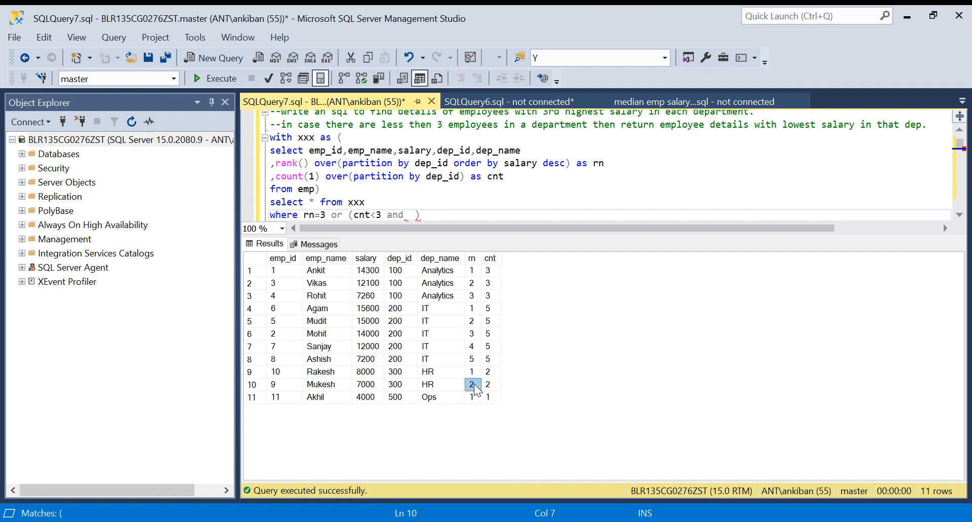
pyautogui.click(473, 397)
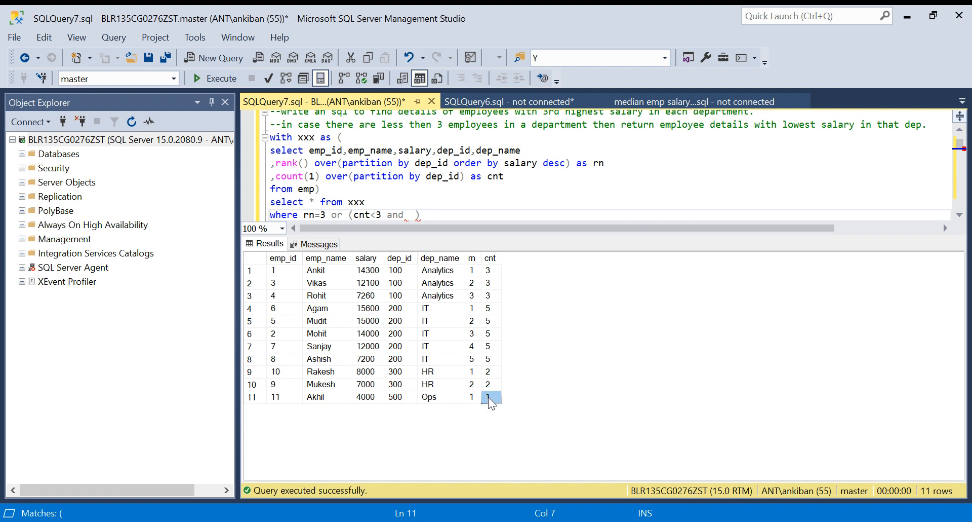
pyautogui.click(491, 383)
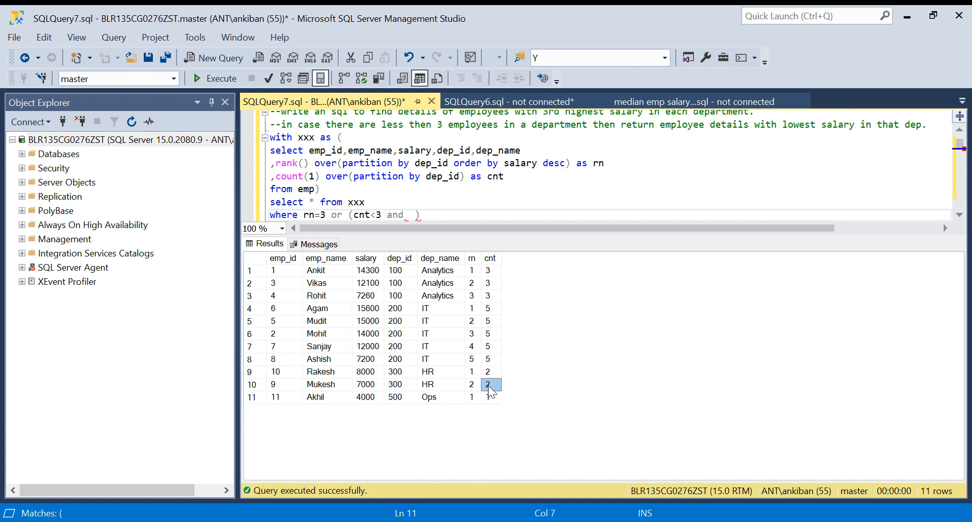
pyautogui.click(489, 296)
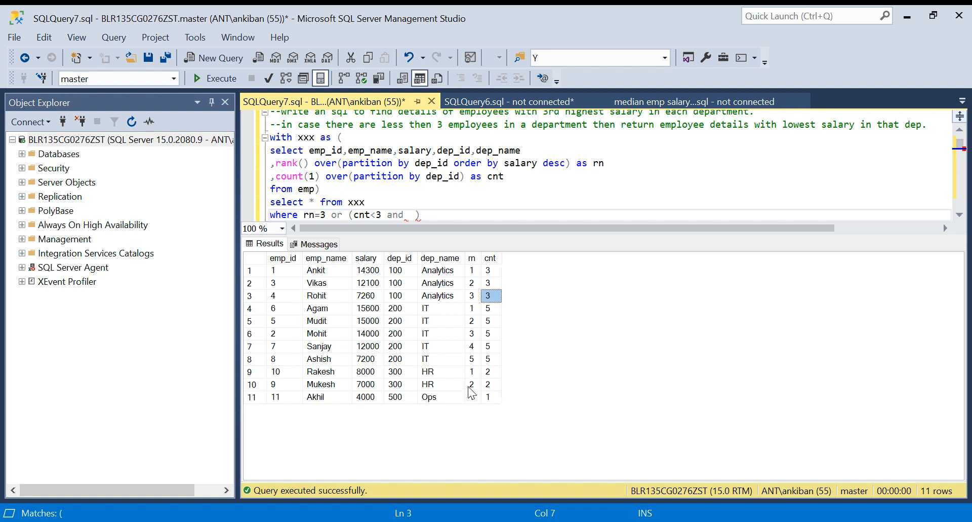
# Complete the condition with 'rn=cnt' and confirm Rohit and Mohit rank 3
pyautogui.click(490, 383)
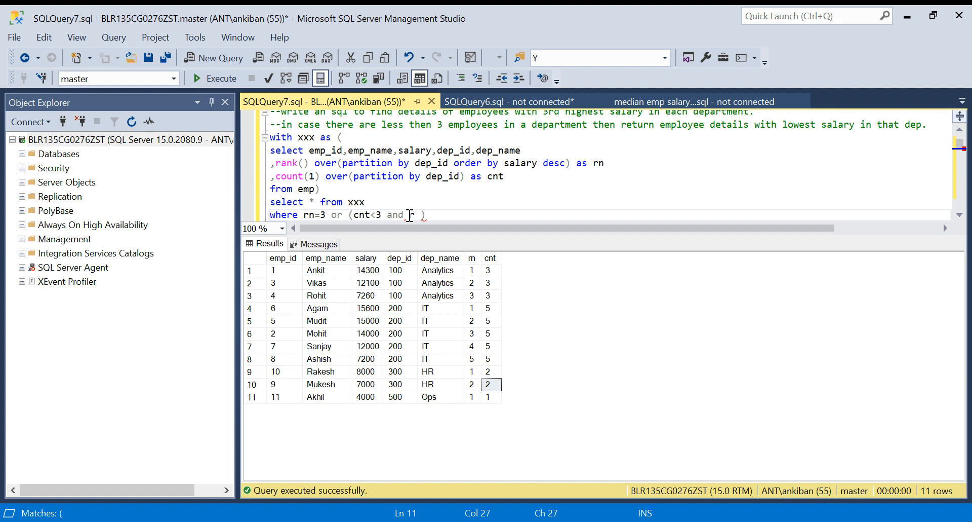
pyautogui.write('rn=cnt')
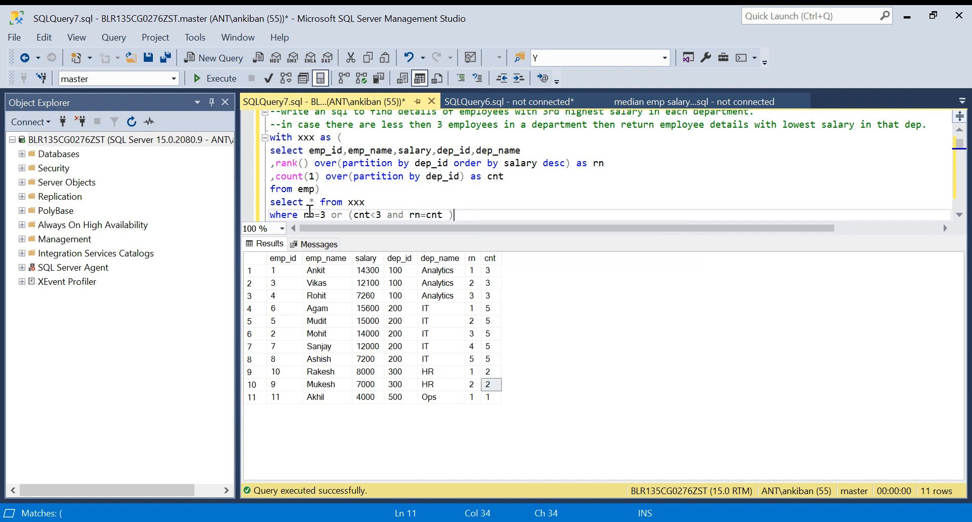
pyautogui.moveTo(496, 300)
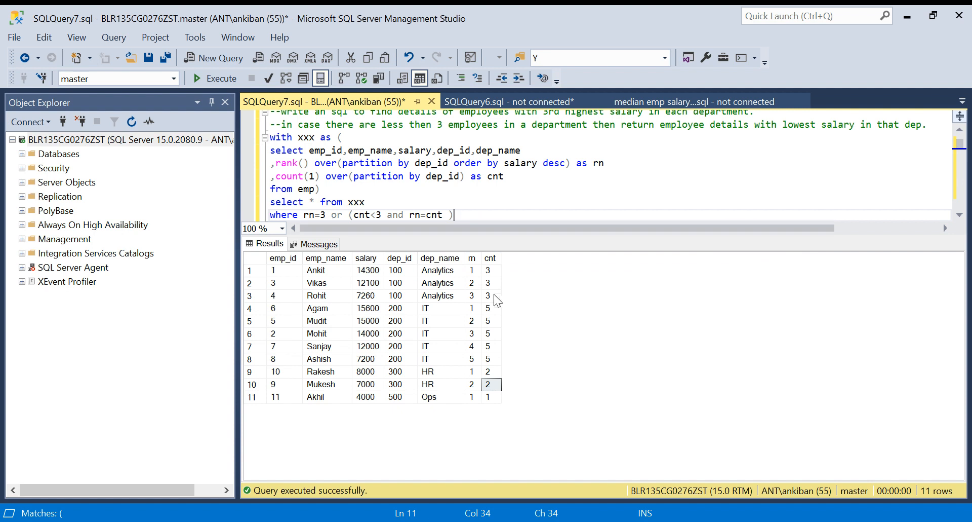
pyautogui.click(471, 295)
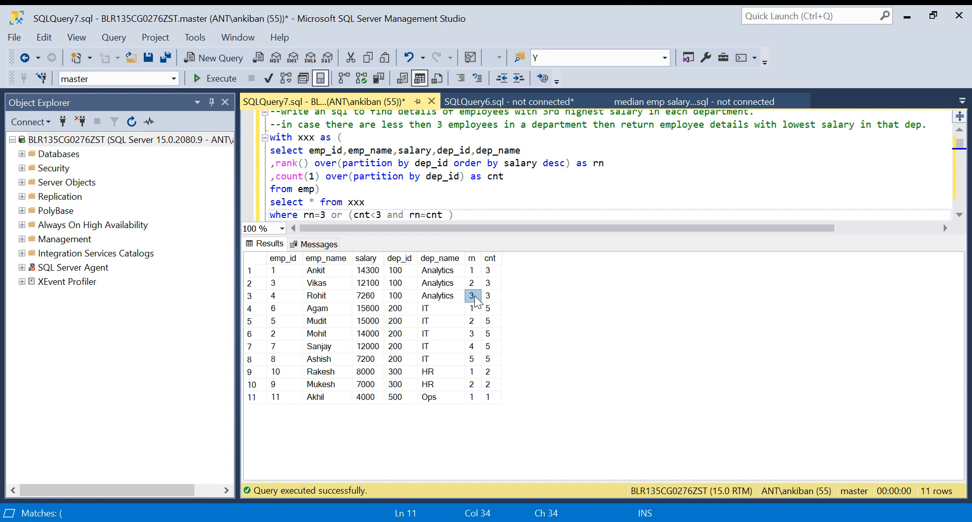
pyautogui.click(471, 333)
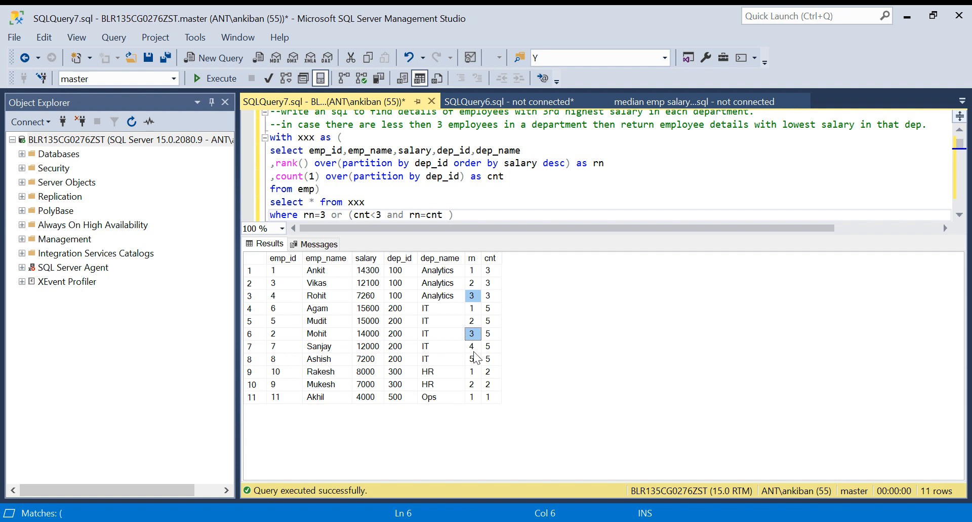
pyautogui.moveTo(424, 376)
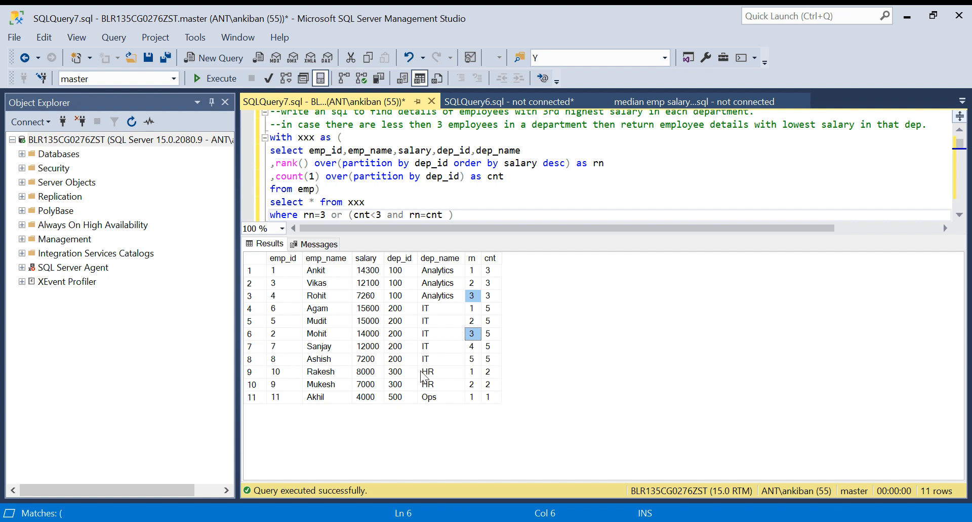
pyautogui.moveTo(404, 387)
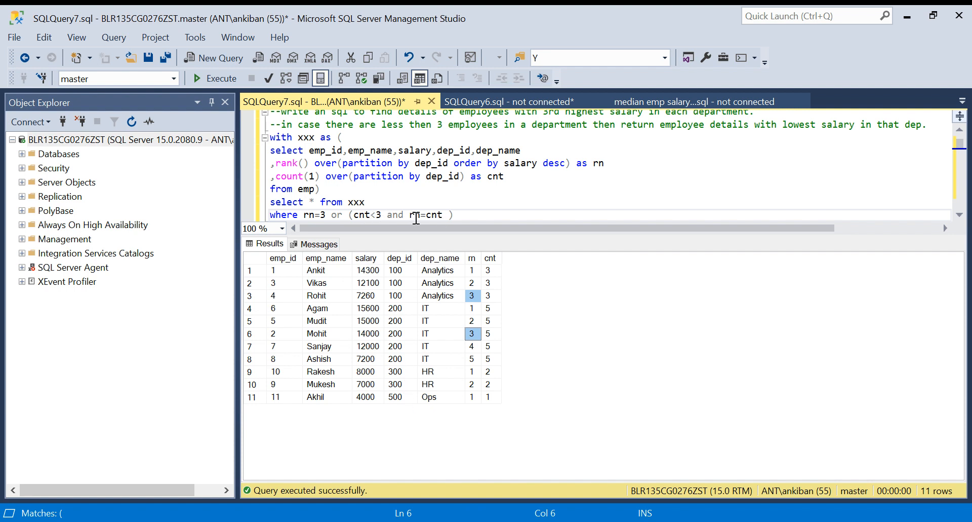
# Select and run the full CTE query, reviewing the four returned rows including HR
pyautogui.click(458, 215)
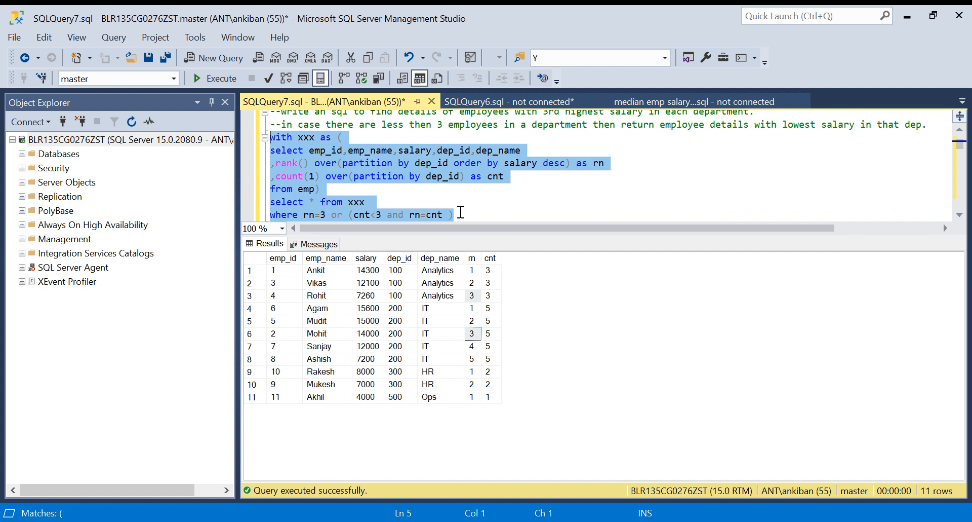
pyautogui.click(219, 77)
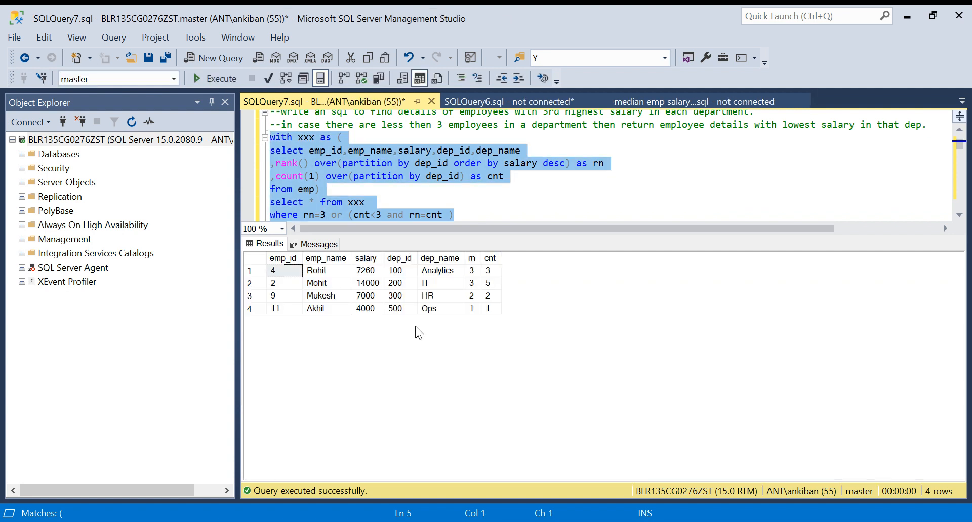
pyautogui.moveTo(332, 309)
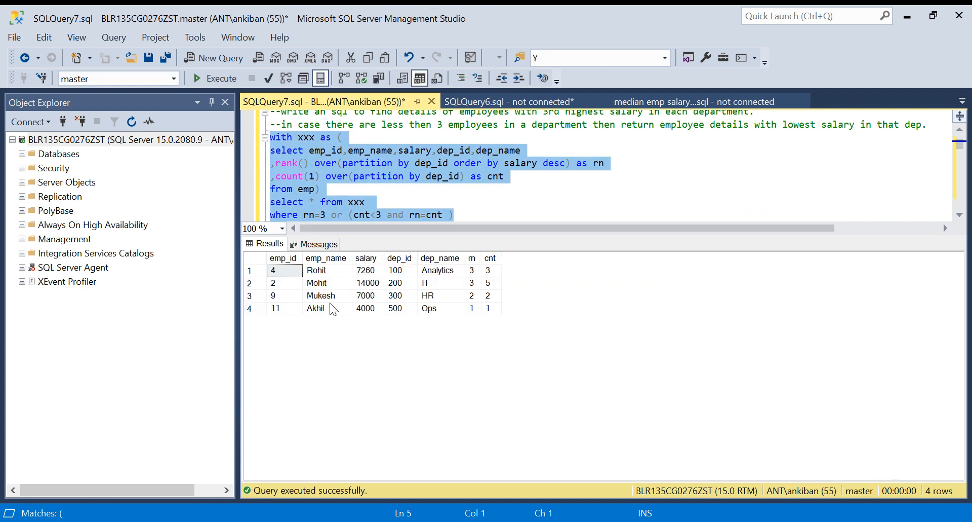
pyautogui.click(395, 295)
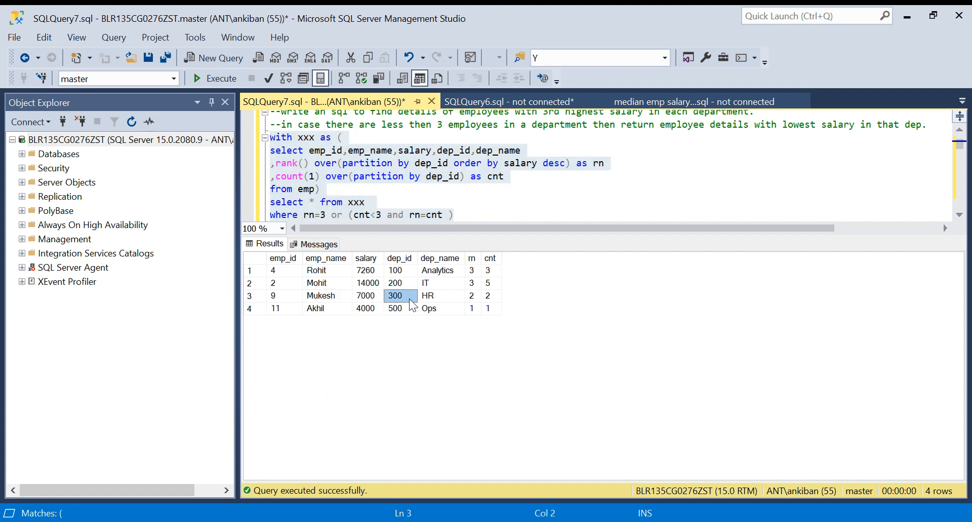
pyautogui.click(327, 308)
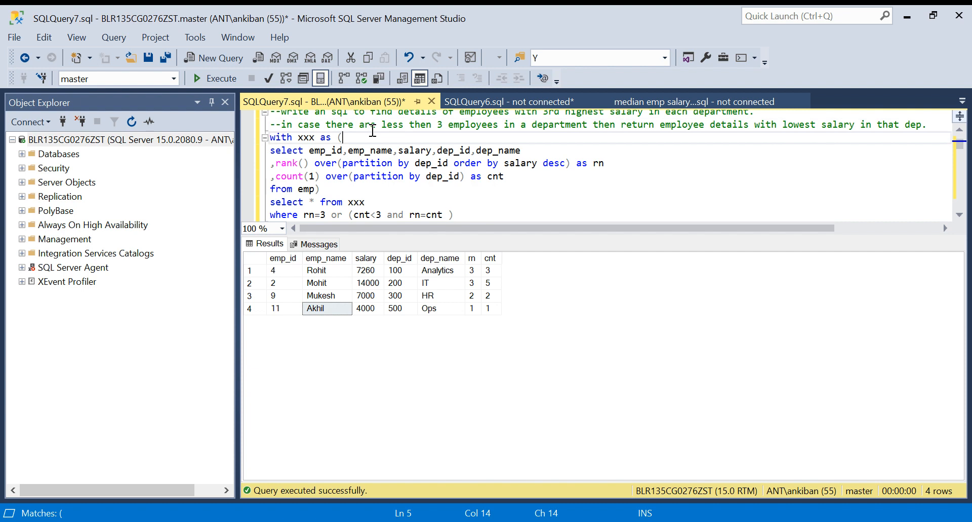
pyautogui.write('sele')
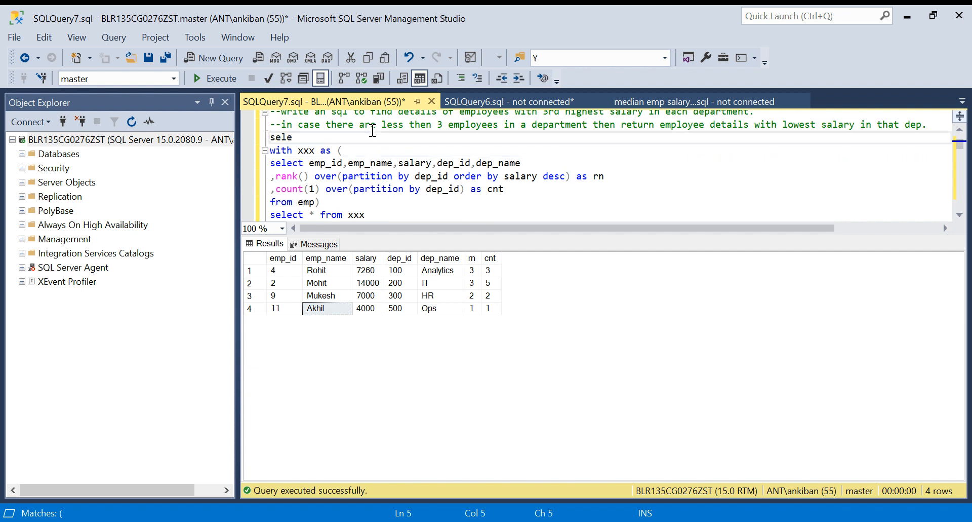
pyautogui.write('ct * from emp;')
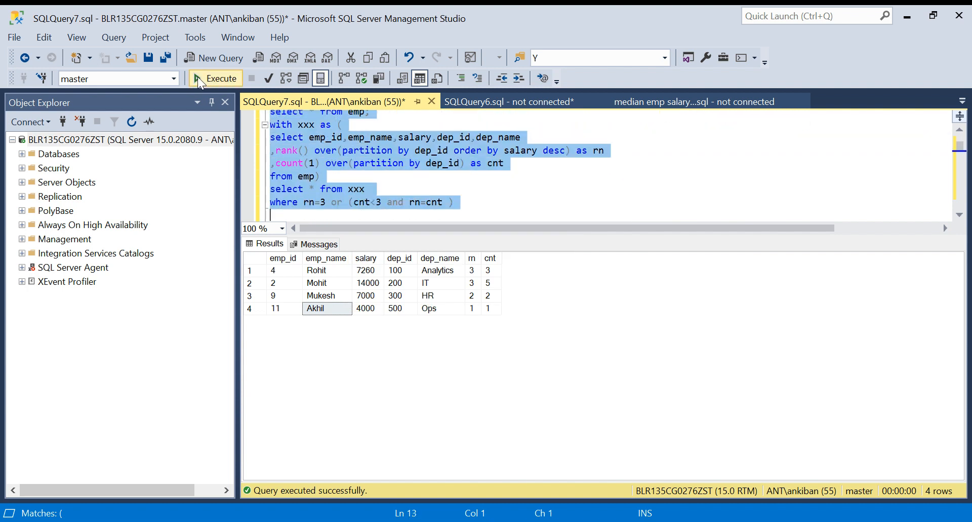
pyautogui.click(216, 78)
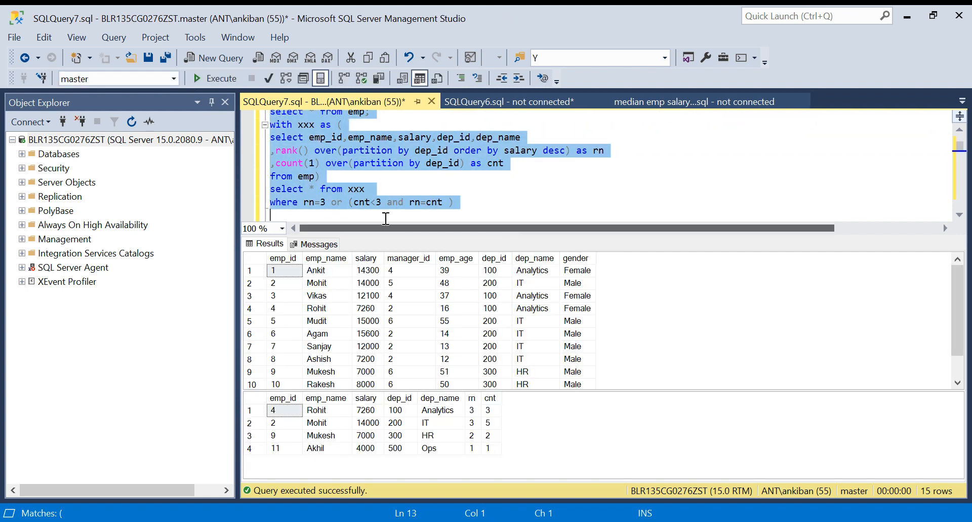
pyautogui.click(338, 202)
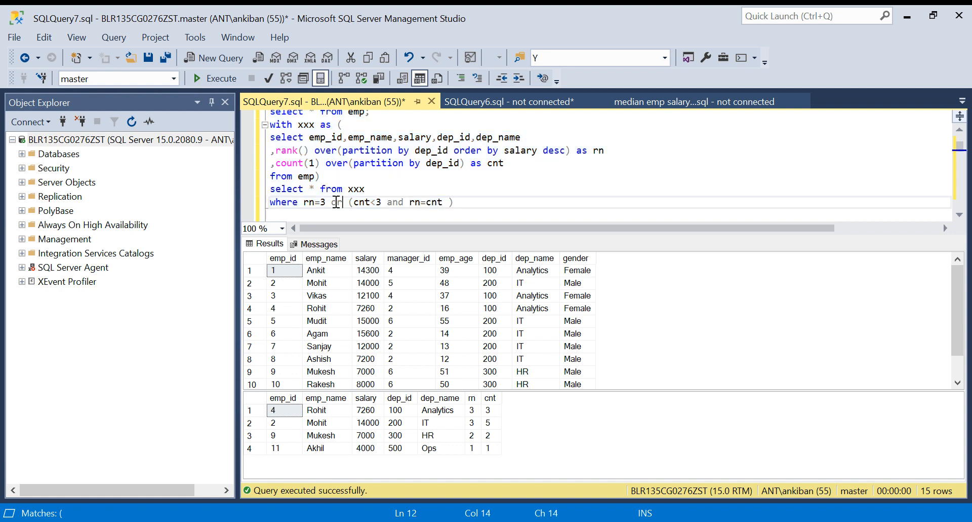
pyautogui.write('or')
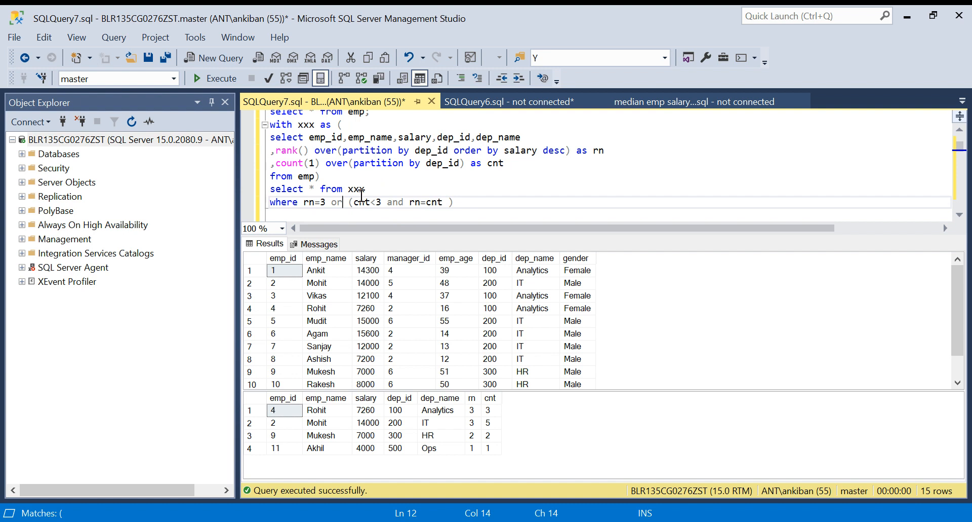
pyautogui.moveTo(451, 383)
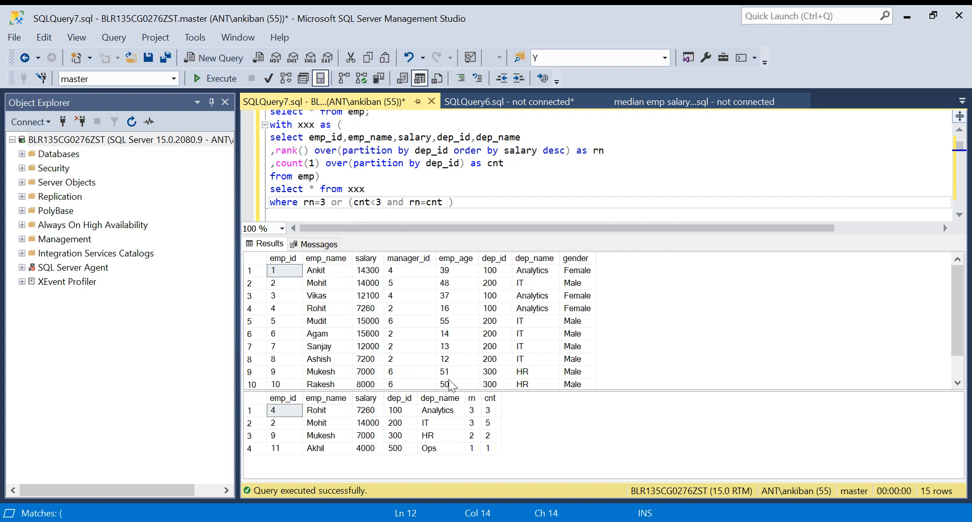
pyautogui.moveTo(306, 450)
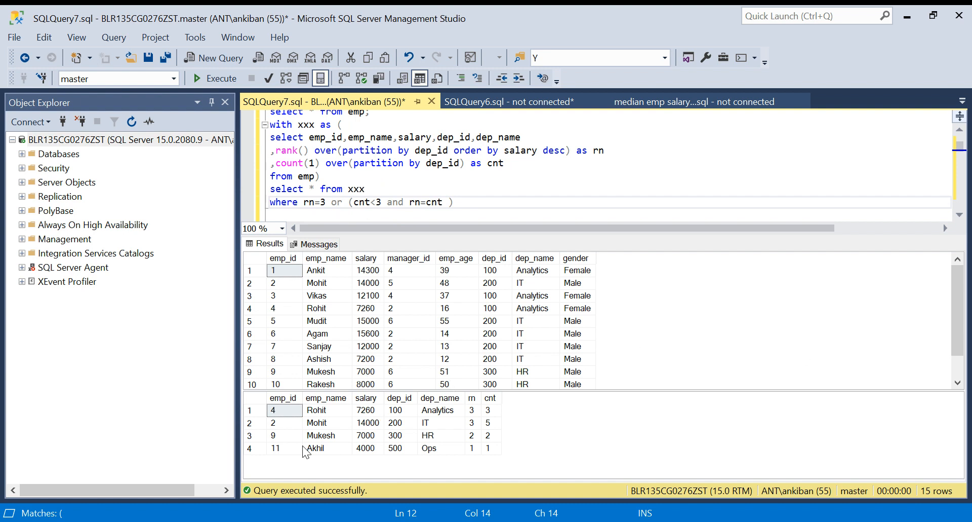
pyautogui.click(394, 447)
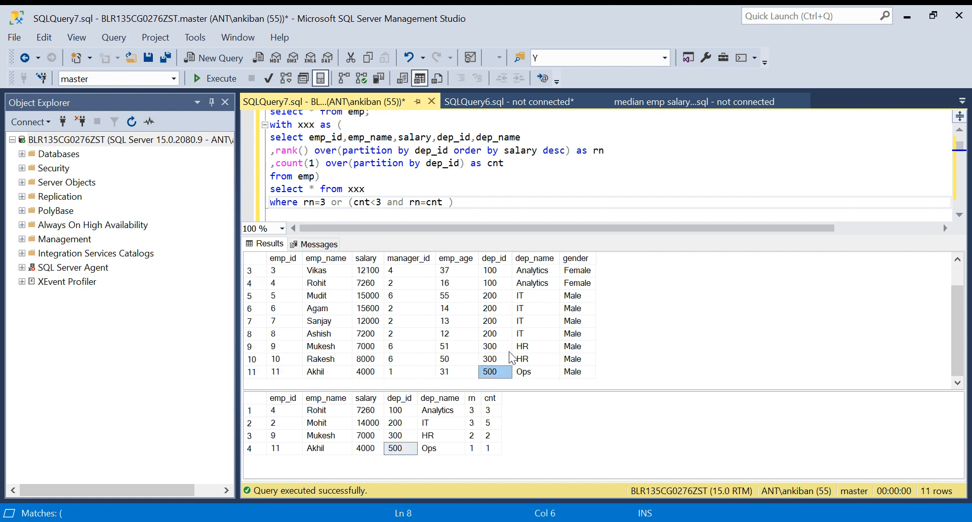
pyautogui.click(326, 372)
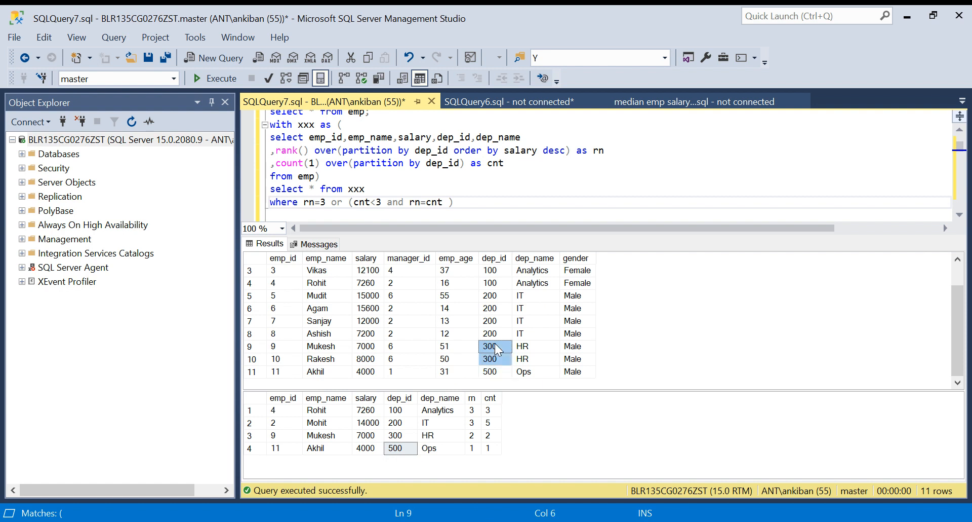
pyautogui.click(327, 358)
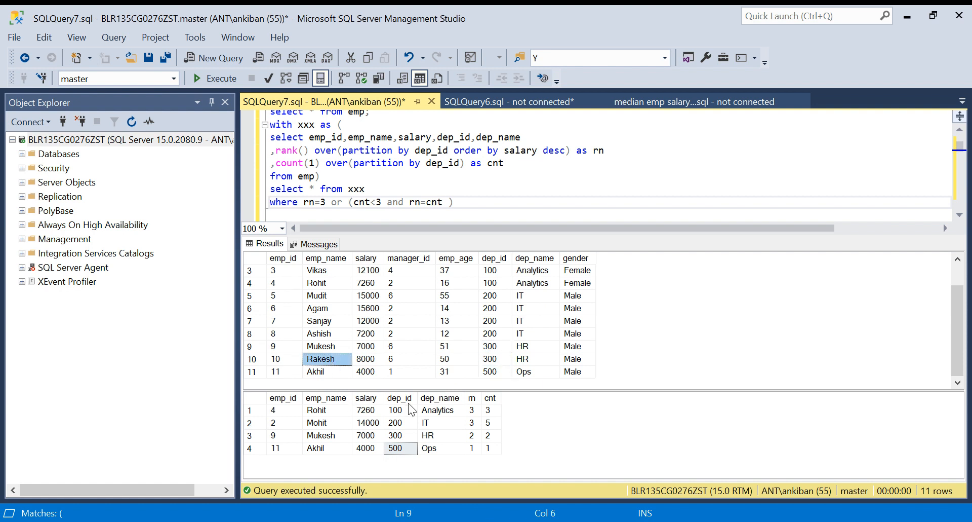
pyautogui.click(395, 435)
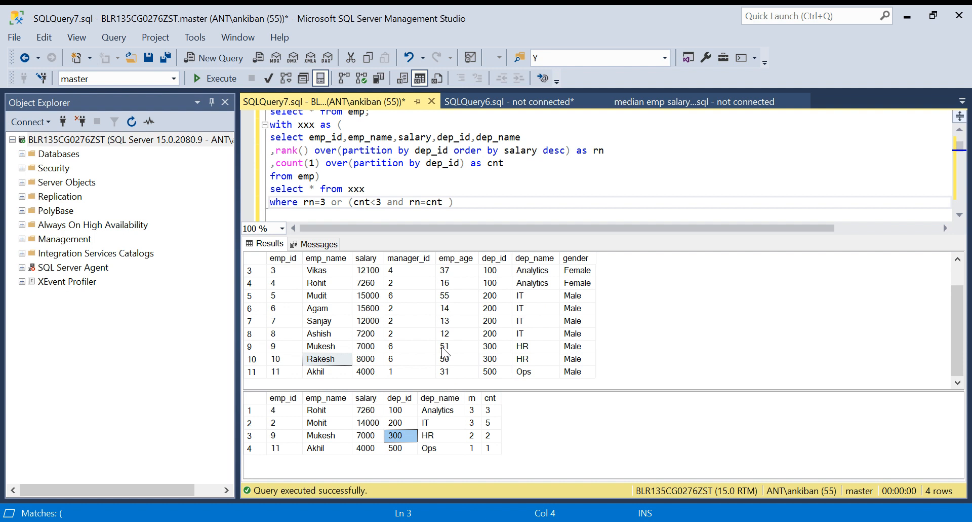
pyautogui.click(367, 346)
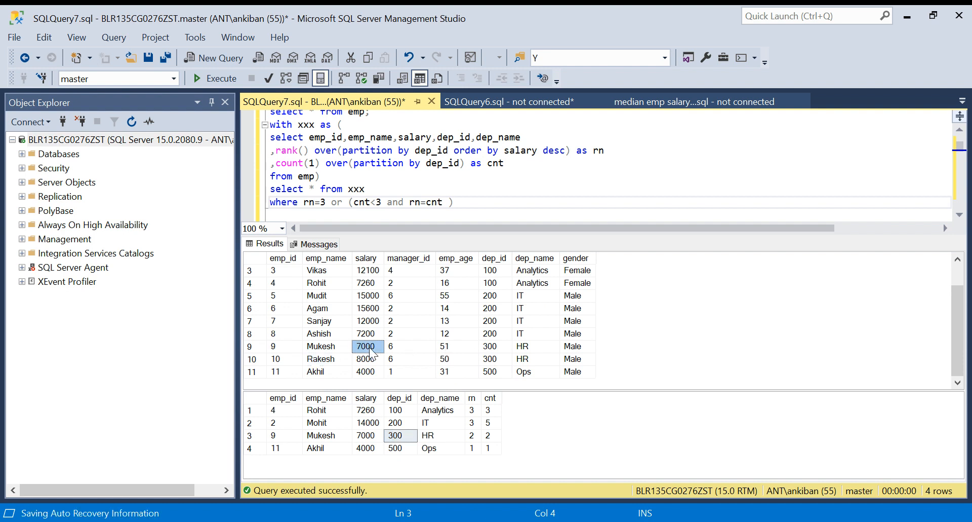
pyautogui.click(361, 115)
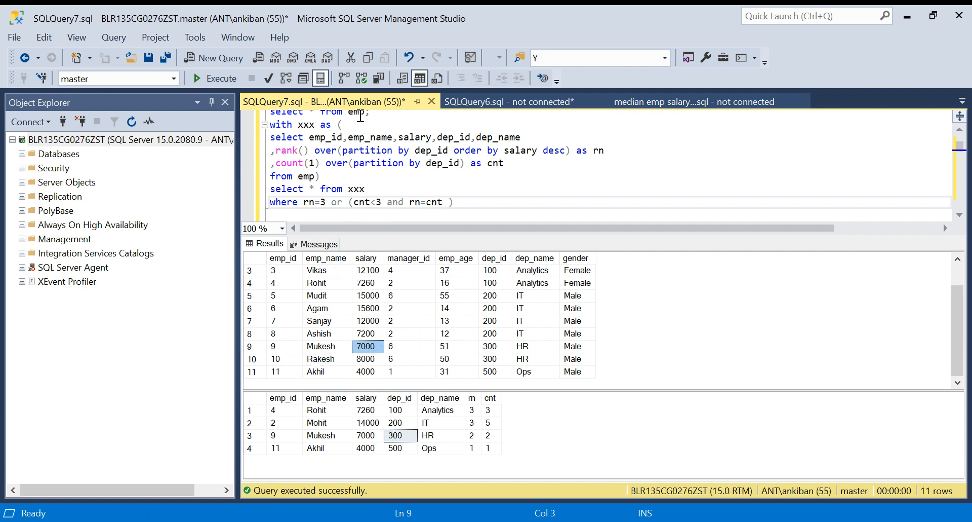
pyautogui.click(366, 359)
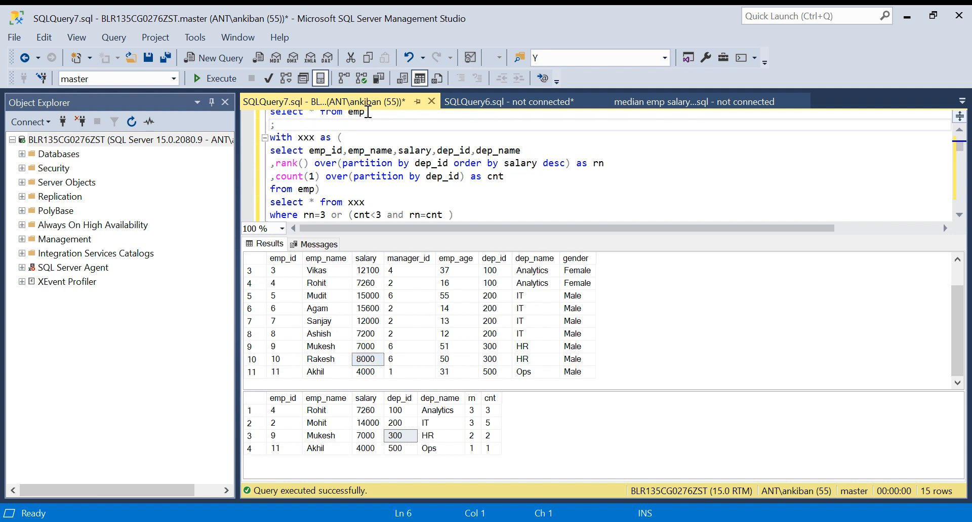
# Sort the emp query by dep_id, salary desc and run both queries
pyautogui.write('order by')
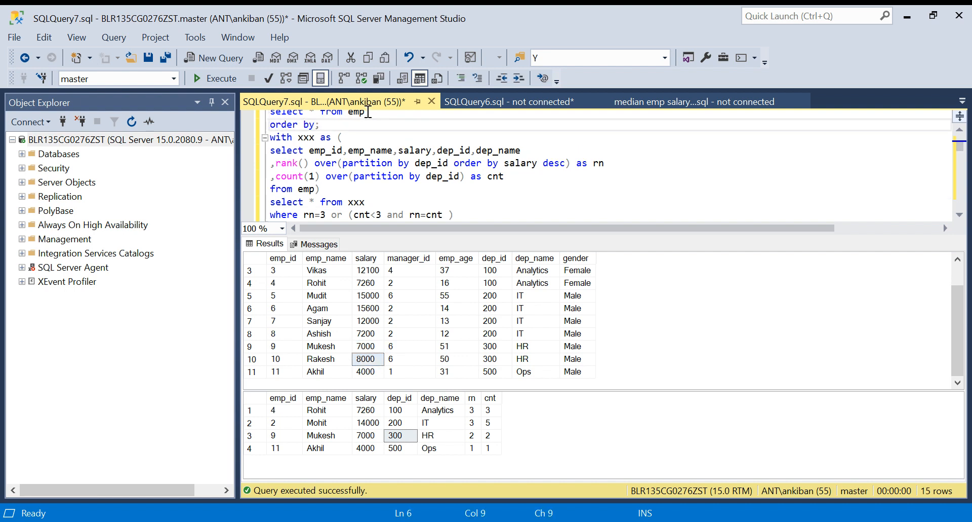
pyautogui.write('dep_id,')
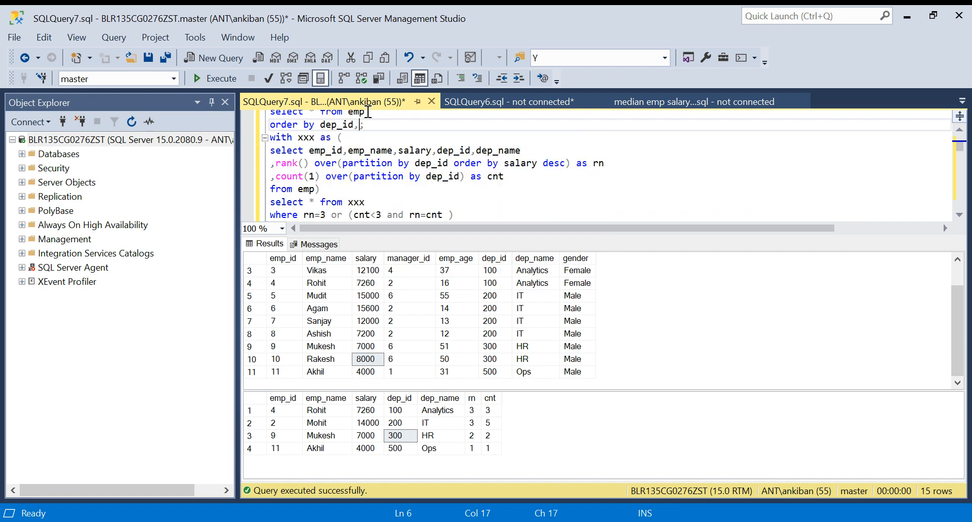
pyautogui.write('salary desc')
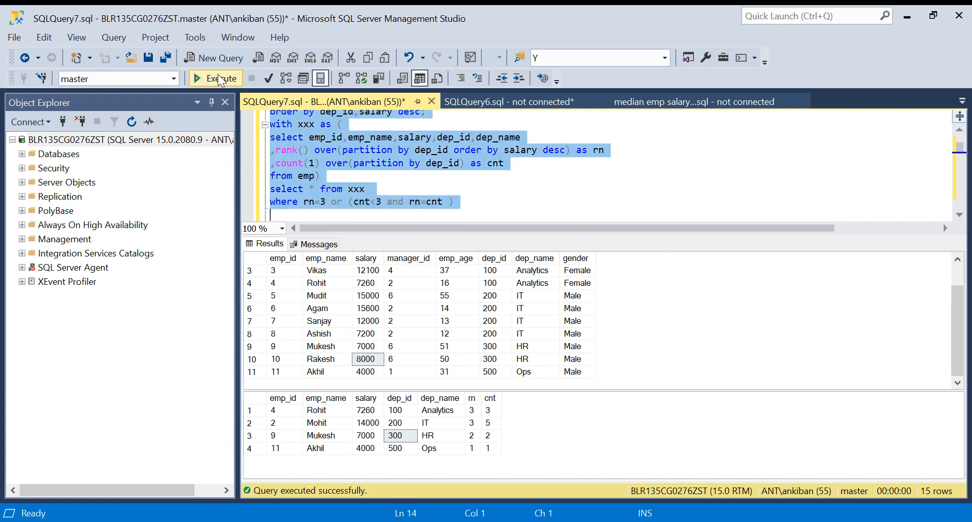
pyautogui.click(215, 78)
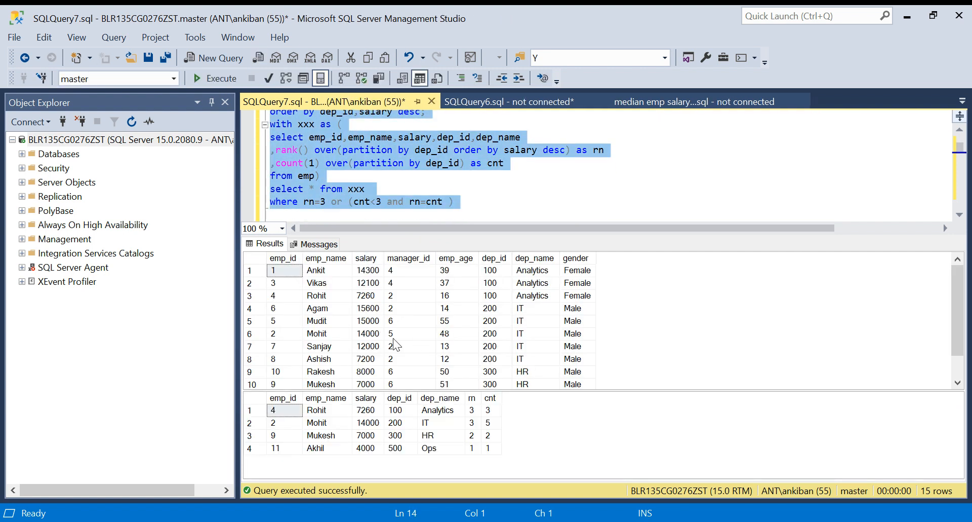
# Compare the sorted HR, IT and Analytics salaries against the four-row CTE result
pyautogui.click(491, 370)
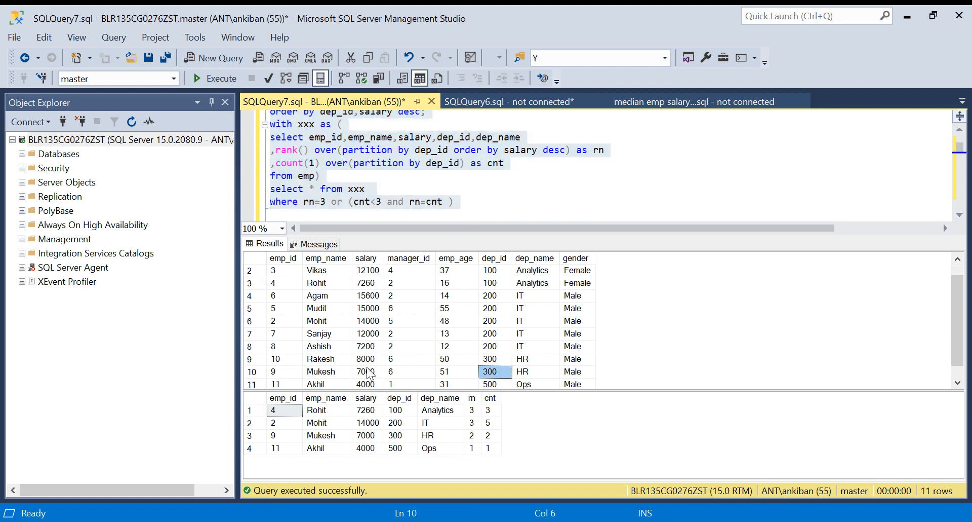
pyautogui.click(366, 370)
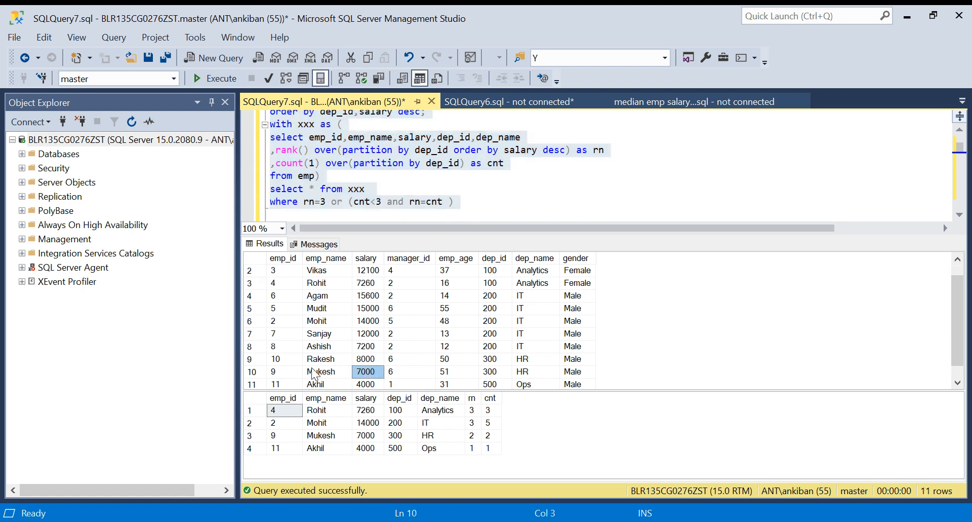
pyautogui.click(321, 435)
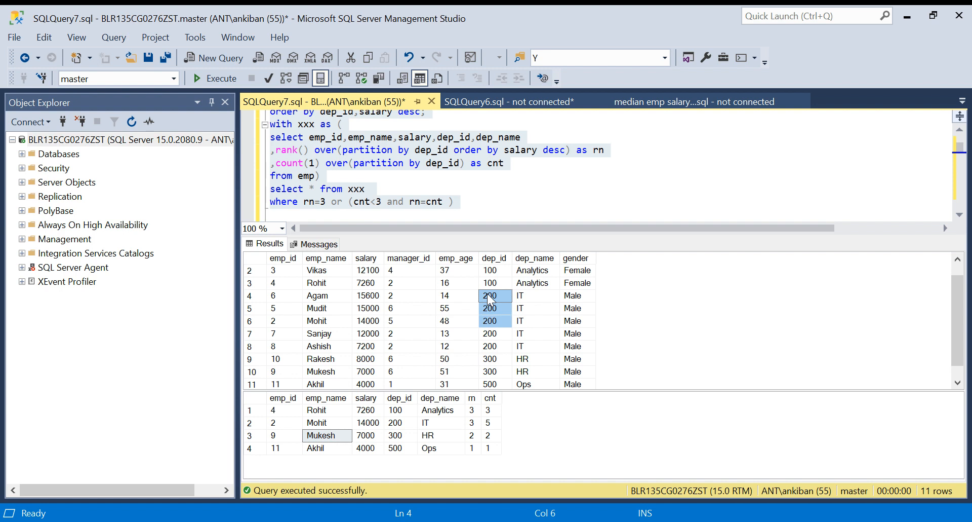
pyautogui.click(326, 321)
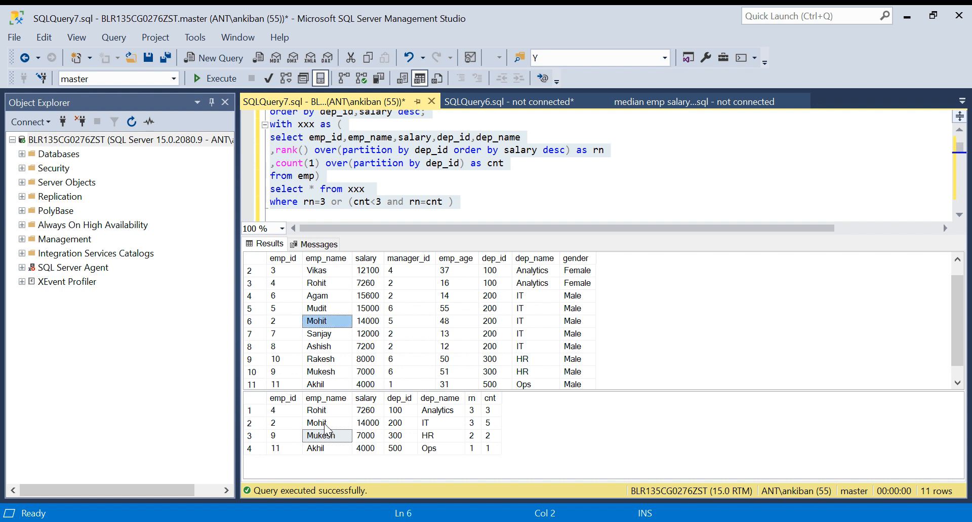
pyautogui.click(316, 423)
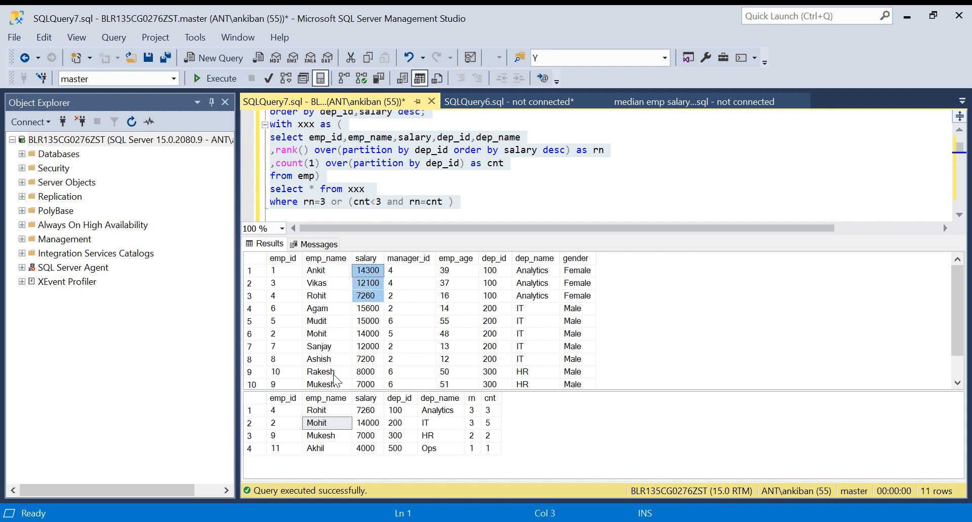
pyautogui.click(324, 295)
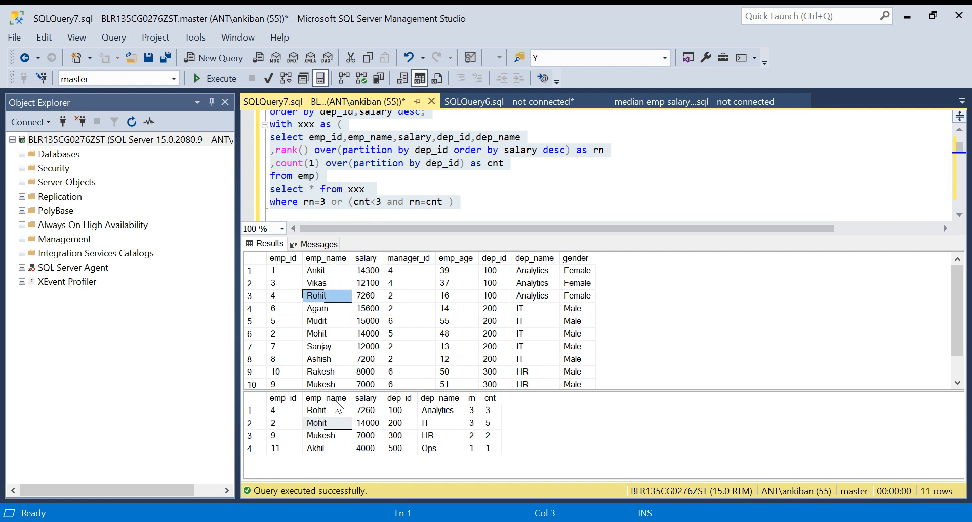
pyautogui.click(316, 410)
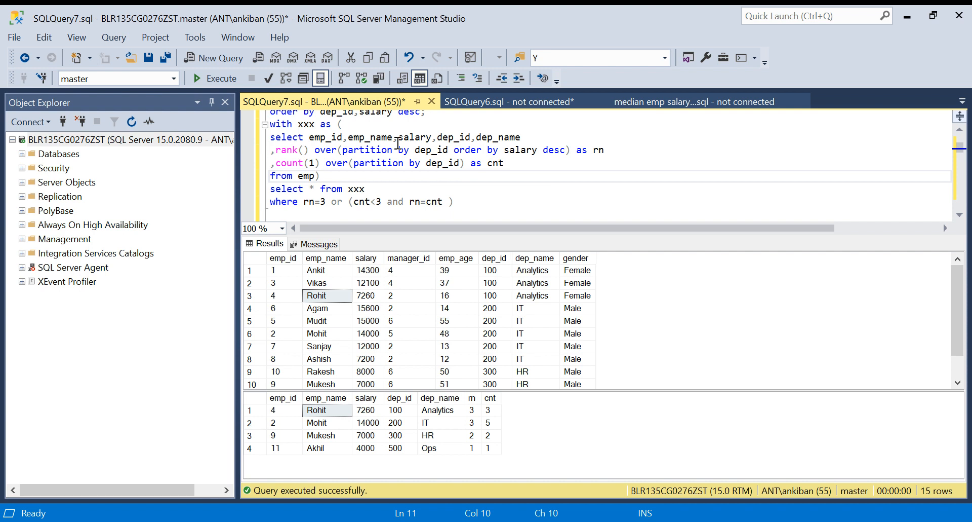
pyautogui.click(505, 163)
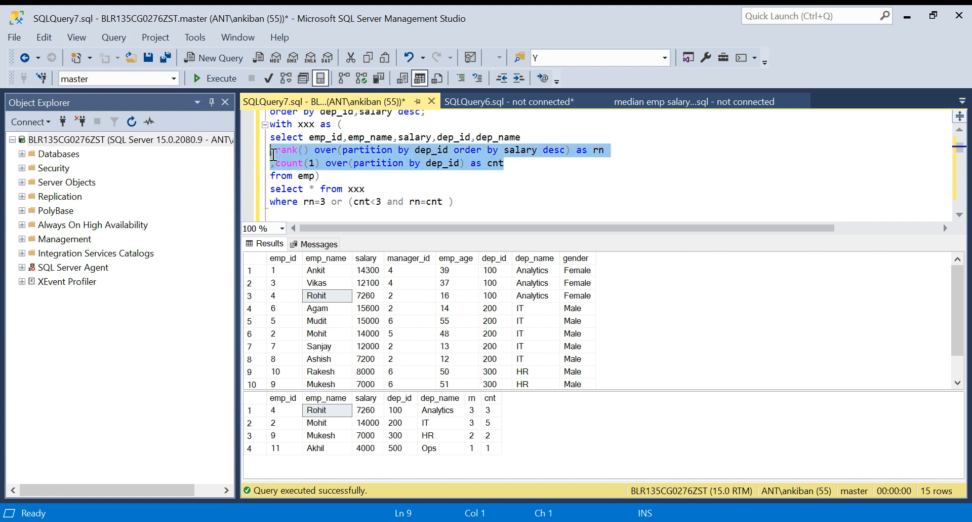
pyautogui.click(369, 189)
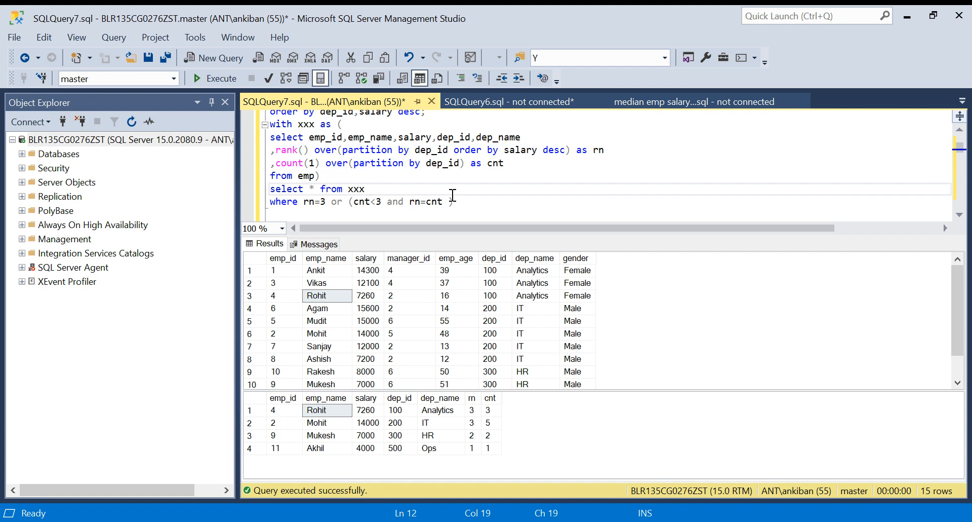
pyautogui.click(320, 175)
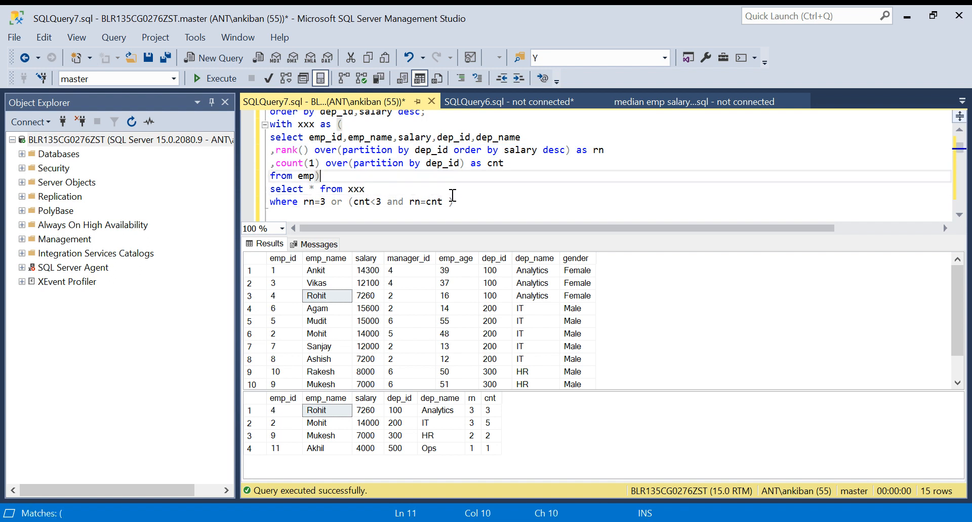
pyautogui.scroll(3)
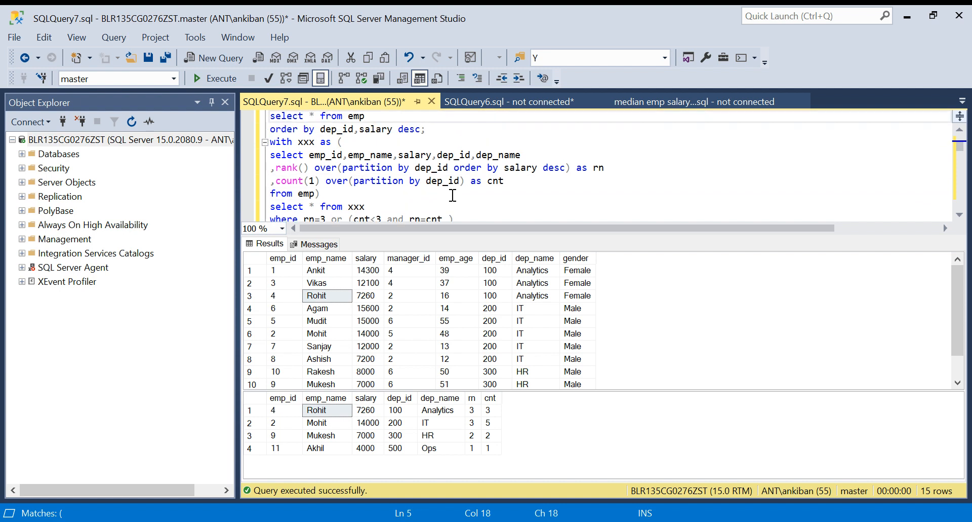
pyautogui.click(365, 116)
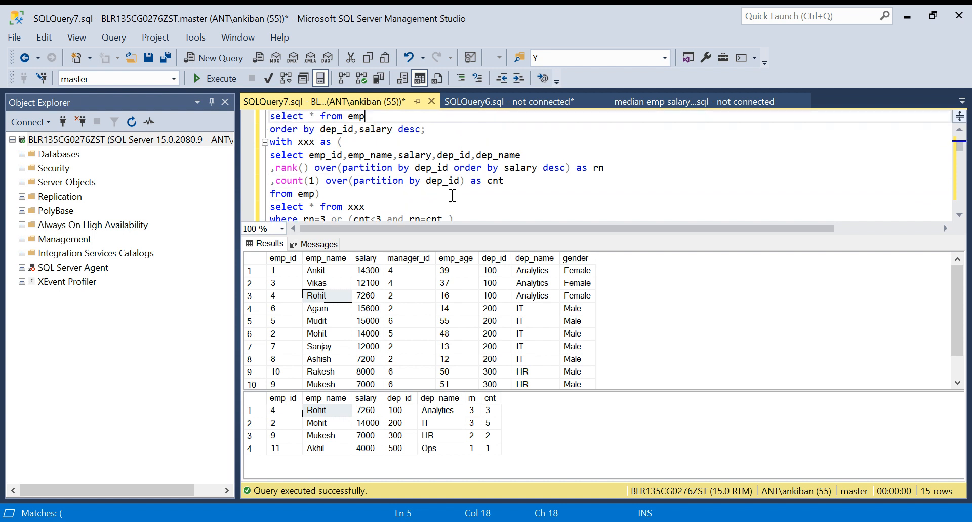
pyautogui.moveTo(523, 366)
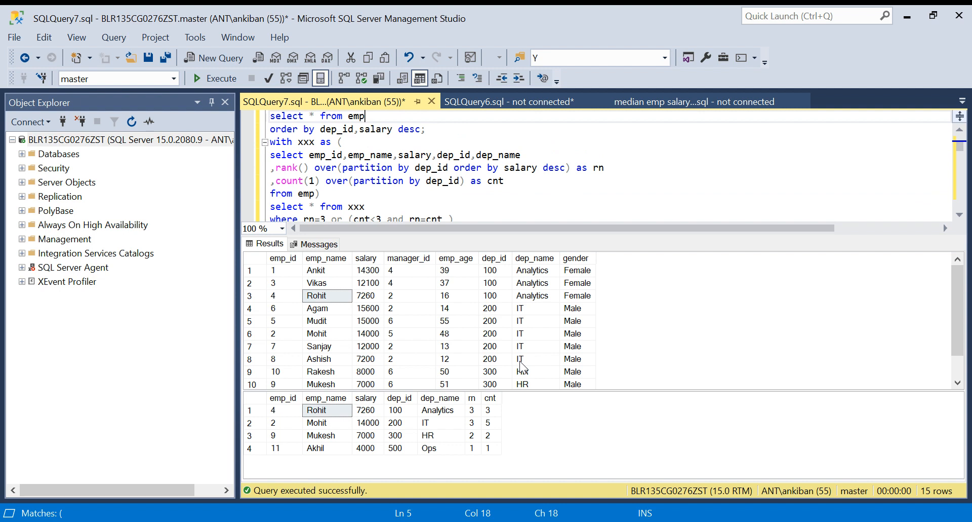